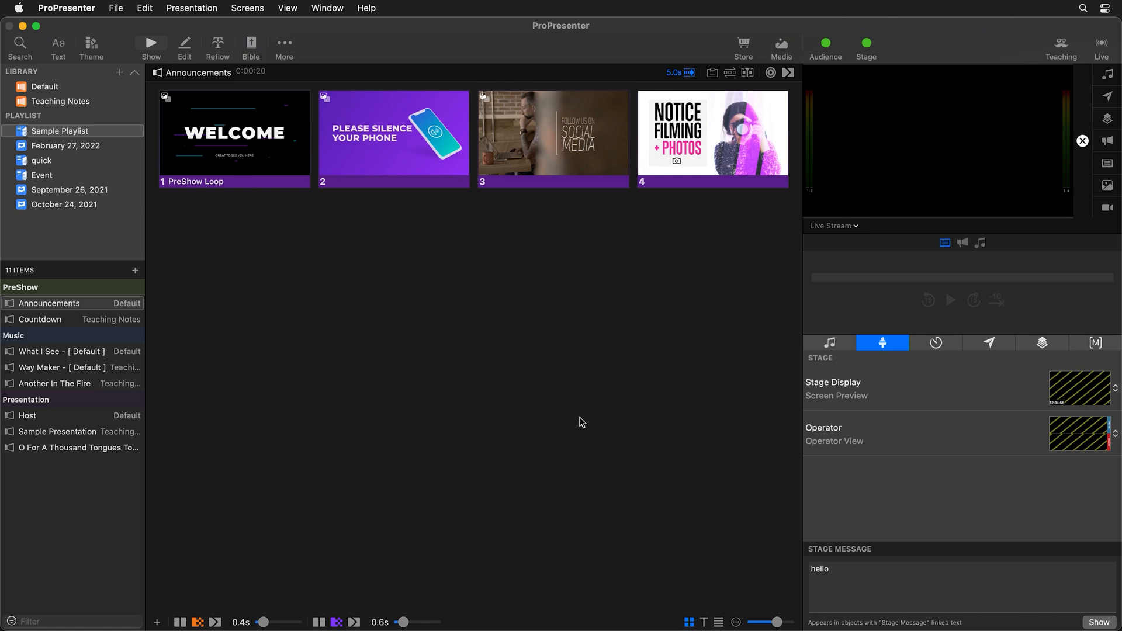
pyautogui.moveTo(87, 23)
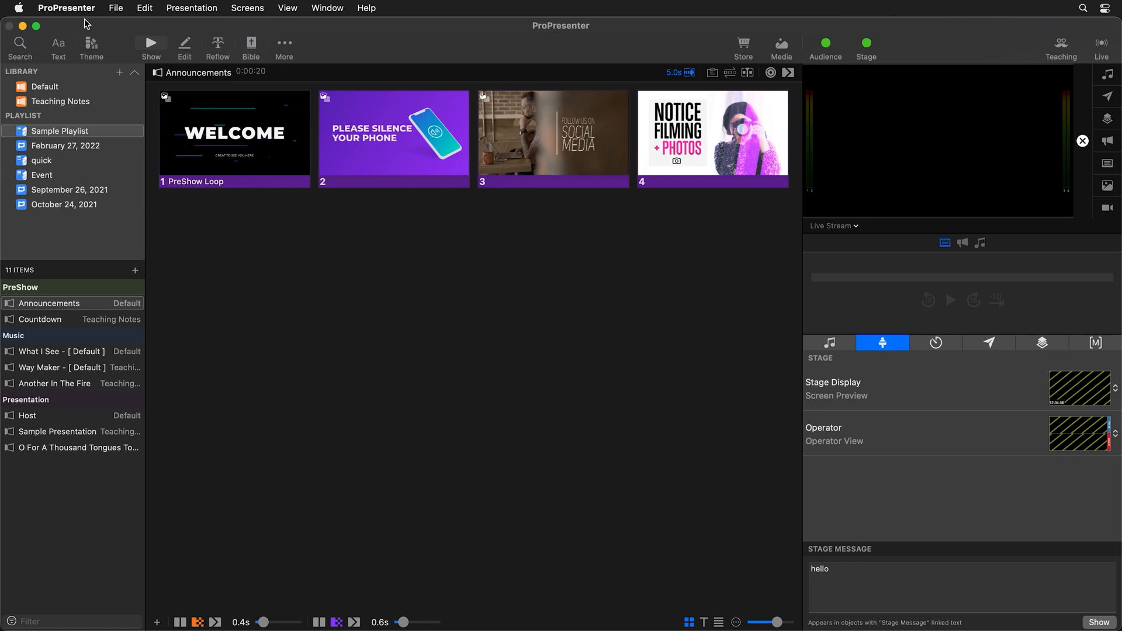
# Open ProPresenter's Network settings and select port number 56386 to reuse it
pyautogui.click(62, 8)
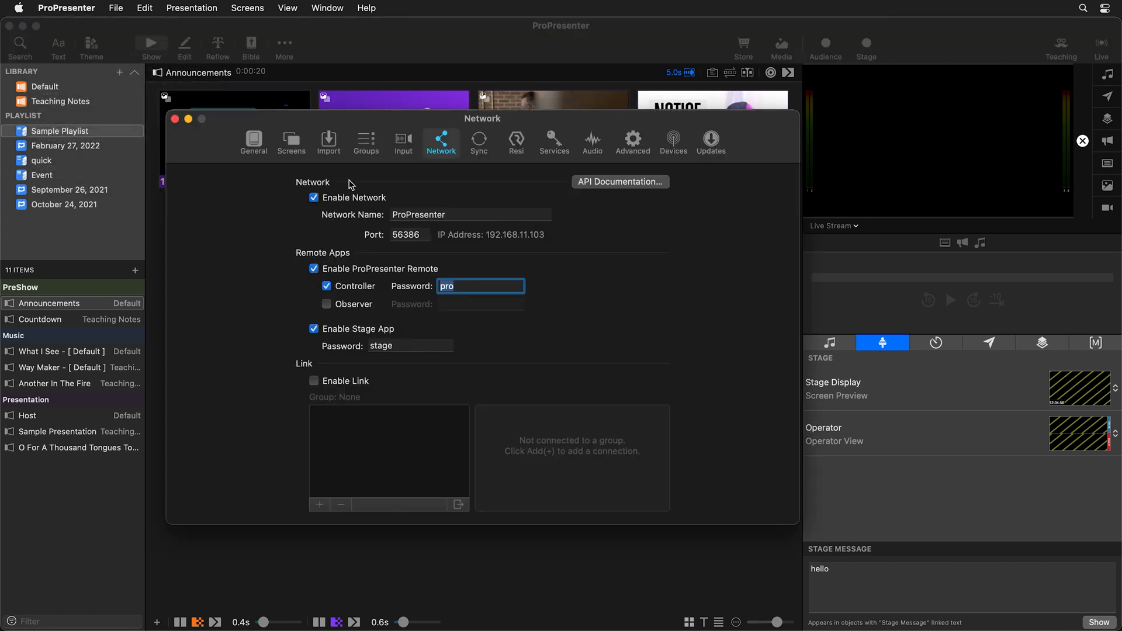
pyautogui.moveTo(361, 223)
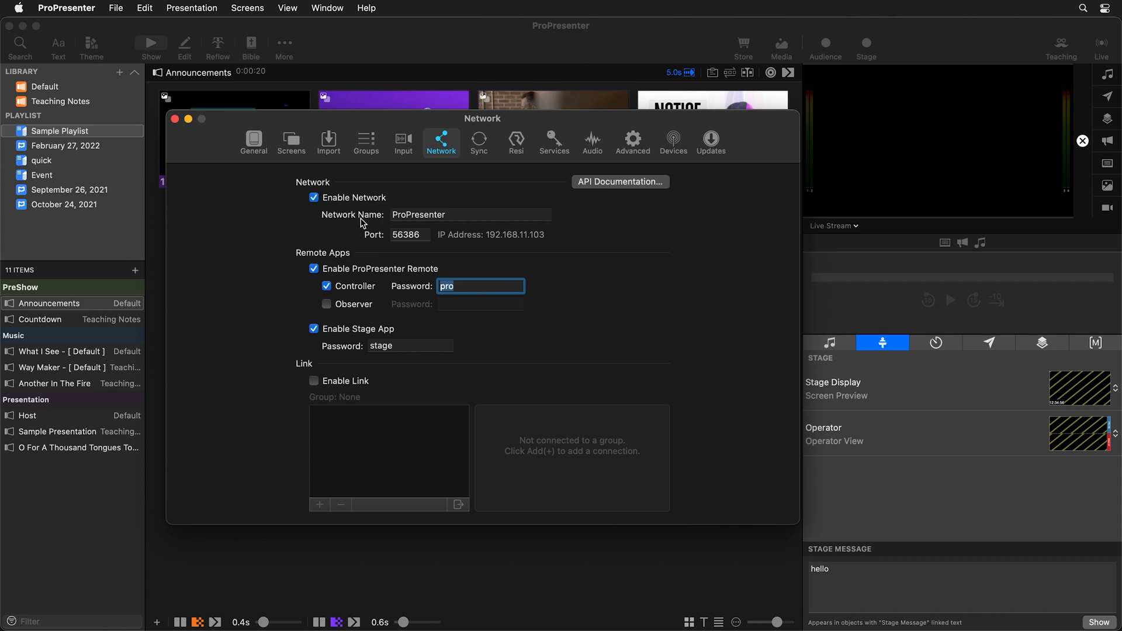
pyautogui.moveTo(522, 231)
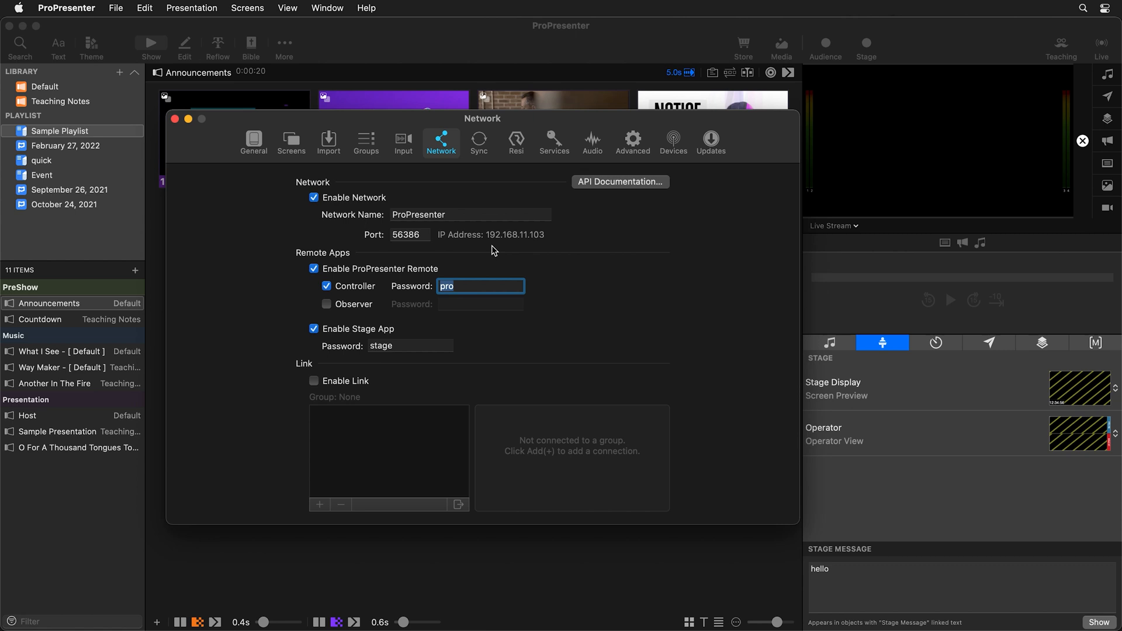
pyautogui.click(410, 234)
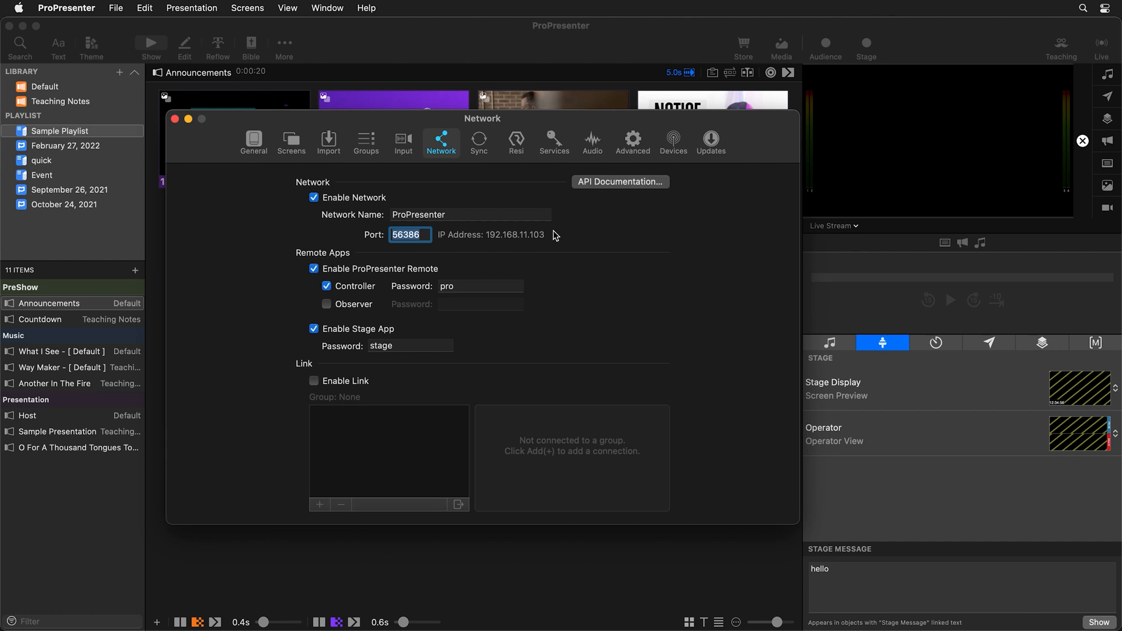
pyautogui.moveTo(568, 244)
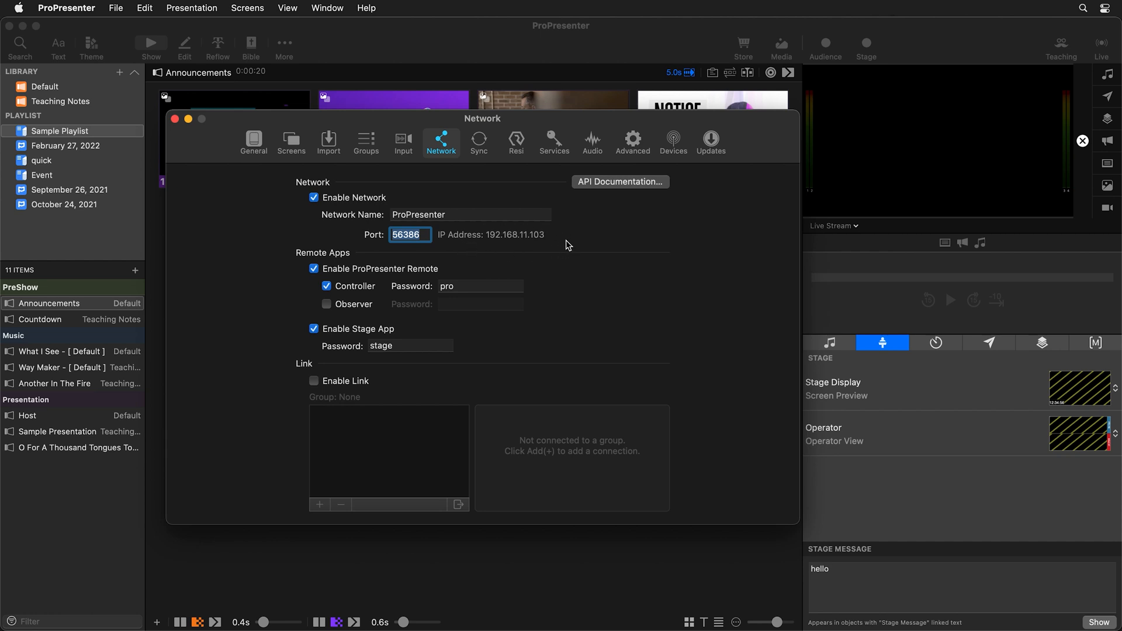
pyautogui.moveTo(430, 230)
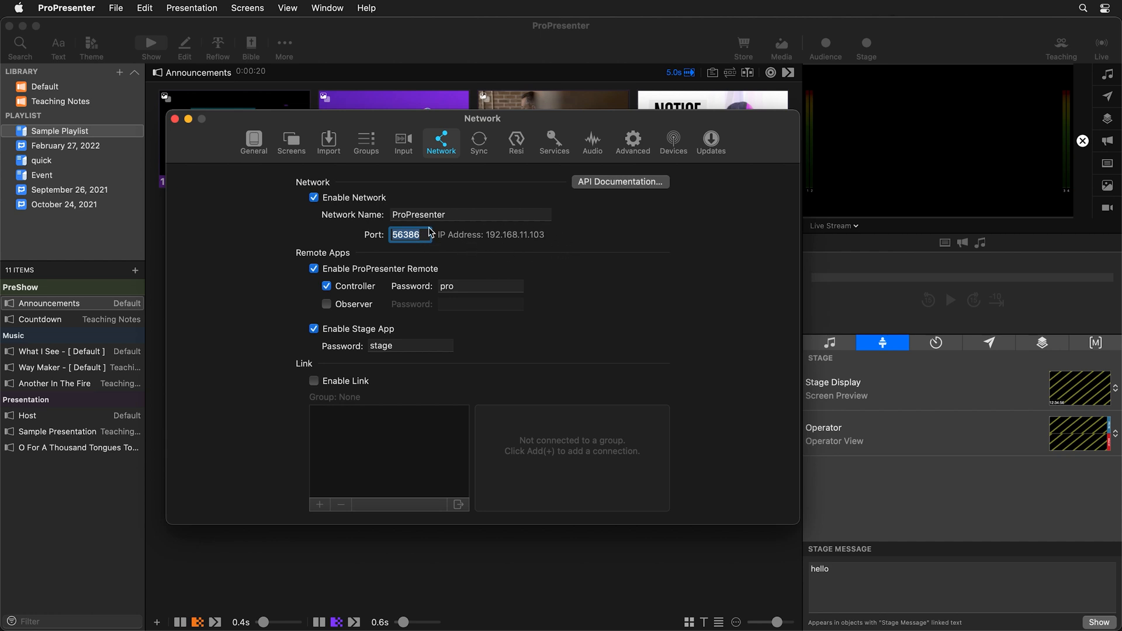
pyautogui.moveTo(491, 245)
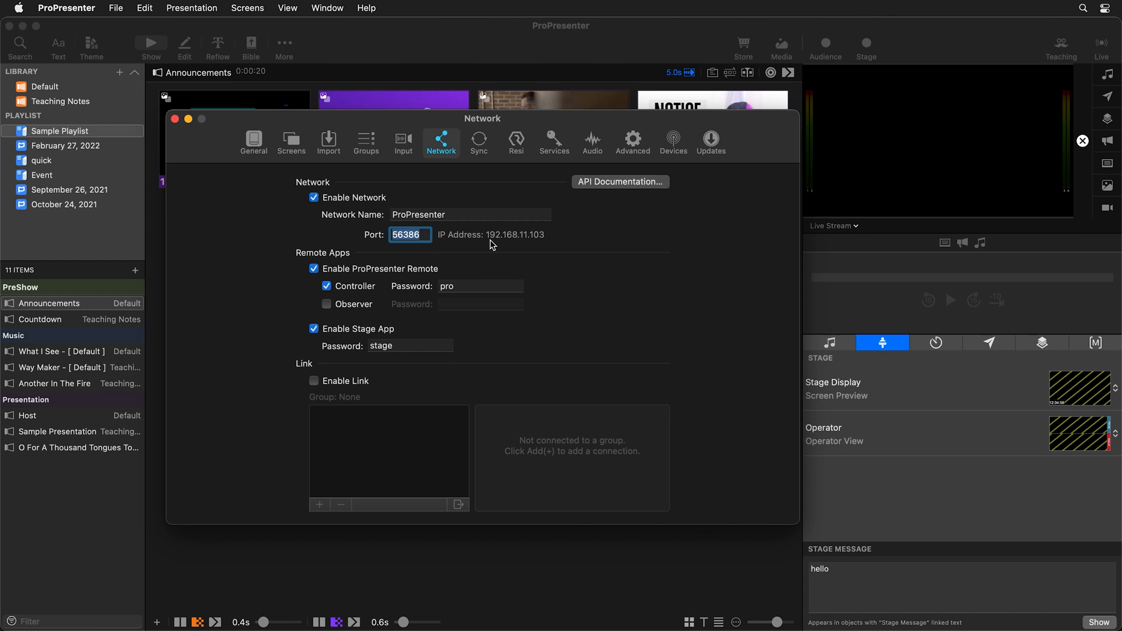
pyautogui.moveTo(526, 241)
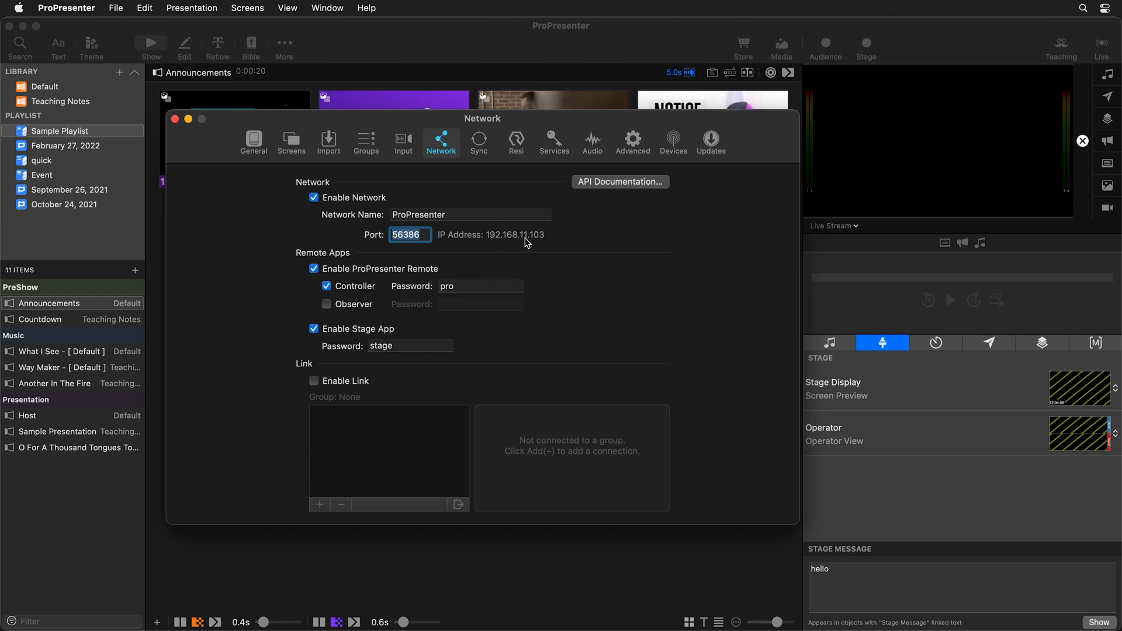
pyautogui.moveTo(551, 242)
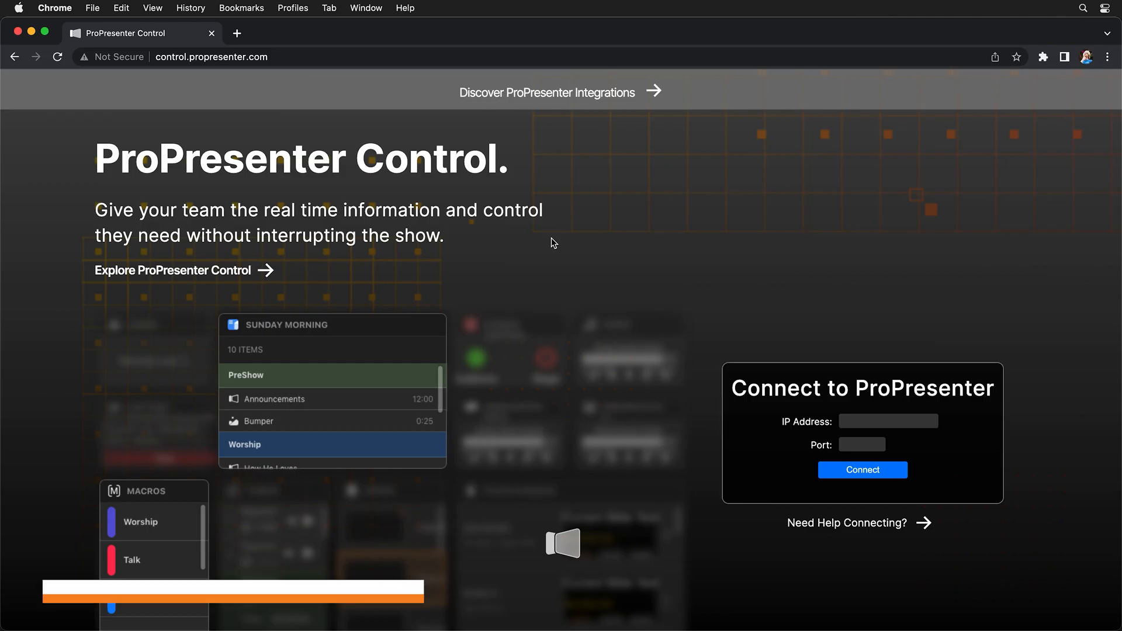
# Connect control.propresenter.com to 192.168.11.103 on port 56386, then open ProPresenter Control
pyautogui.click(211, 56)
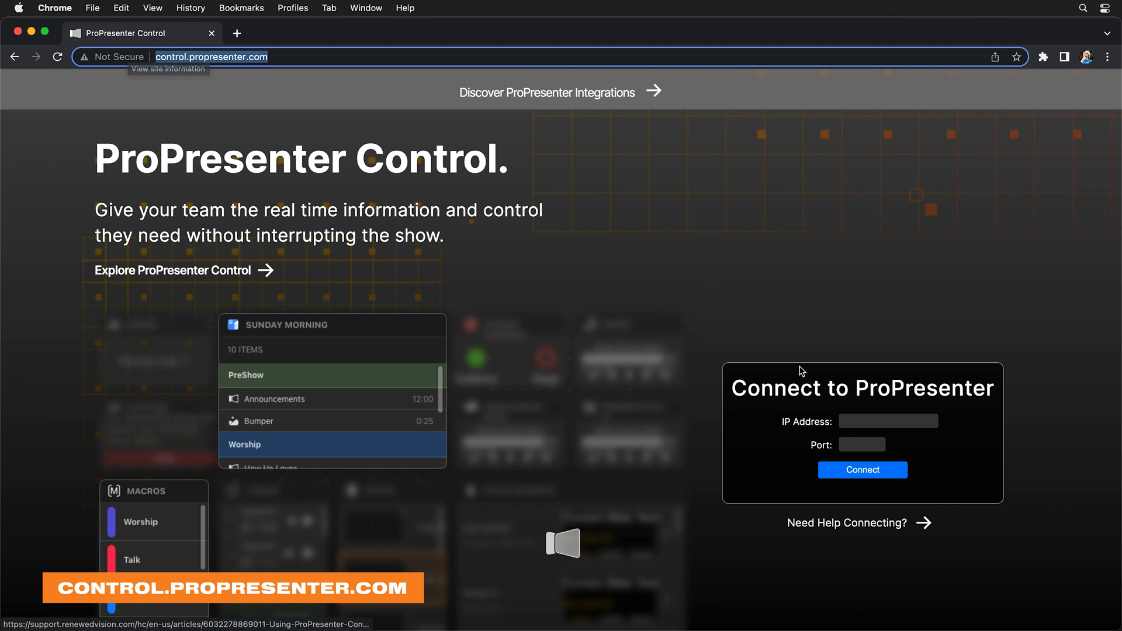
pyautogui.moveTo(850, 455)
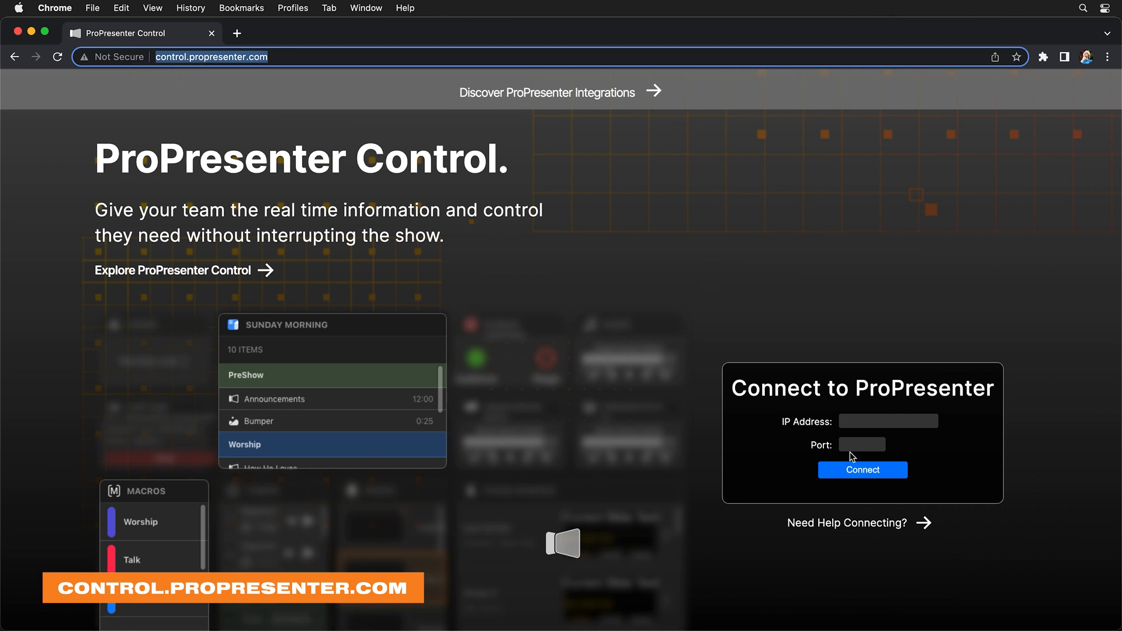
pyautogui.write('56386')
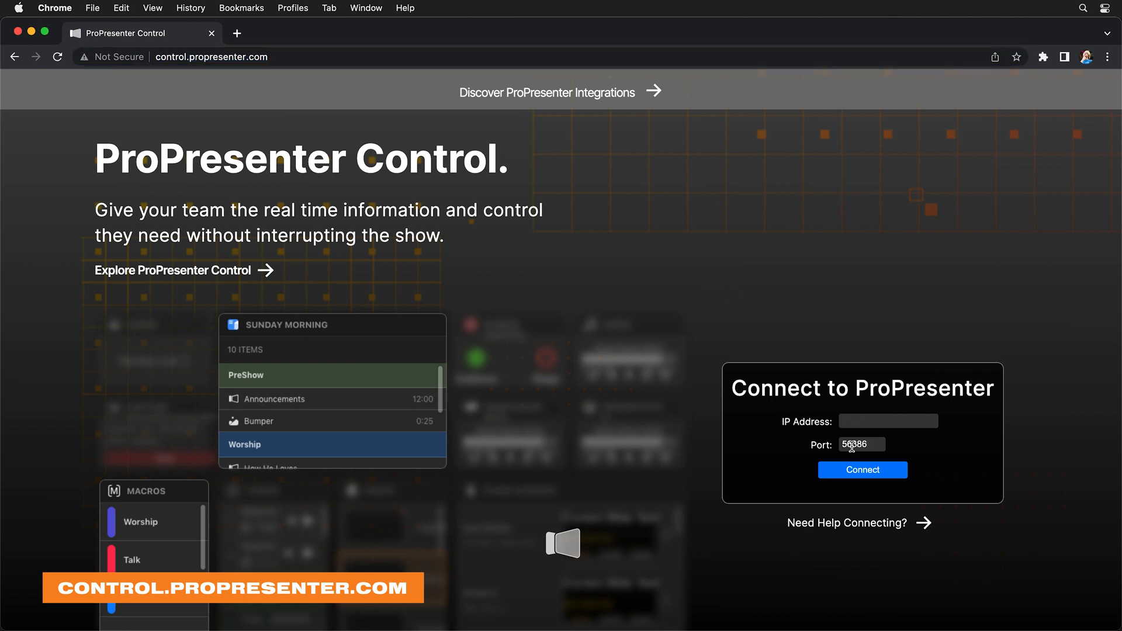
pyautogui.click(888, 421)
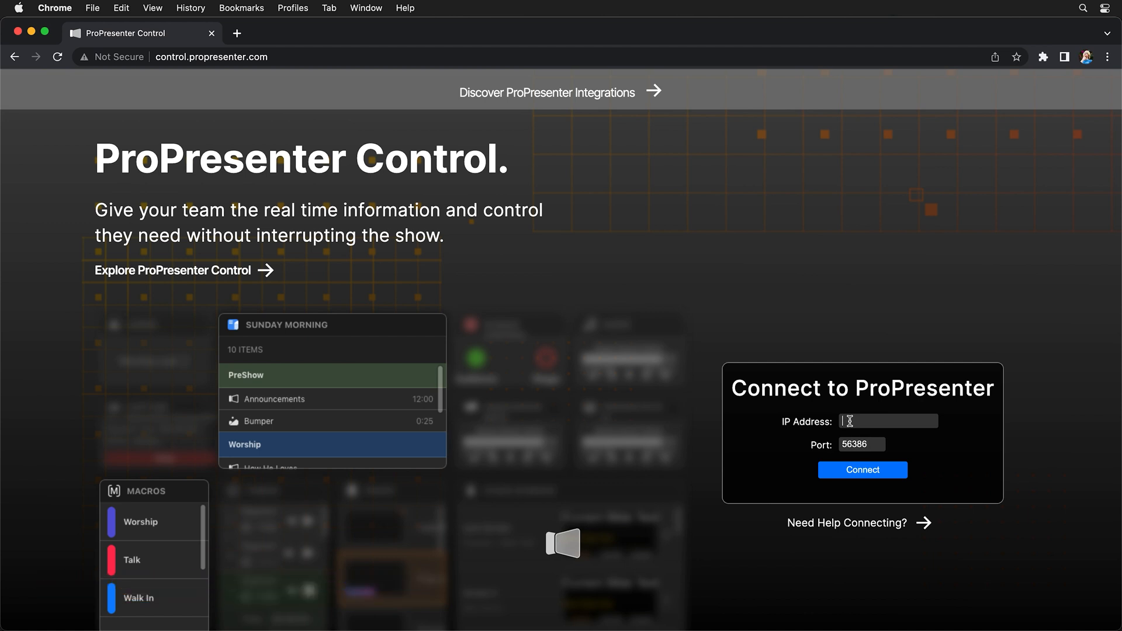
pyautogui.write('192.168.11.103')
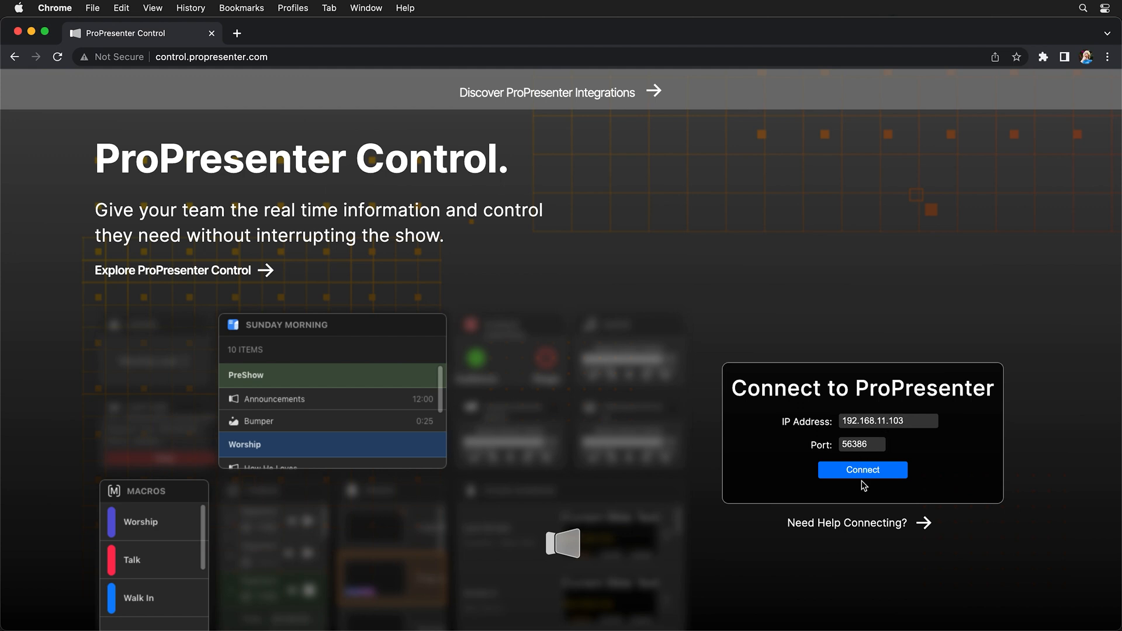
pyautogui.click(863, 470)
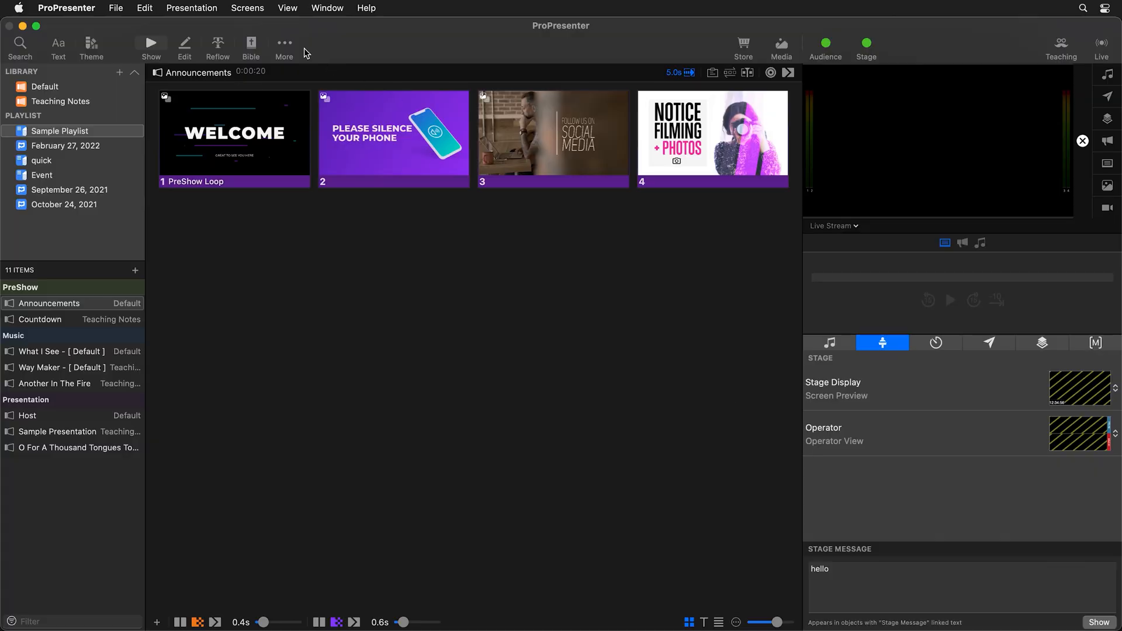
pyautogui.click(287, 8)
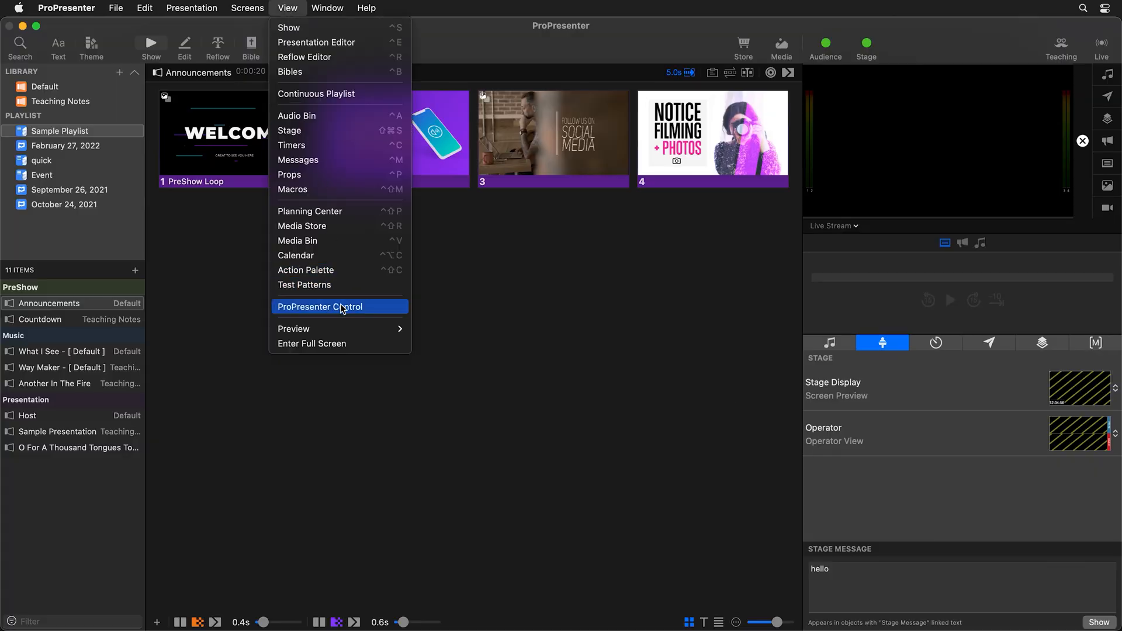
pyautogui.click(339, 307)
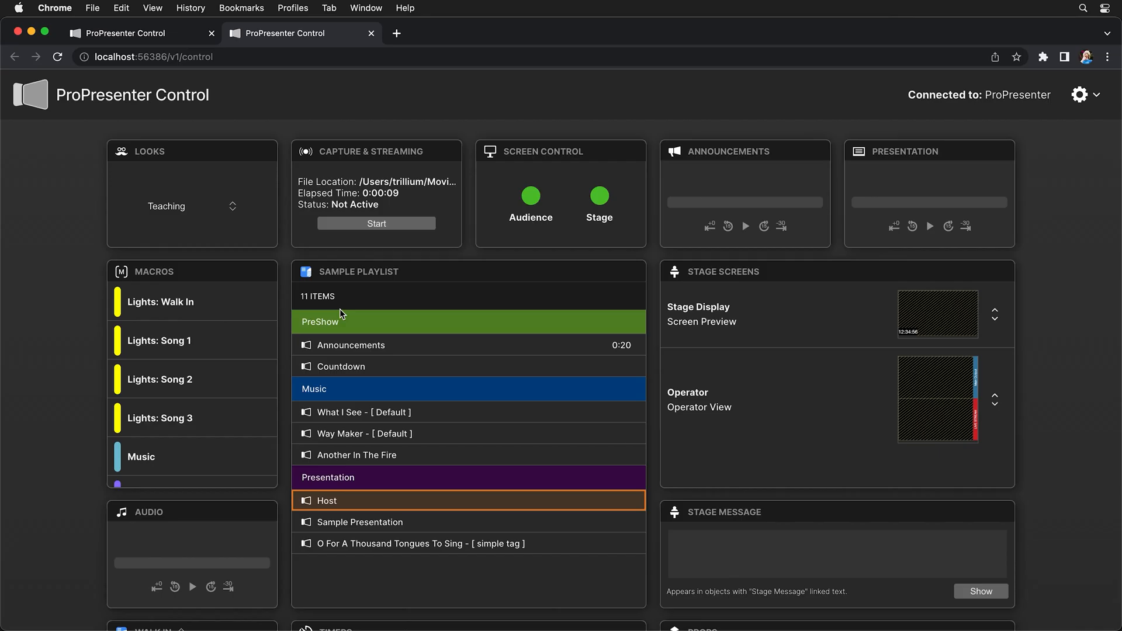
pyautogui.moveTo(392, 316)
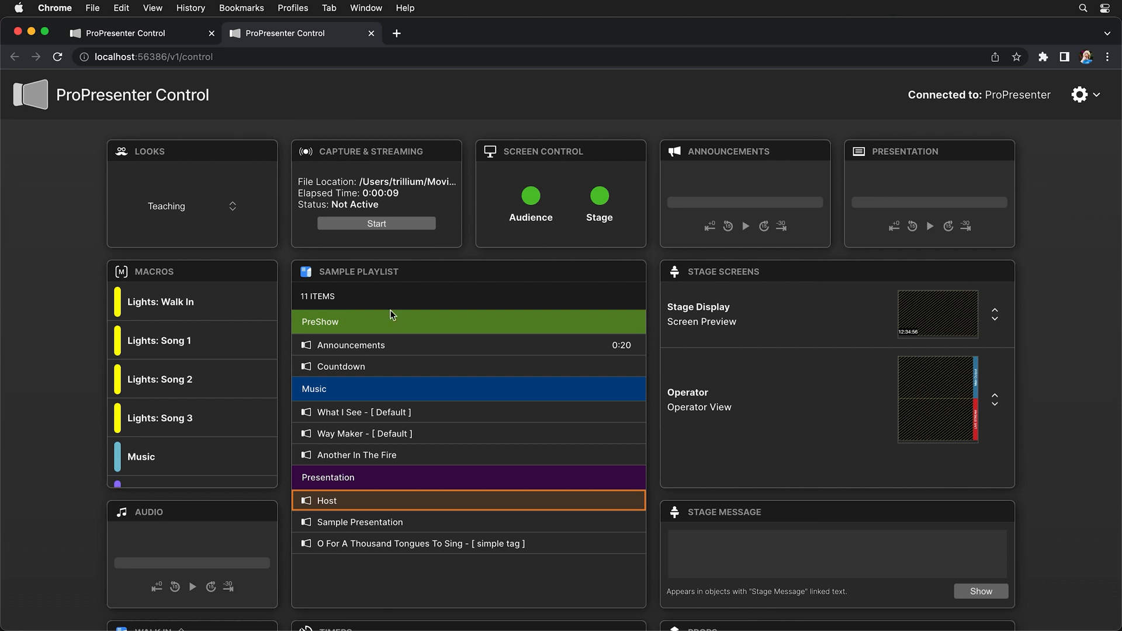
# Replace localhost in the dashboard address with 192.168.11.103:56386
pyautogui.click(135, 56)
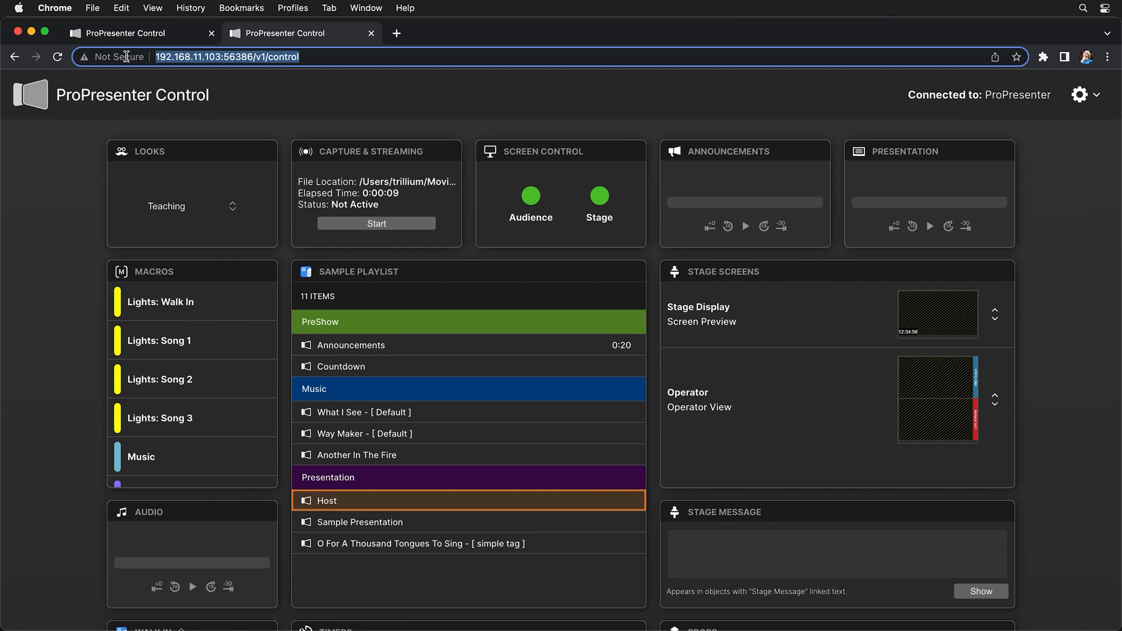
pyautogui.moveTo(124, 58)
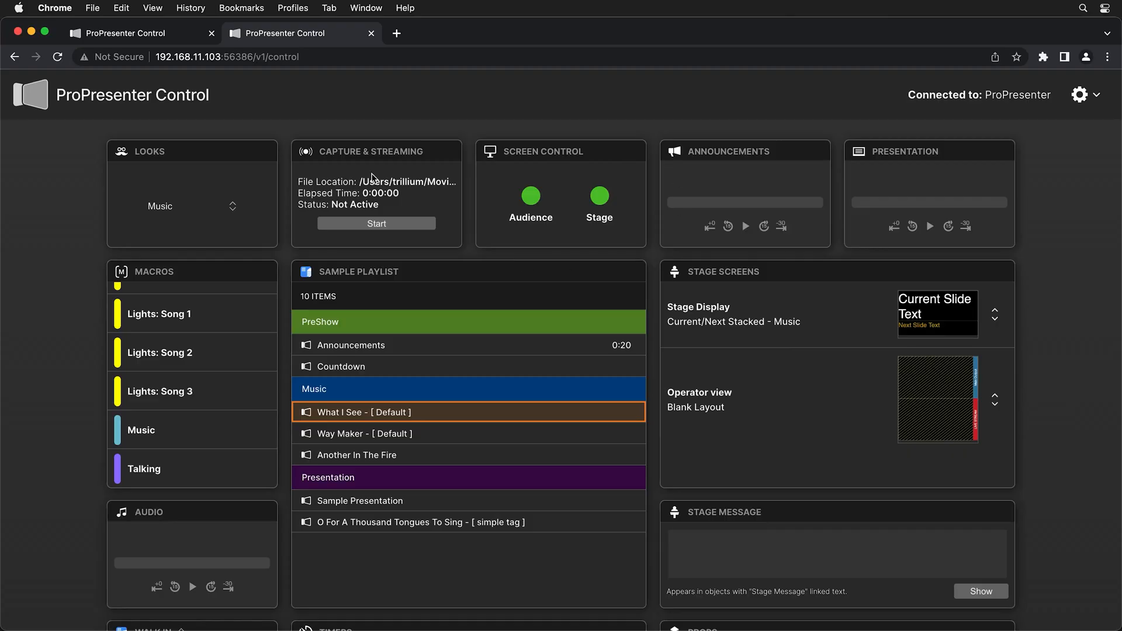
pyautogui.moveTo(526, 415)
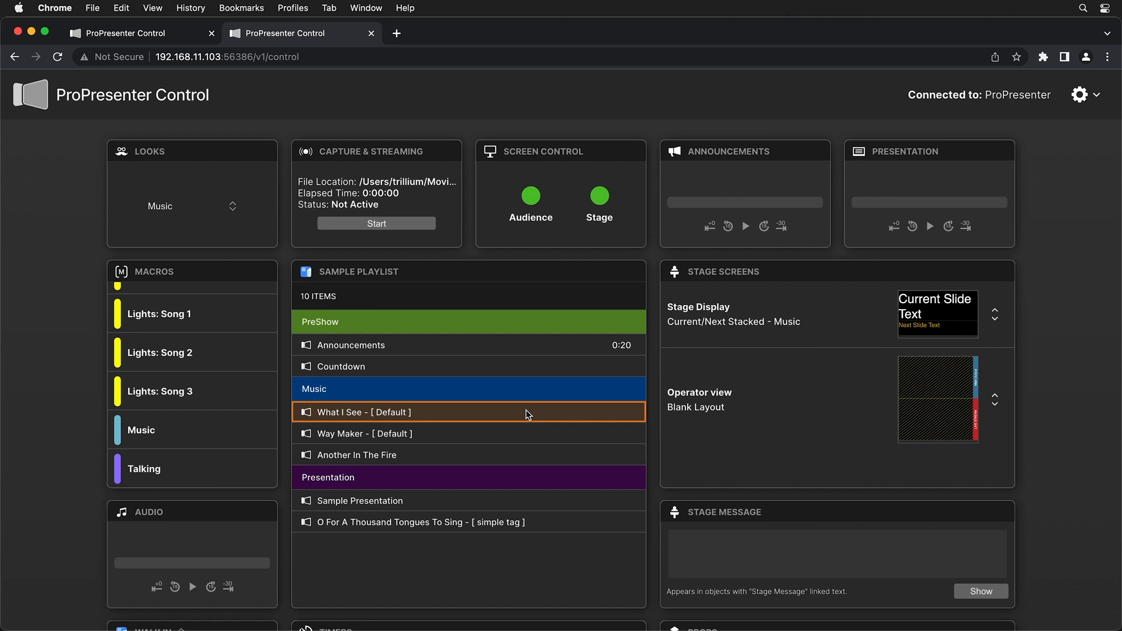
pyautogui.moveTo(396, 287)
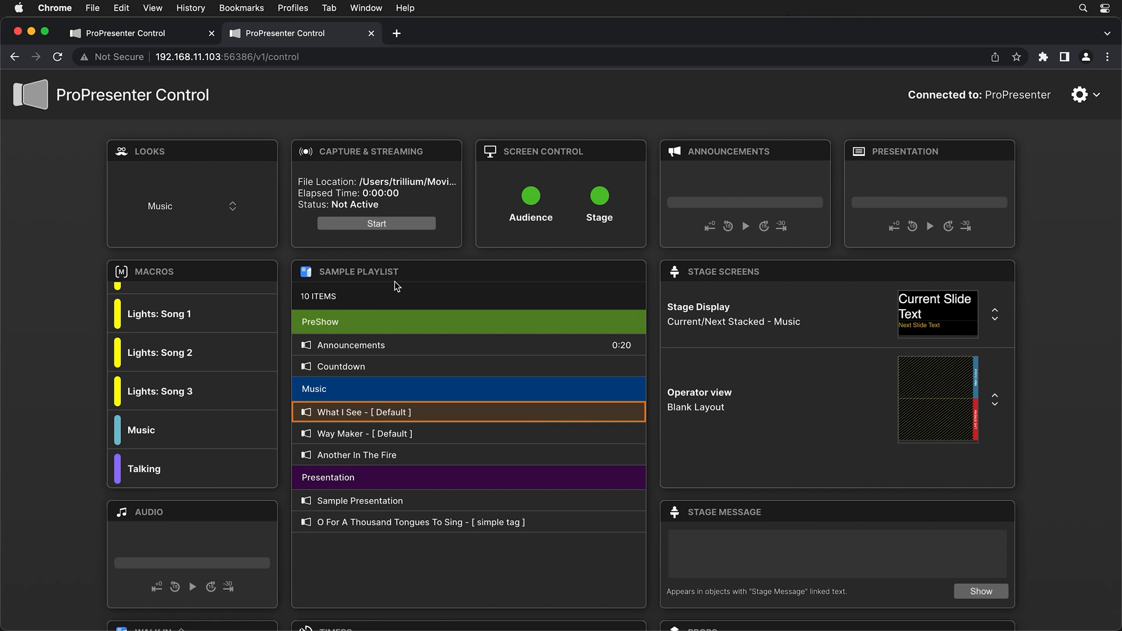
pyautogui.moveTo(506, 483)
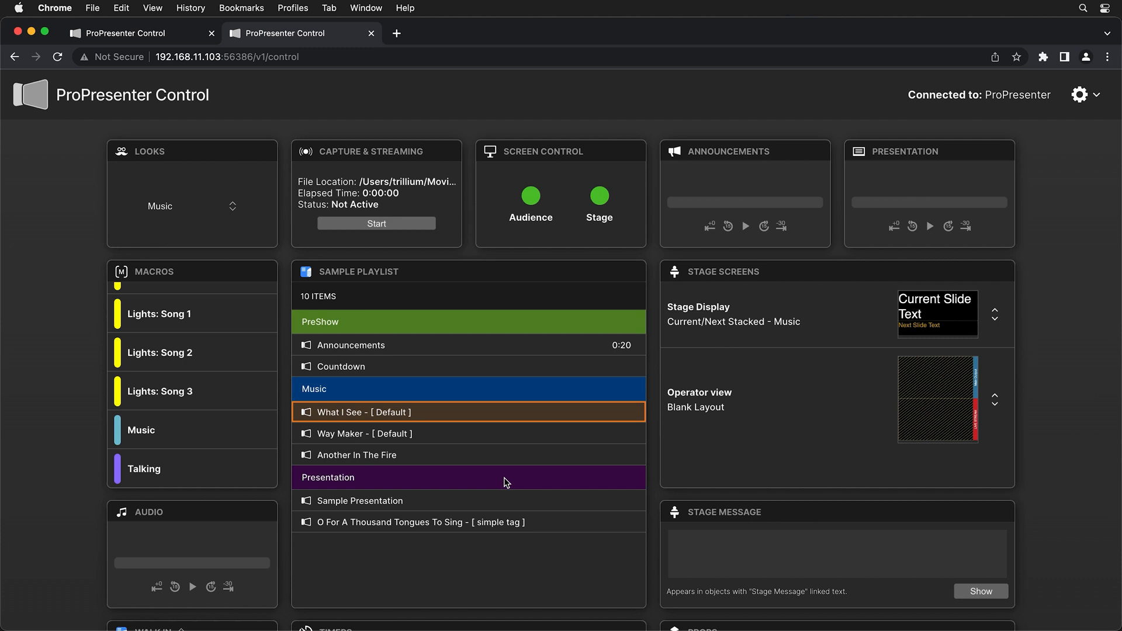
pyautogui.moveTo(156, 222)
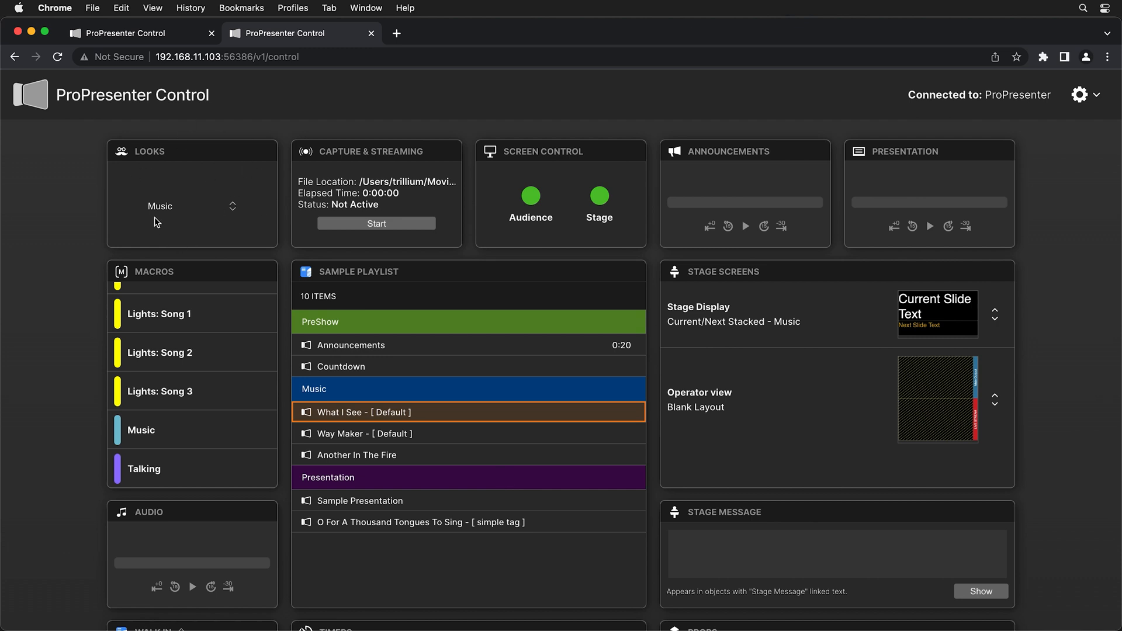
pyautogui.click(191, 207)
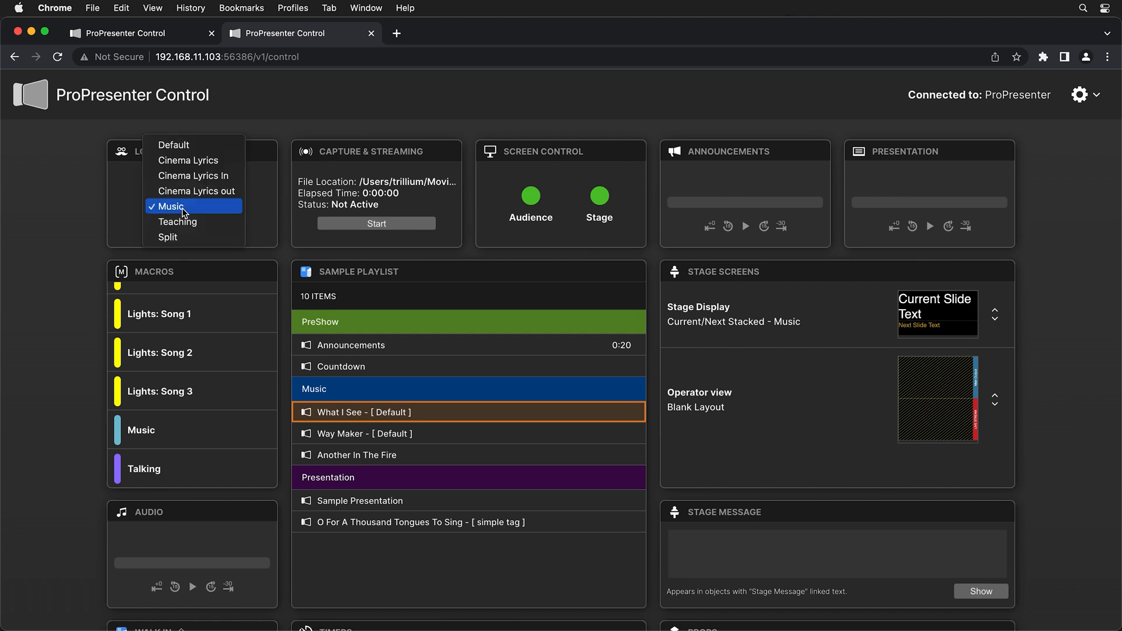
pyautogui.moveTo(272, 204)
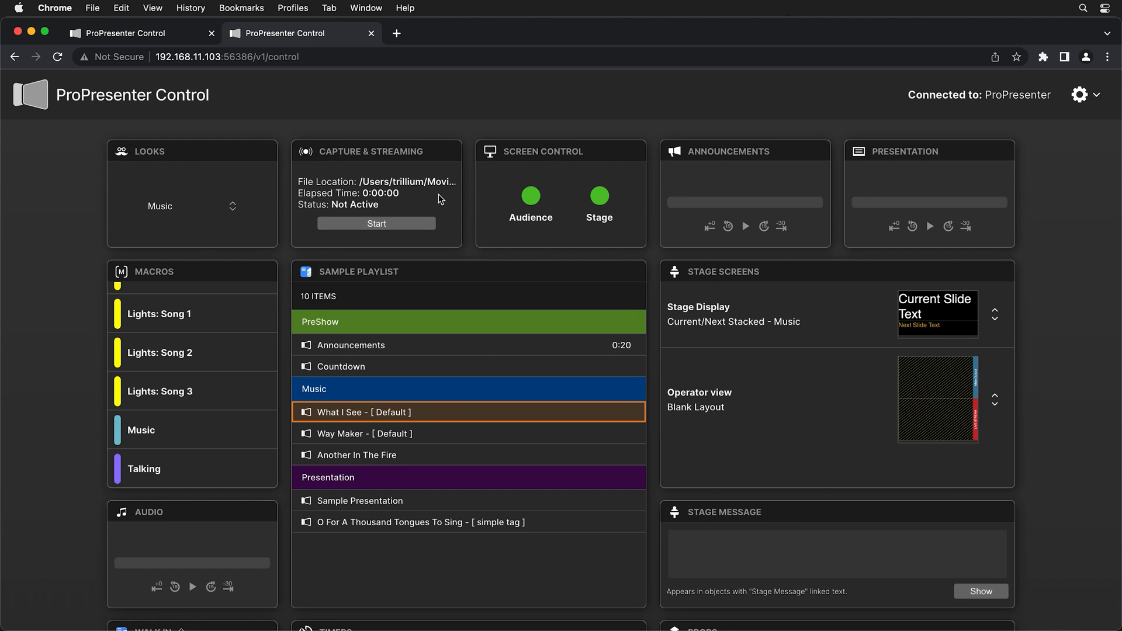
pyautogui.moveTo(570, 207)
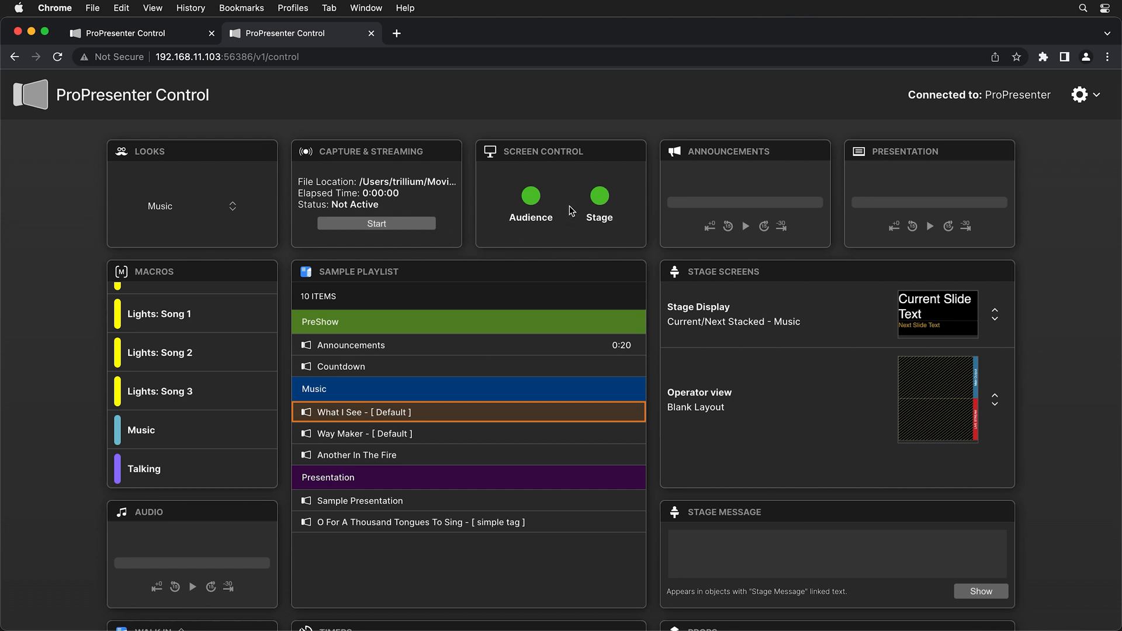
pyautogui.moveTo(629, 228)
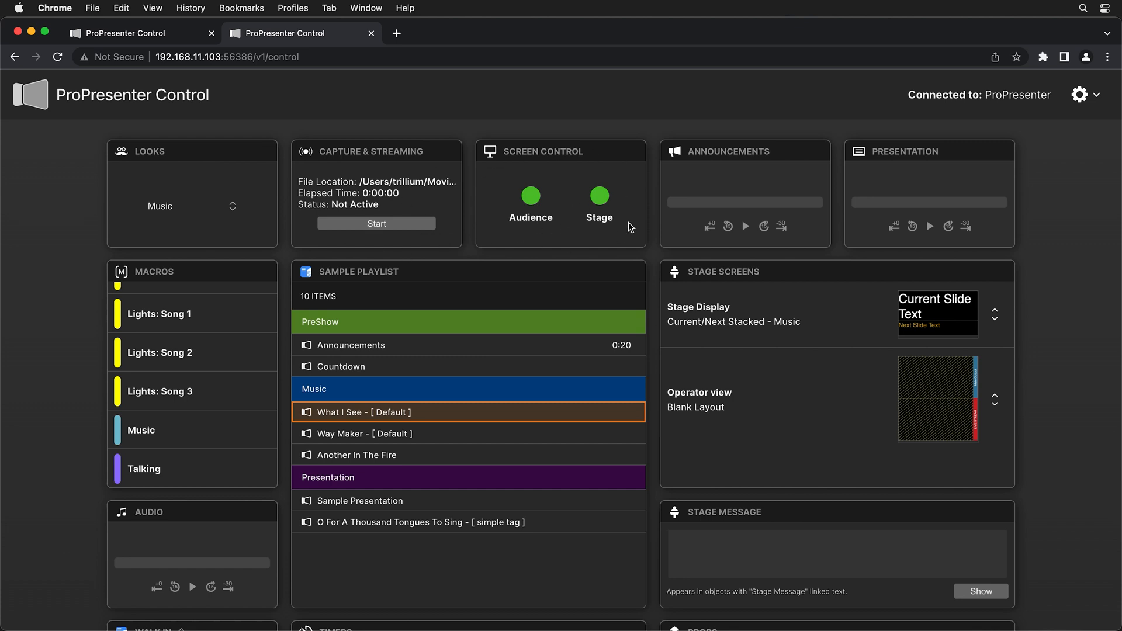
pyautogui.moveTo(569, 238)
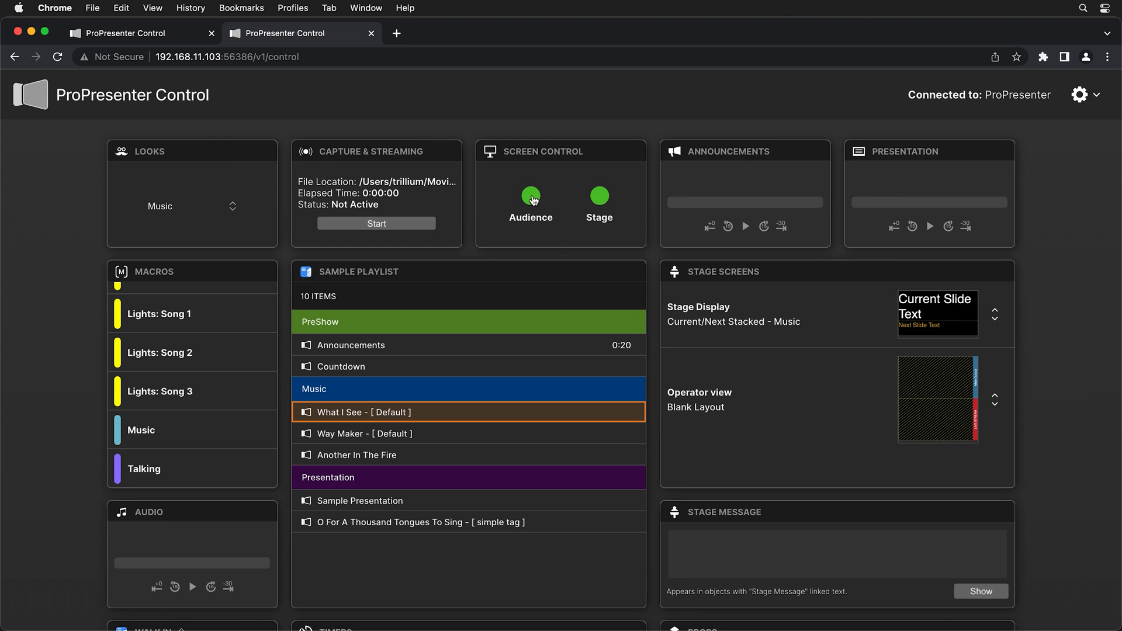
pyautogui.moveTo(747, 187)
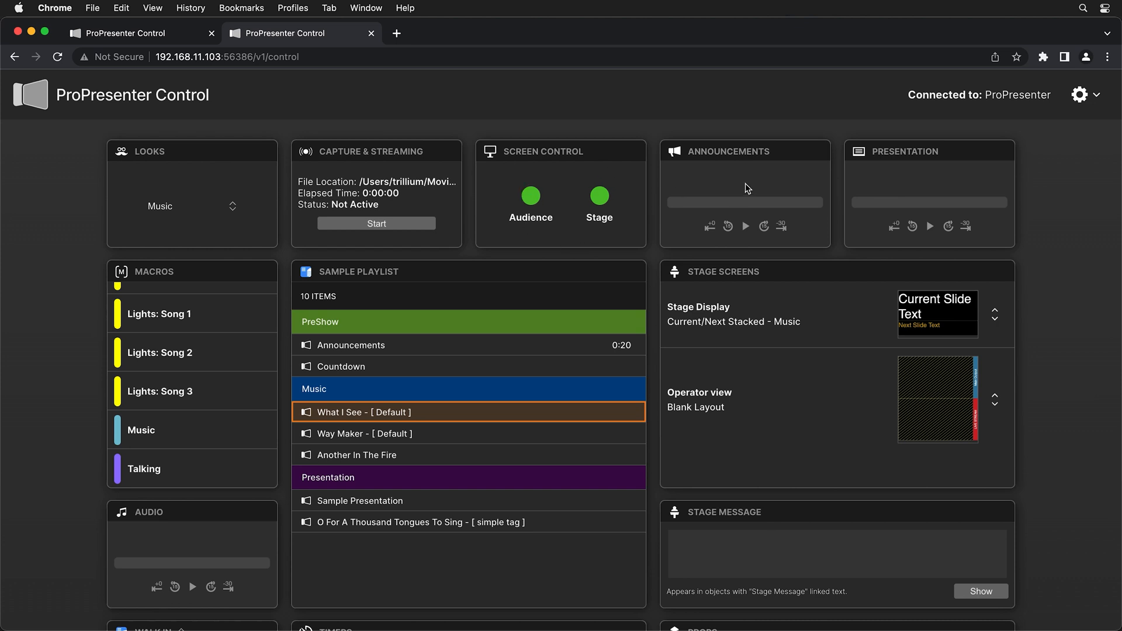
pyautogui.moveTo(867, 259)
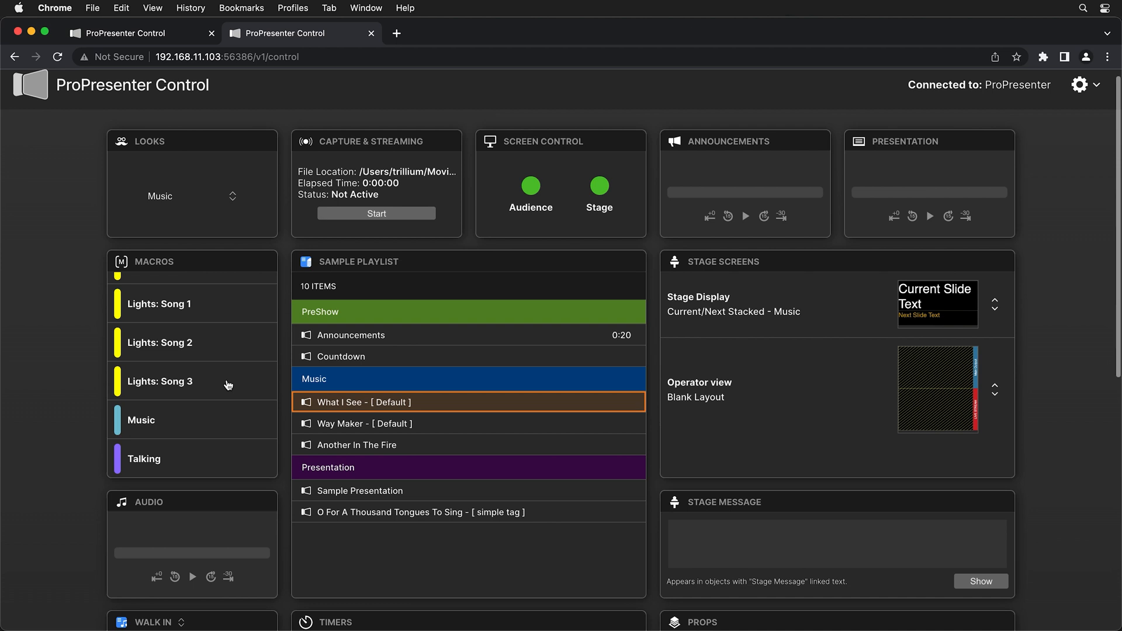
# Scroll past Timers and Props and open the Countdown message dropdown
pyautogui.scroll(-3)
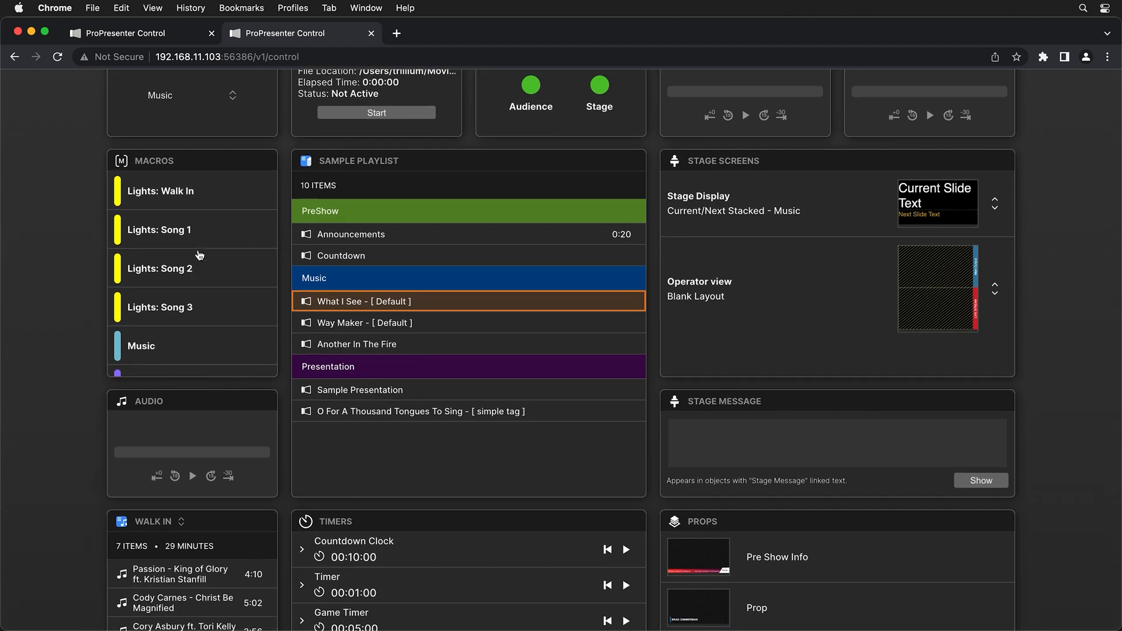
pyautogui.moveTo(215, 234)
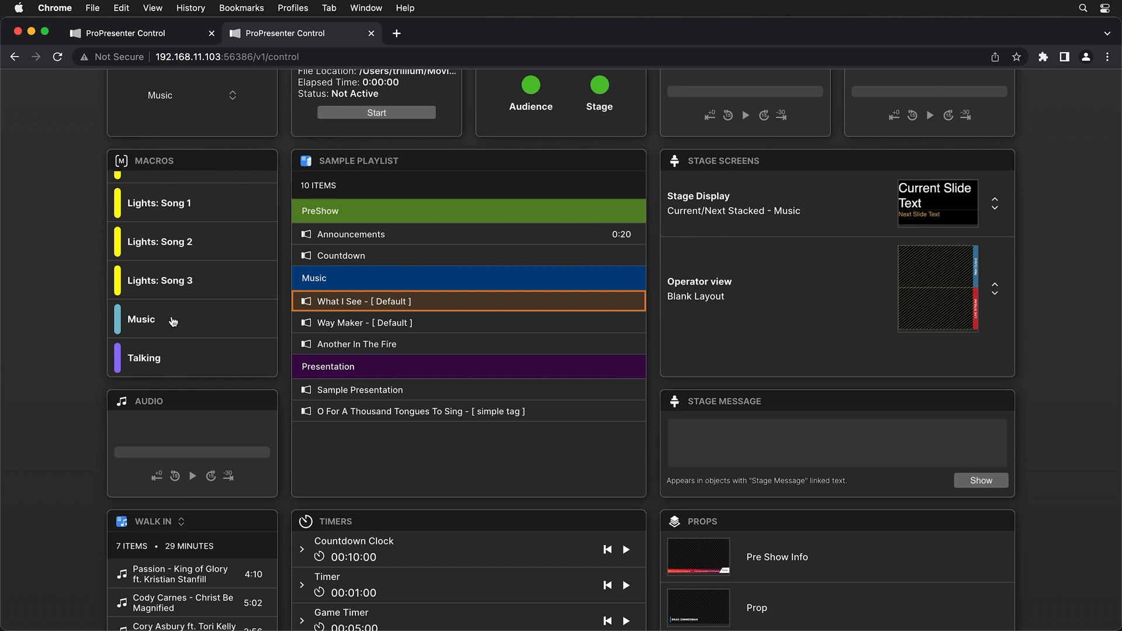
pyautogui.moveTo(182, 371)
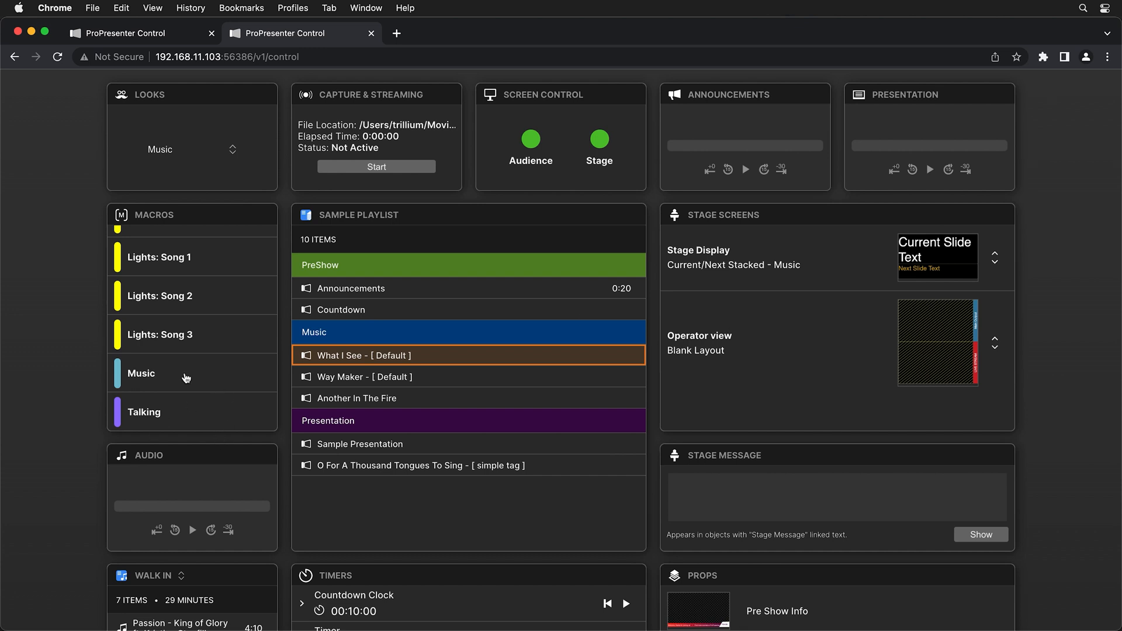
pyautogui.moveTo(203, 427)
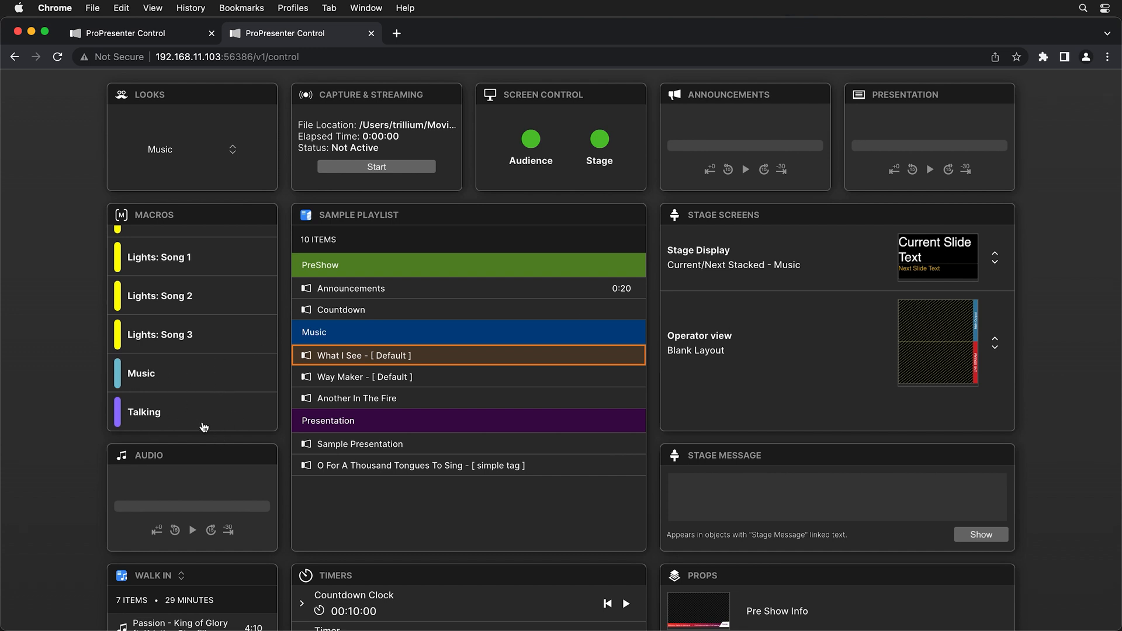
pyautogui.moveTo(302, 375)
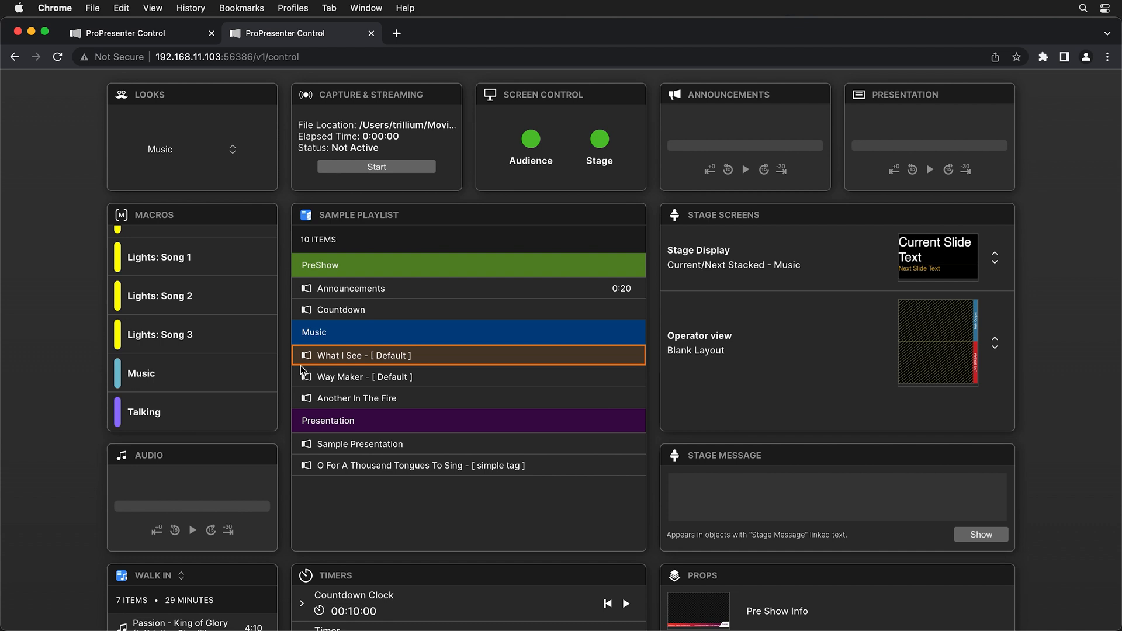
pyautogui.moveTo(453, 506)
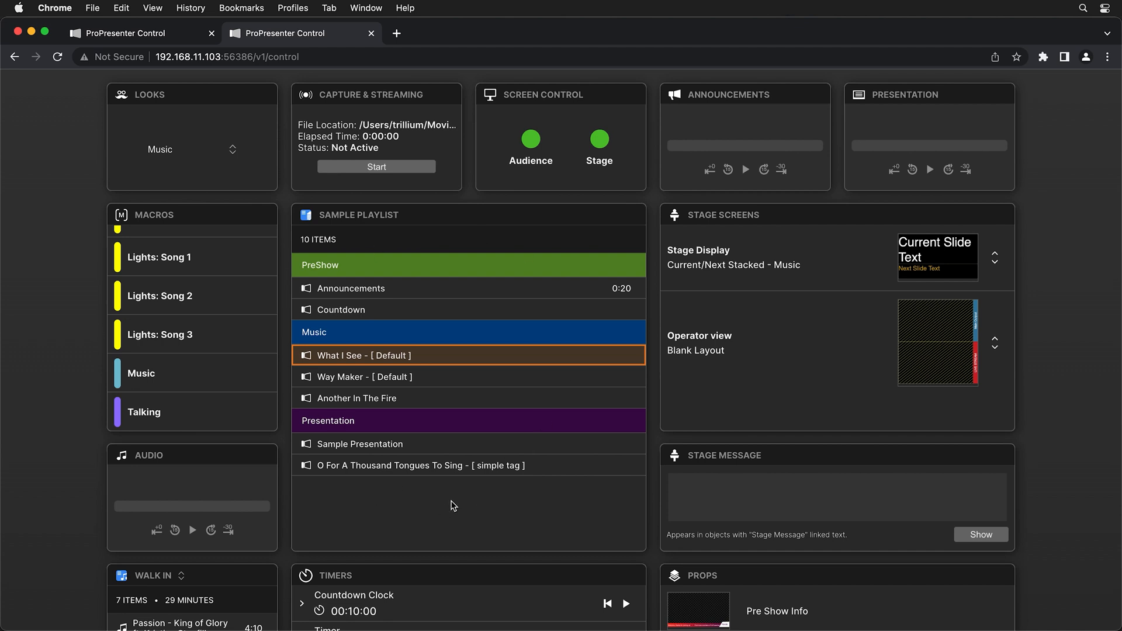
pyautogui.moveTo(440, 369)
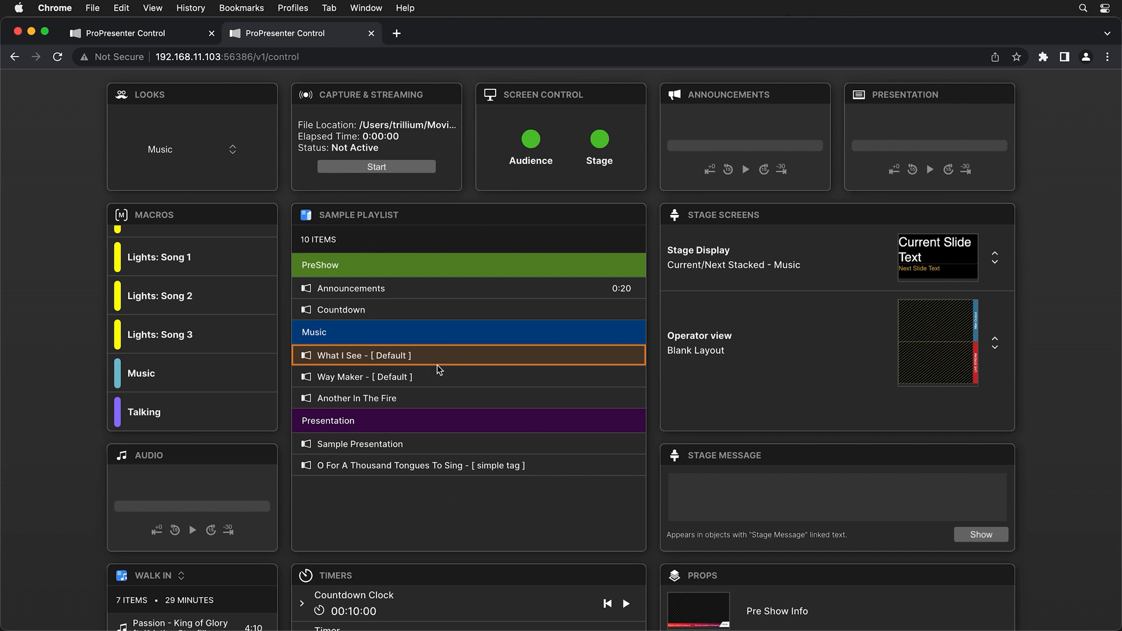
pyautogui.moveTo(714, 383)
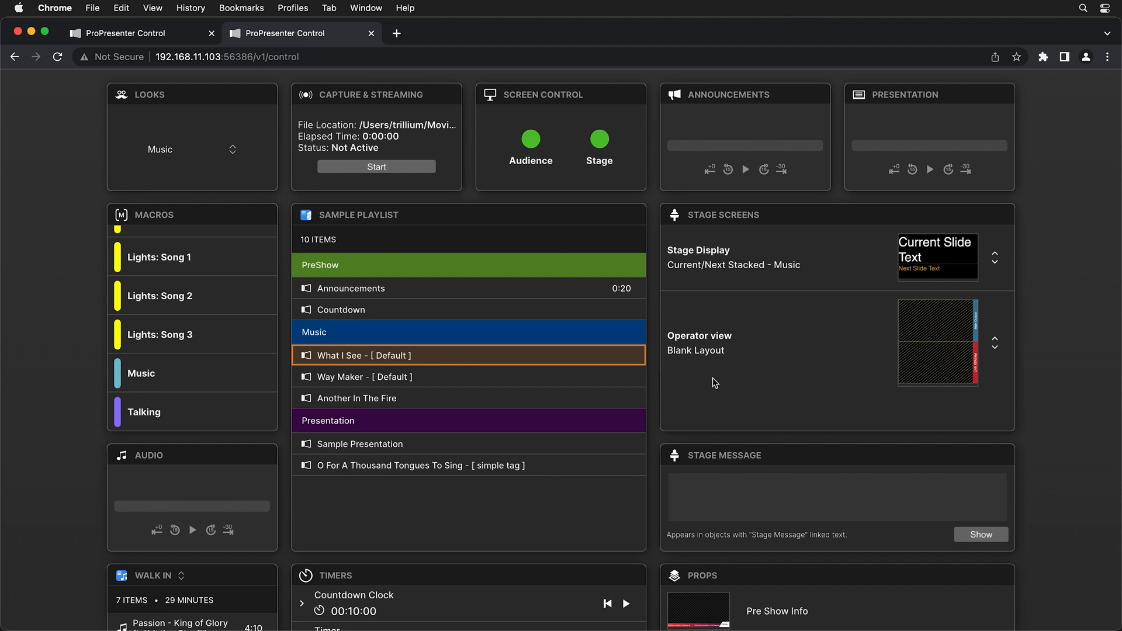
pyautogui.scroll(-3)
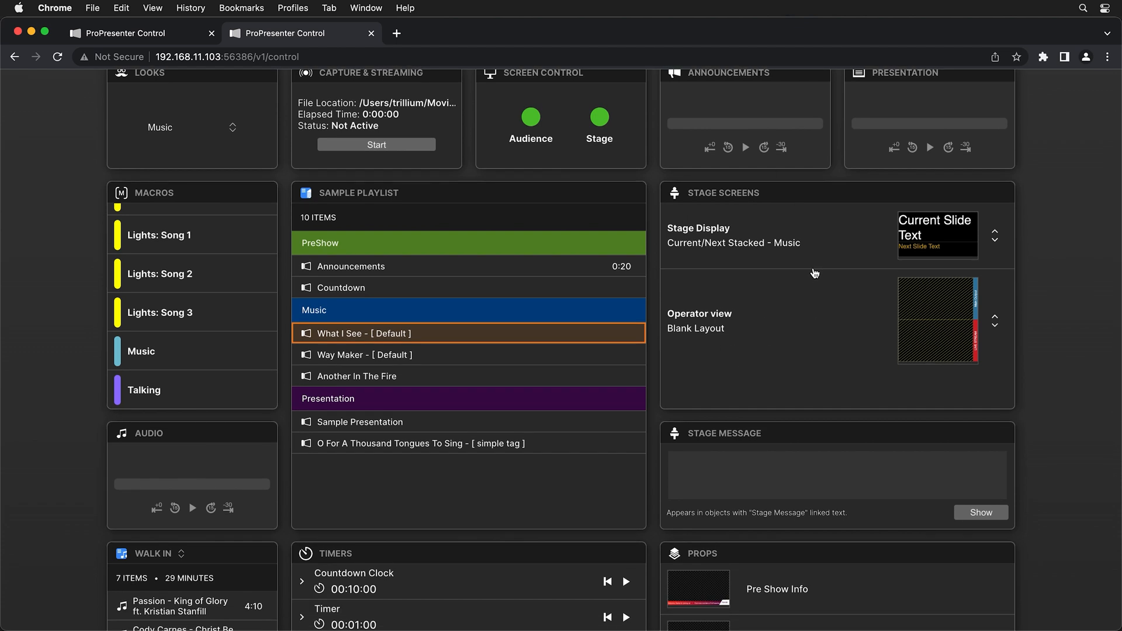
pyautogui.moveTo(717, 374)
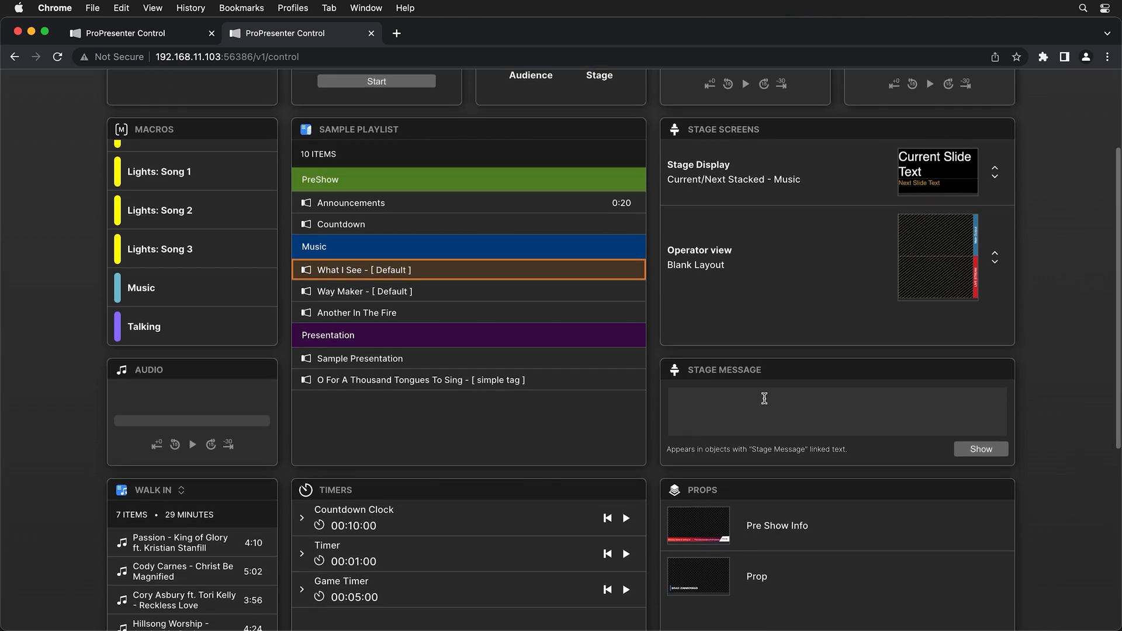
pyautogui.moveTo(259, 439)
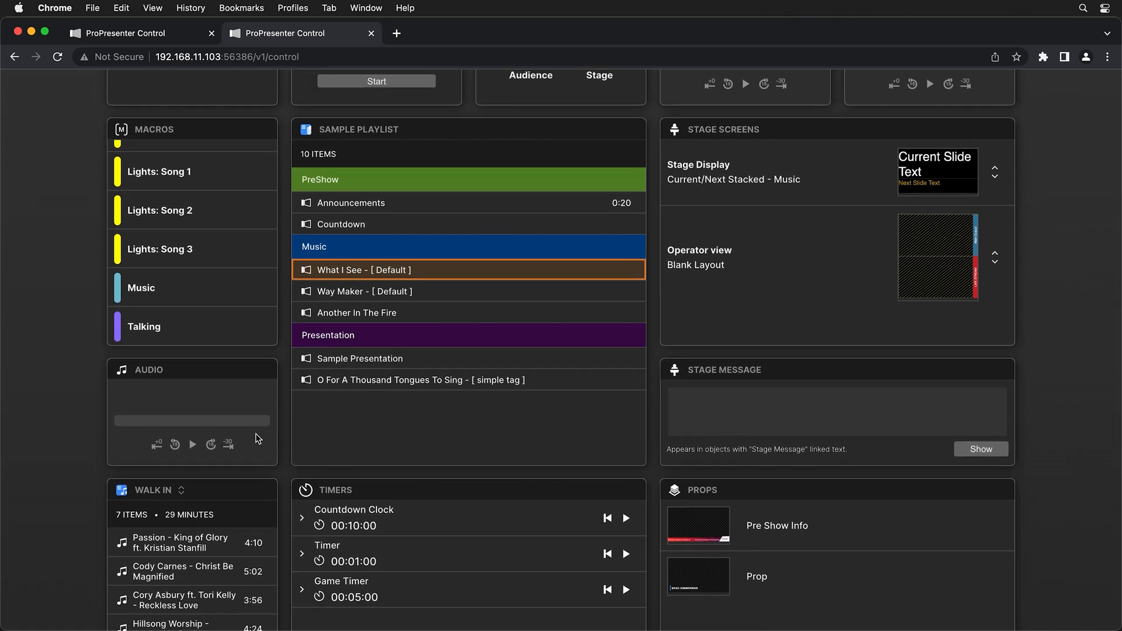
pyautogui.moveTo(217, 519)
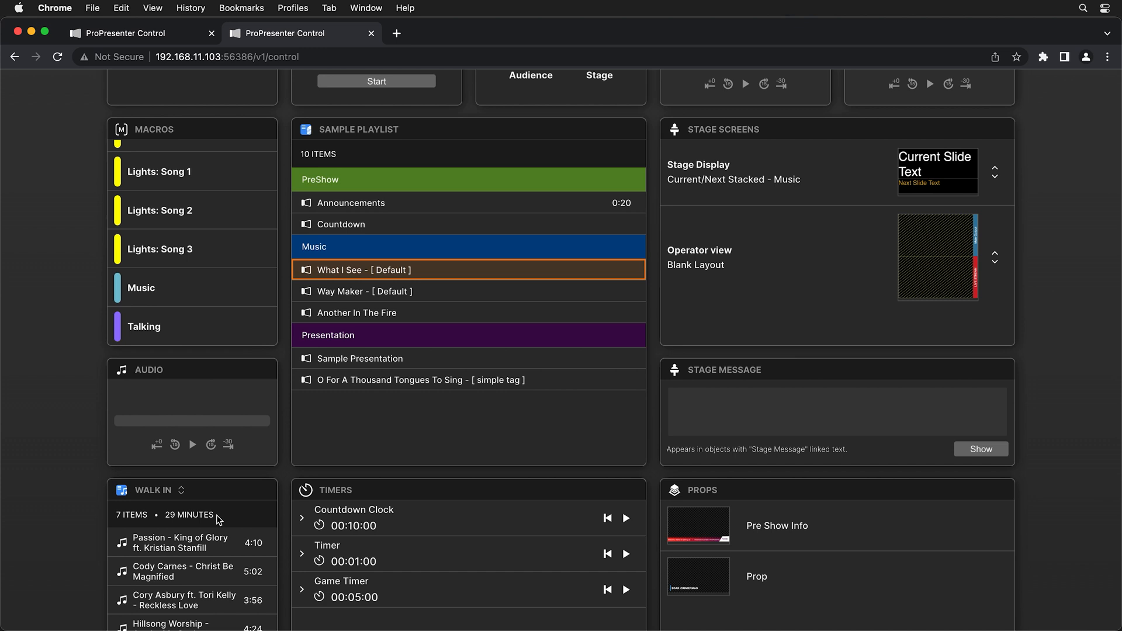
pyautogui.scroll(-3)
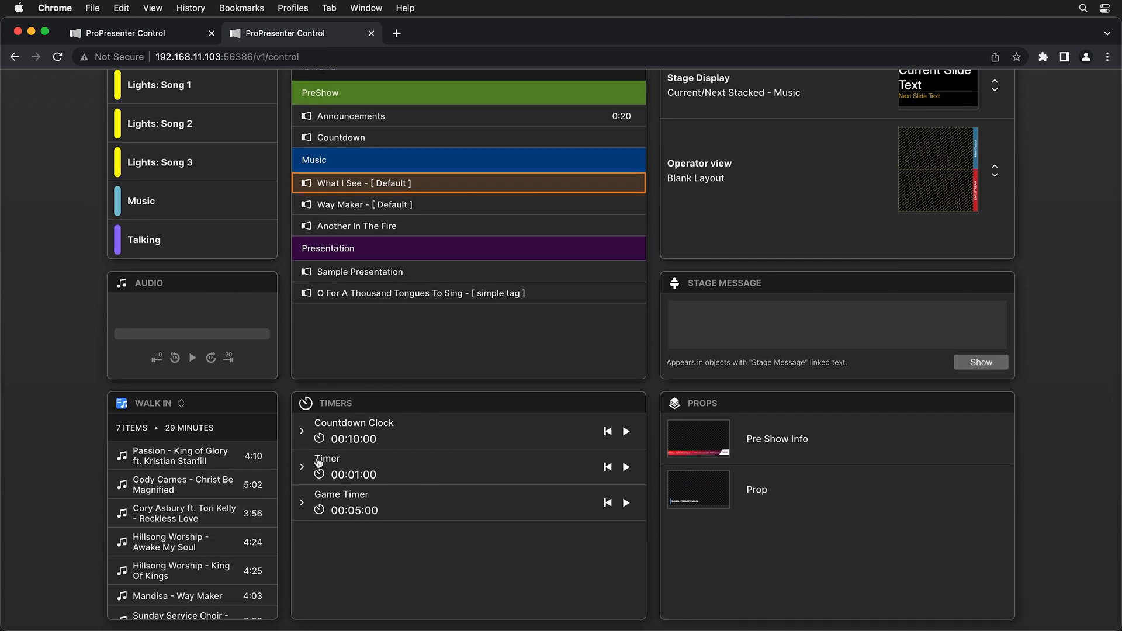
pyautogui.moveTo(436, 425)
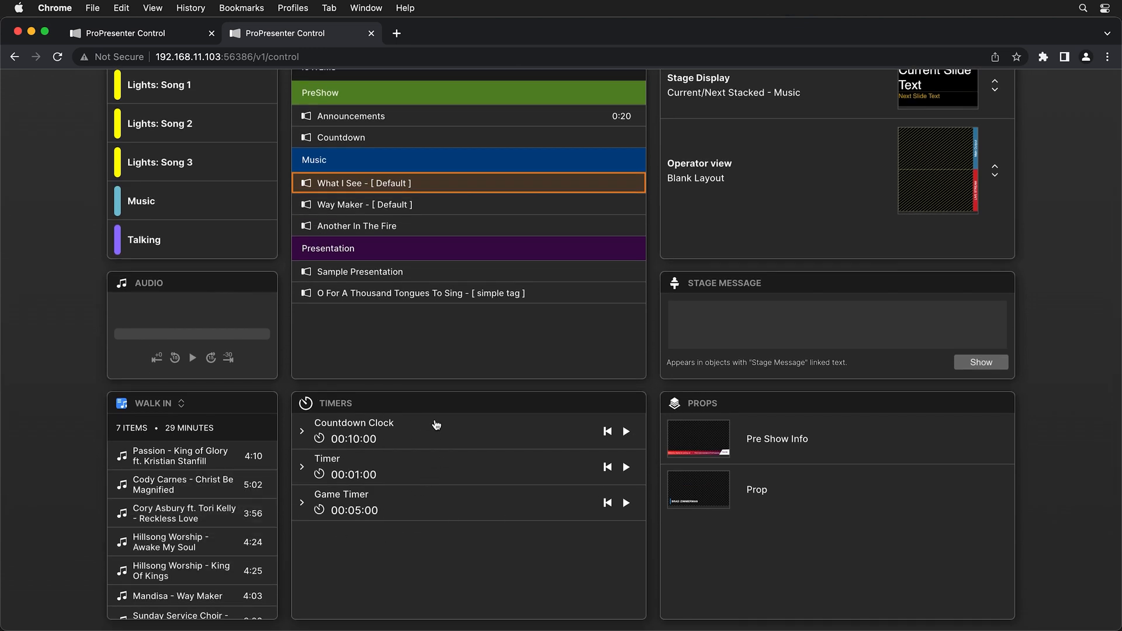
pyautogui.scroll(-3)
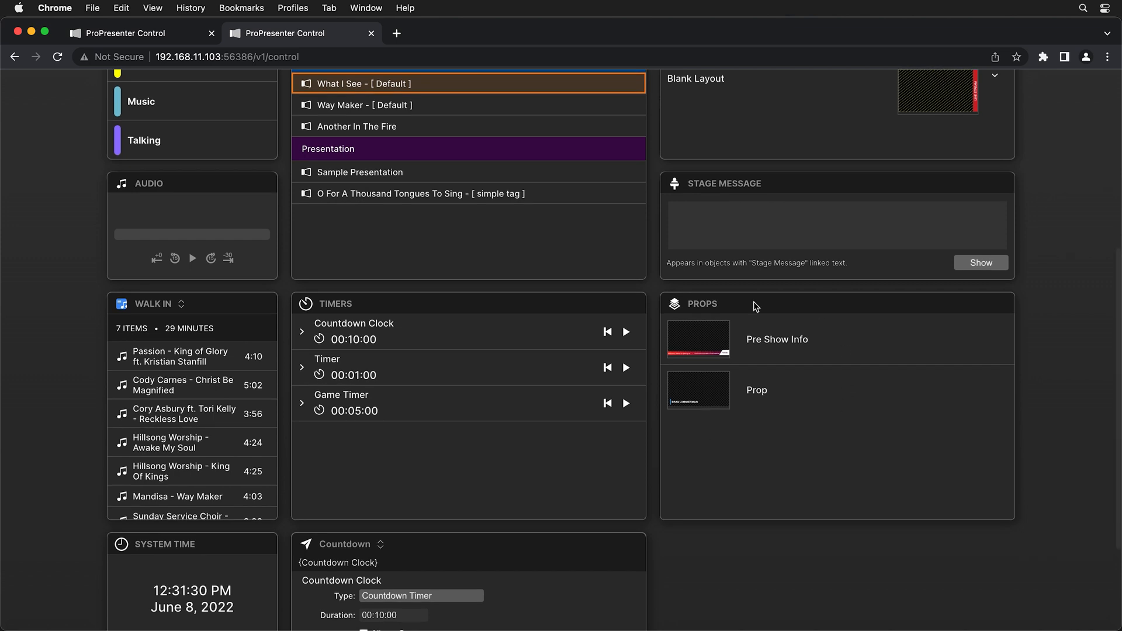
pyautogui.scroll(-3)
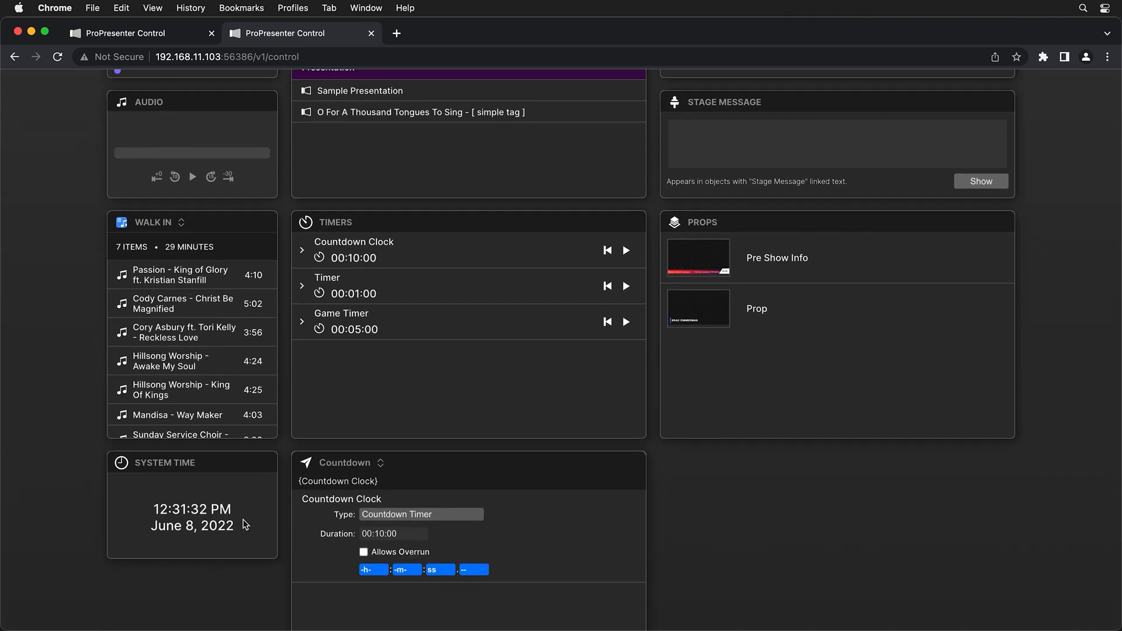
pyautogui.scroll(-3)
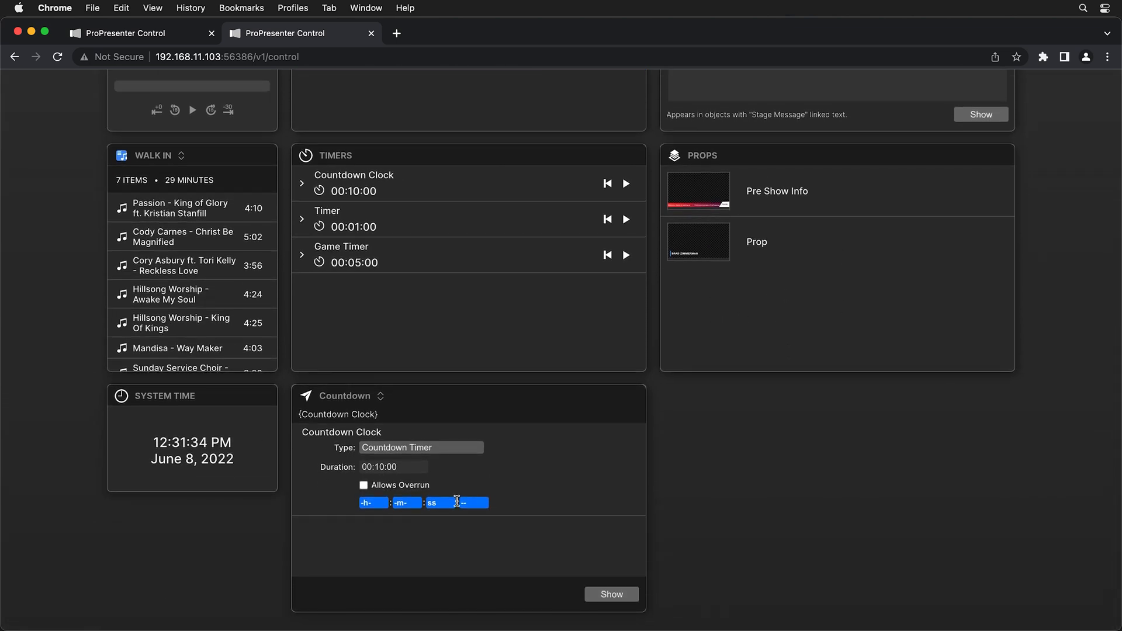
pyautogui.click(345, 396)
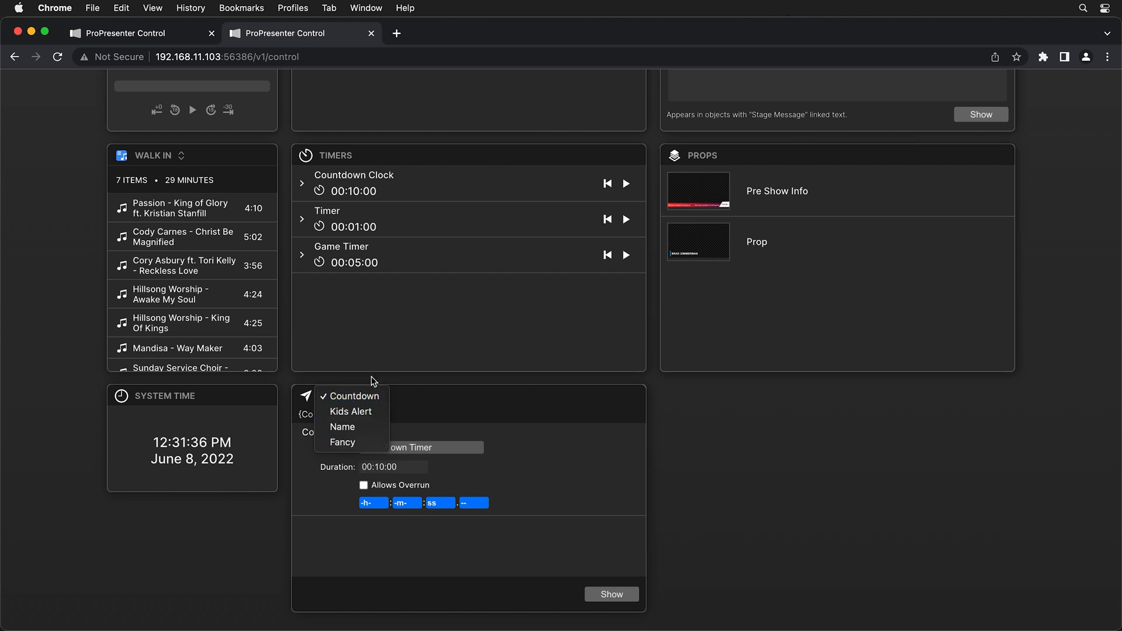
# Pick a saved message from the Countdown message list
pyautogui.click(350, 397)
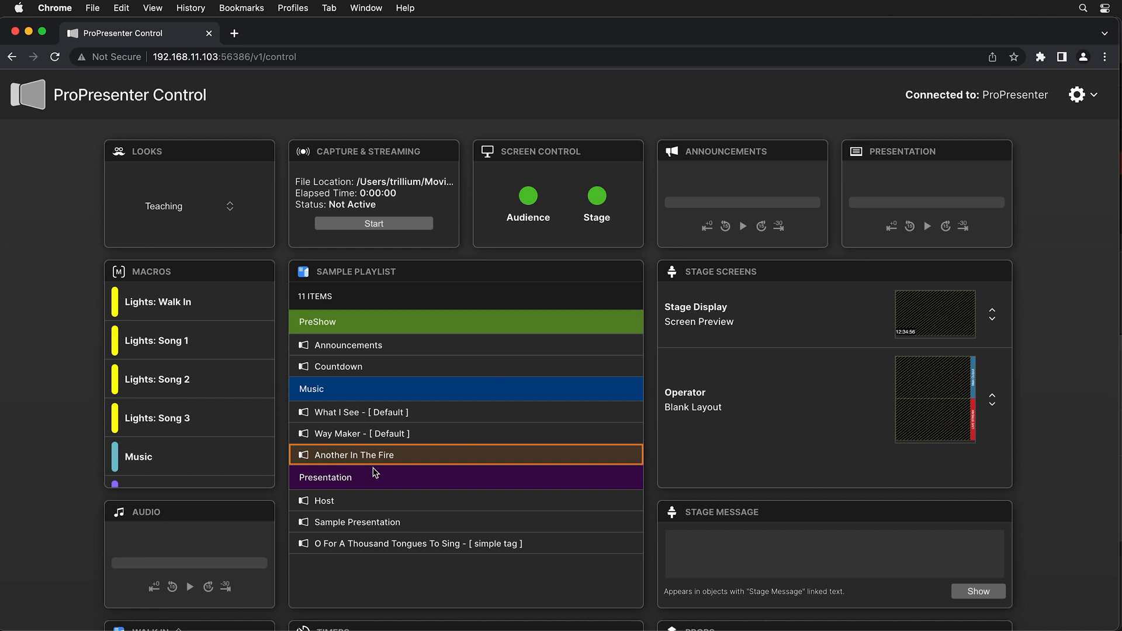
pyautogui.moveTo(689, 471)
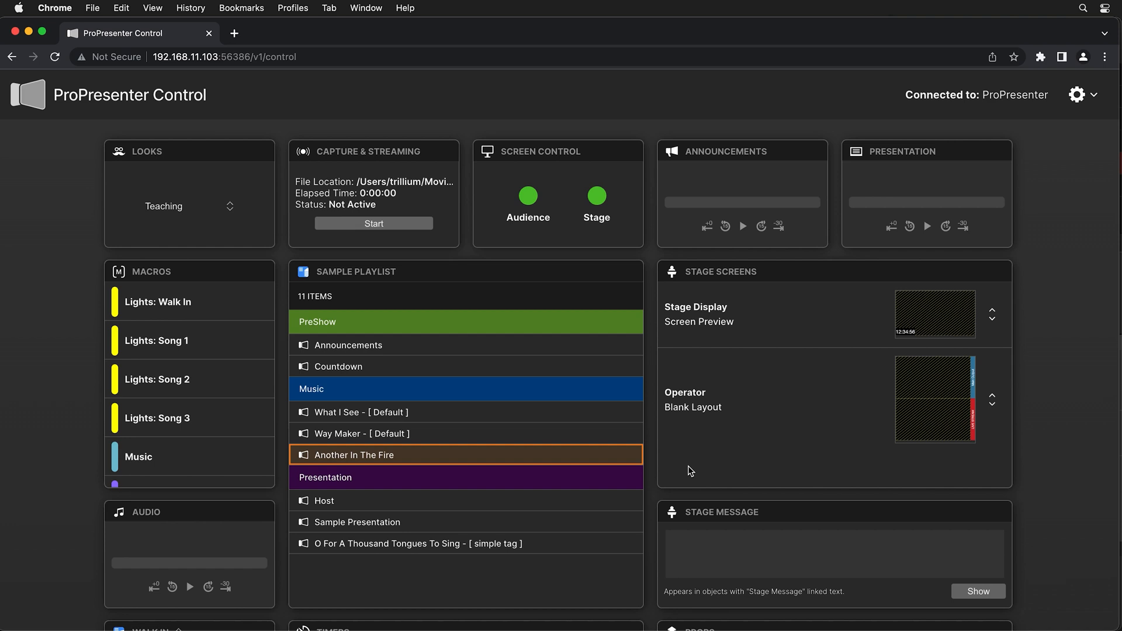
# Make Host the current playlist item so YHWH.mov plays
pyautogui.click(324, 501)
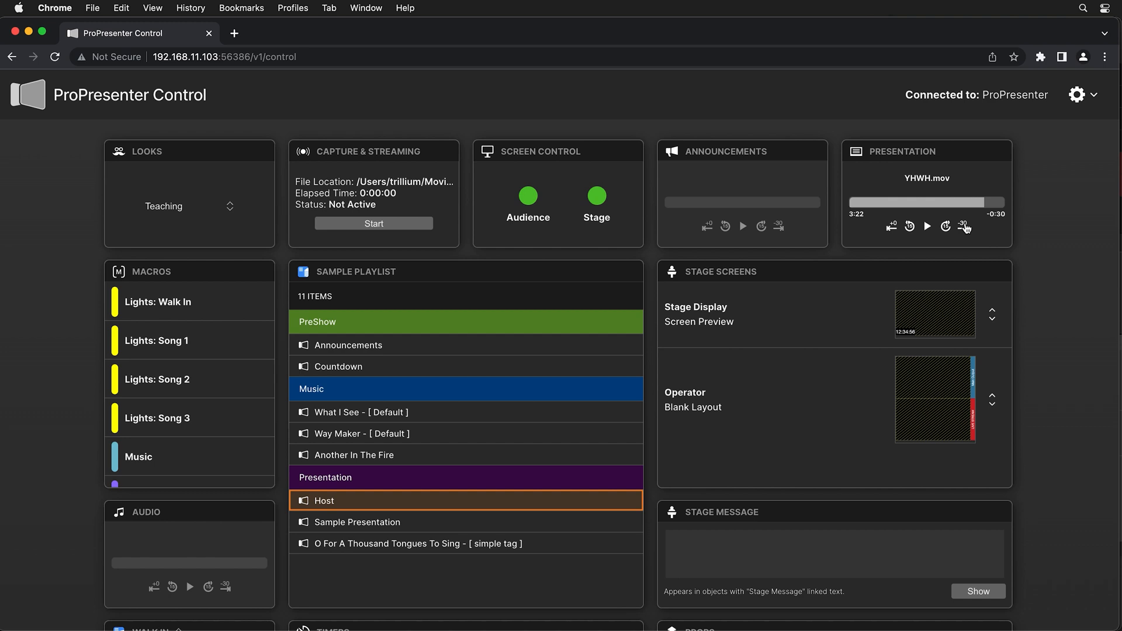
pyautogui.moveTo(942, 159)
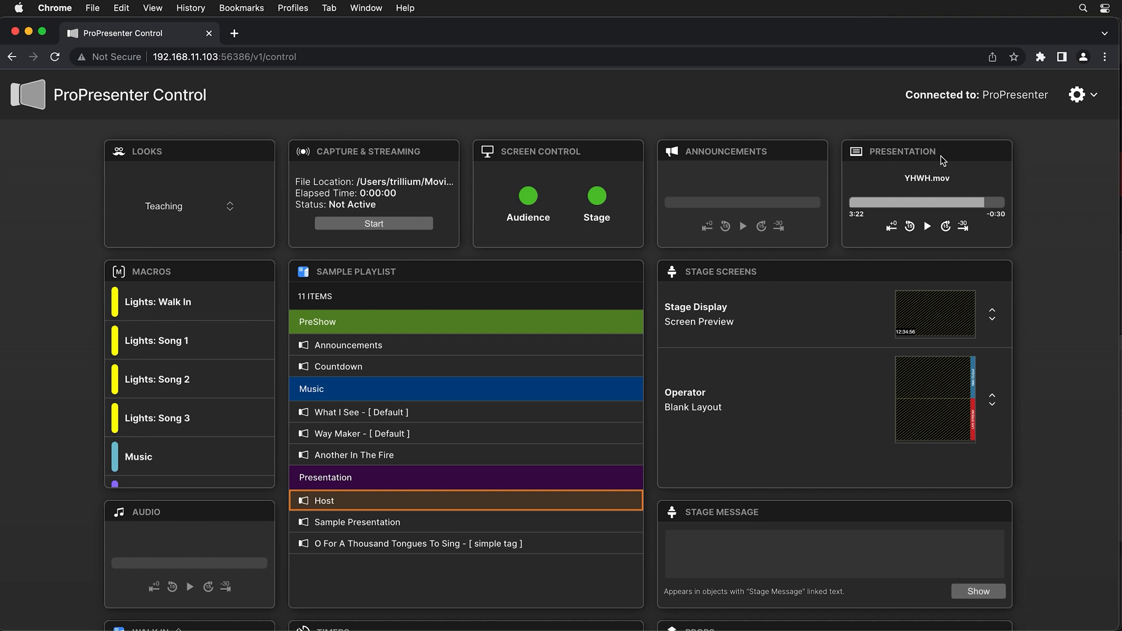
pyautogui.moveTo(963, 224)
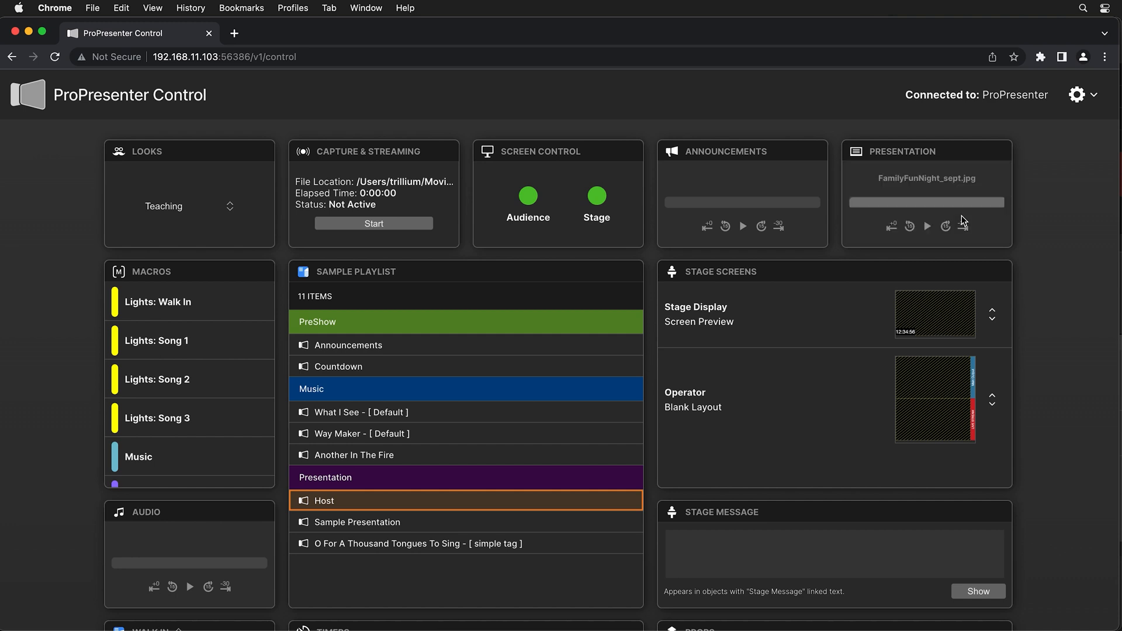
pyautogui.moveTo(945, 222)
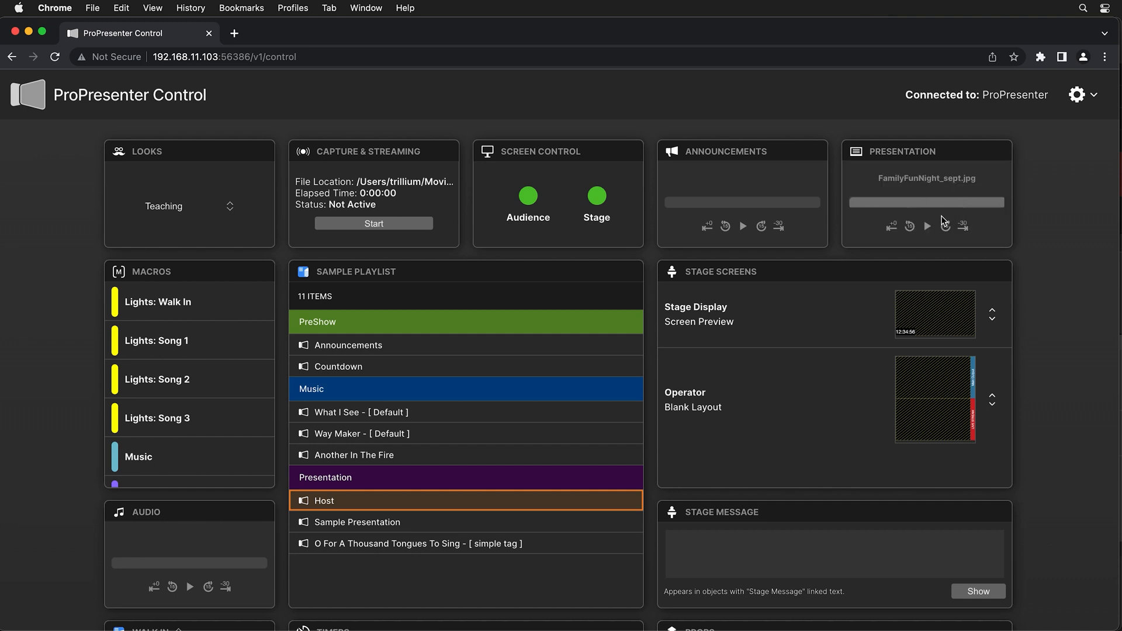
# Scroll the dashboard down to the Stage Message panel
pyautogui.scroll(-3)
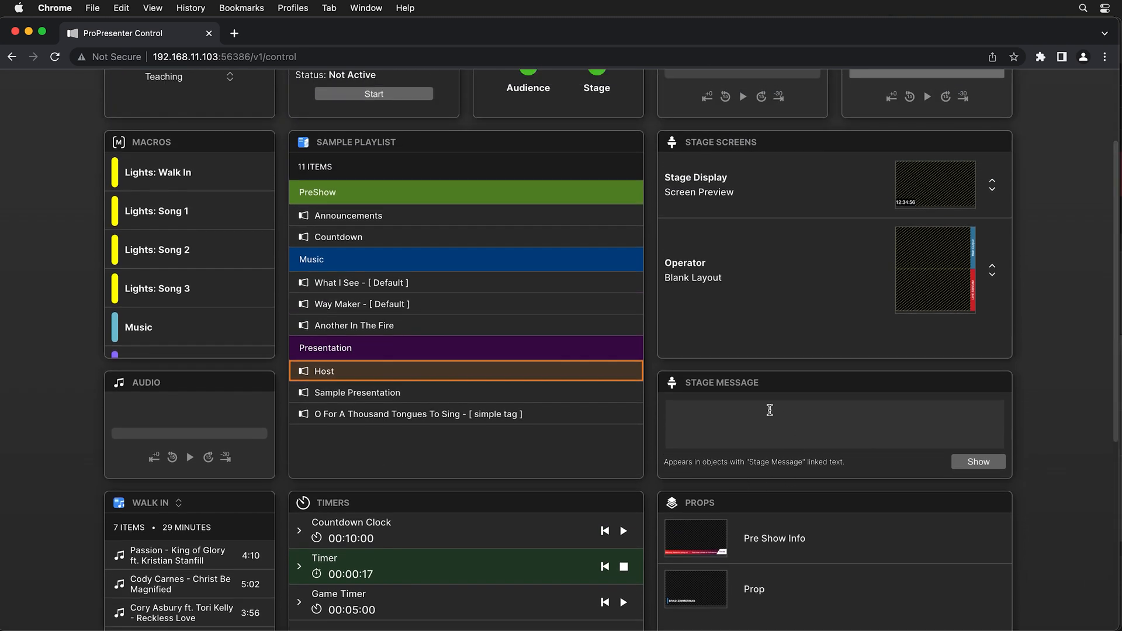
pyautogui.moveTo(738, 422)
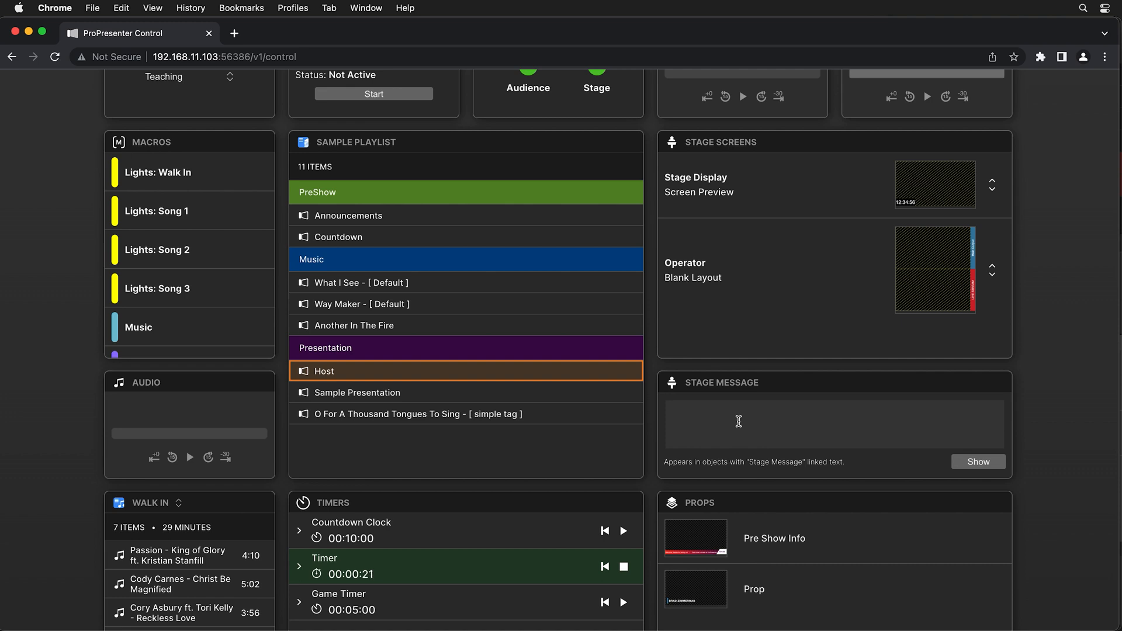
pyautogui.moveTo(773, 463)
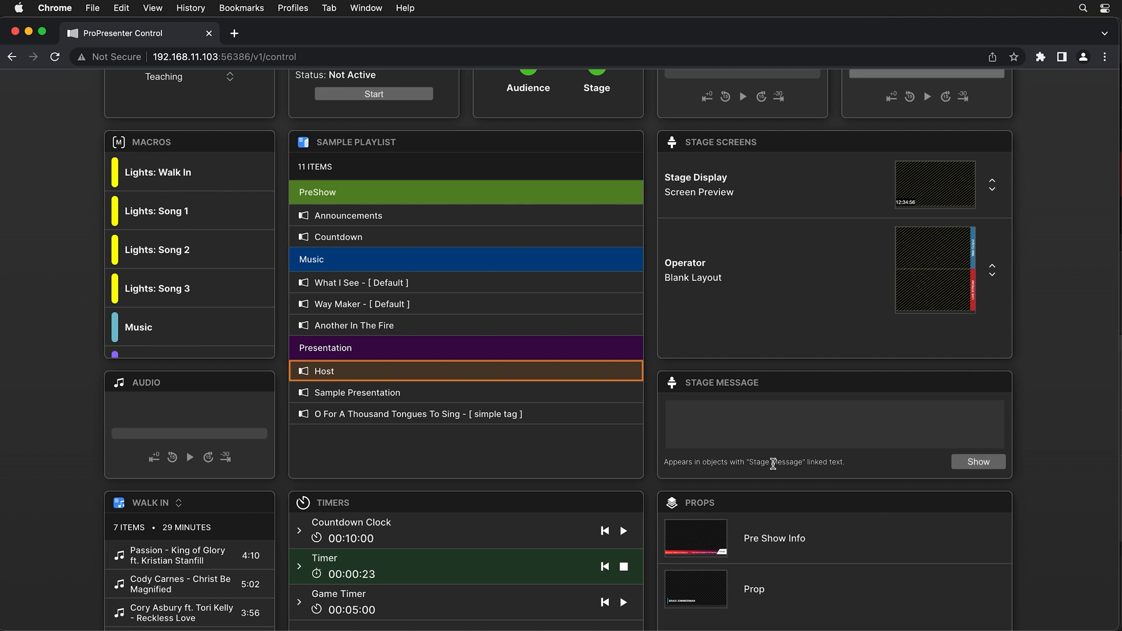
pyautogui.moveTo(803, 464)
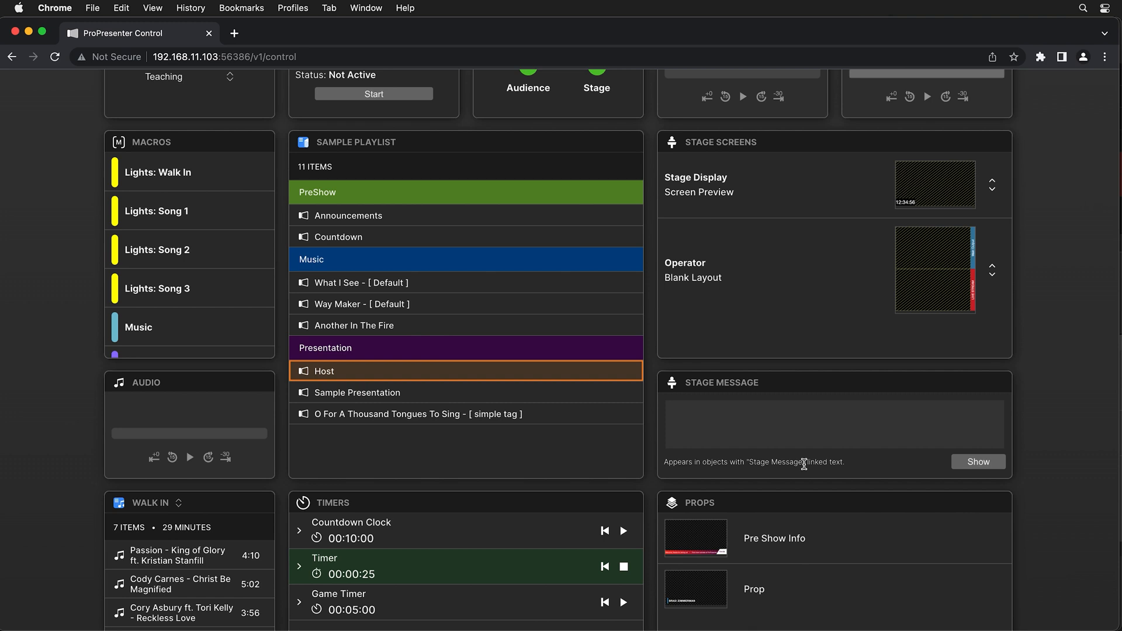
pyautogui.moveTo(788, 475)
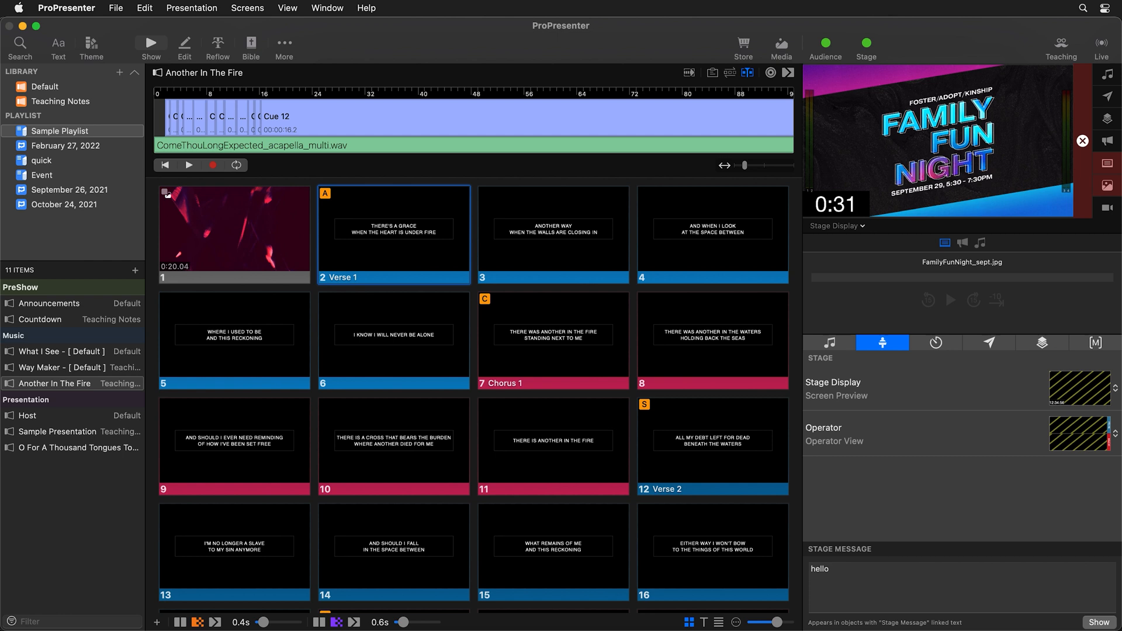
# Add a Stage Message object to the Screen Preview layout in the Stage Editor
pyautogui.click(284, 41)
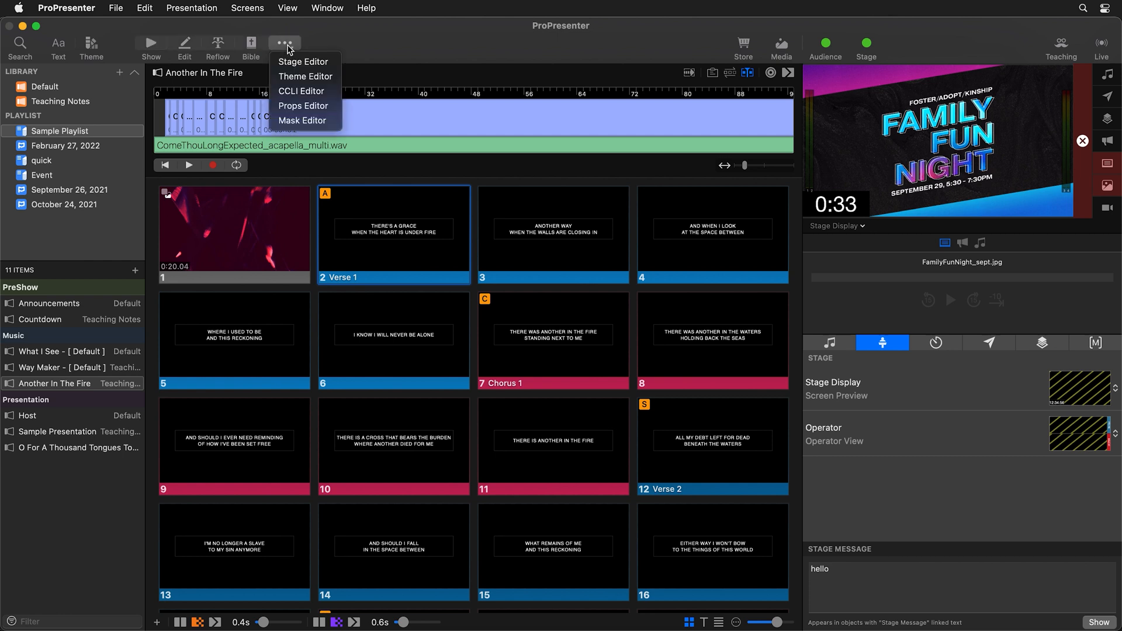
pyautogui.moveTo(303, 62)
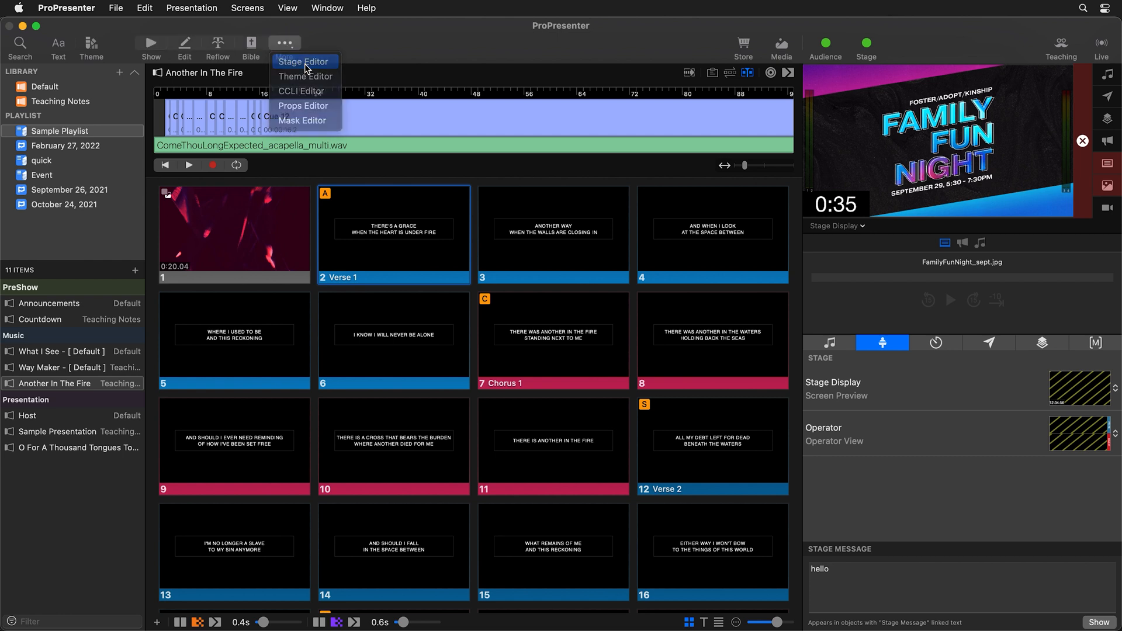
pyautogui.click(304, 62)
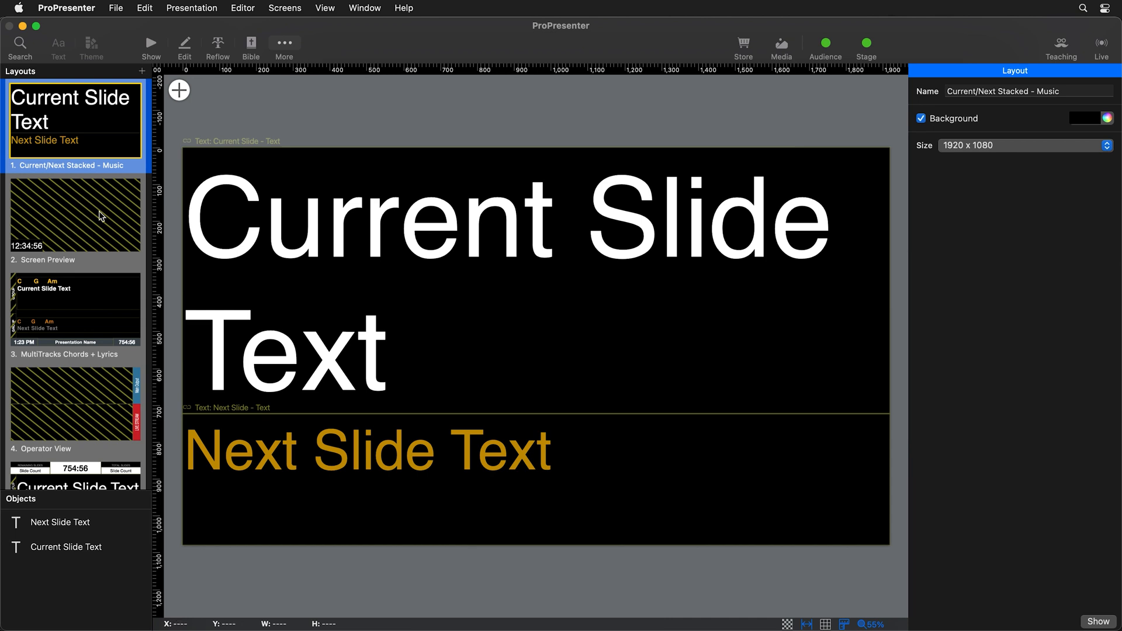
pyautogui.click(74, 214)
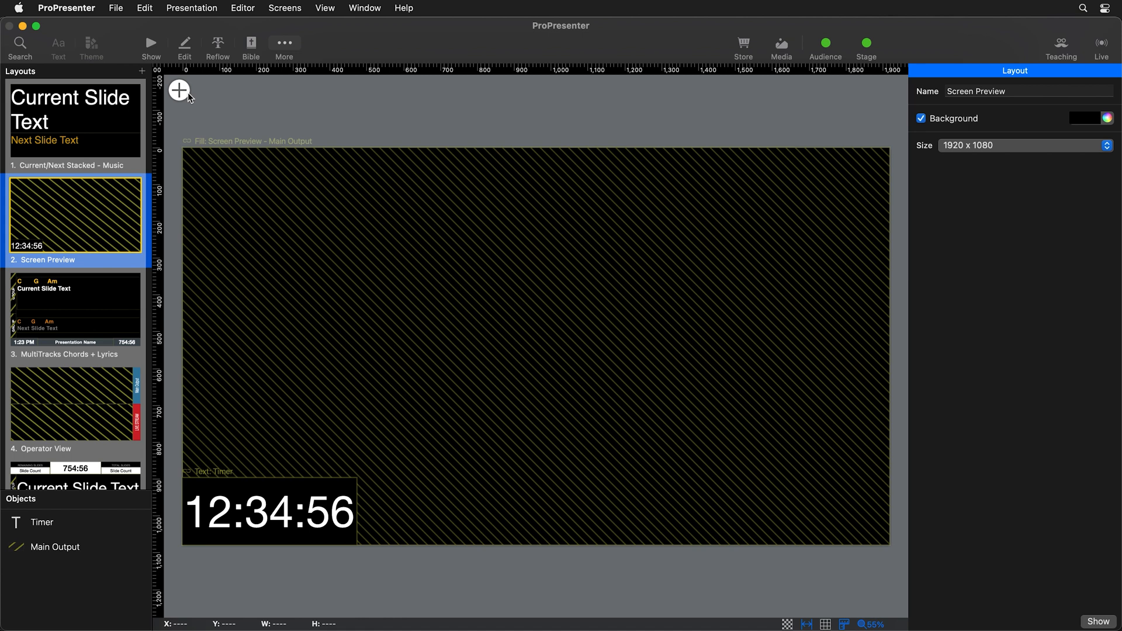
pyautogui.click(178, 90)
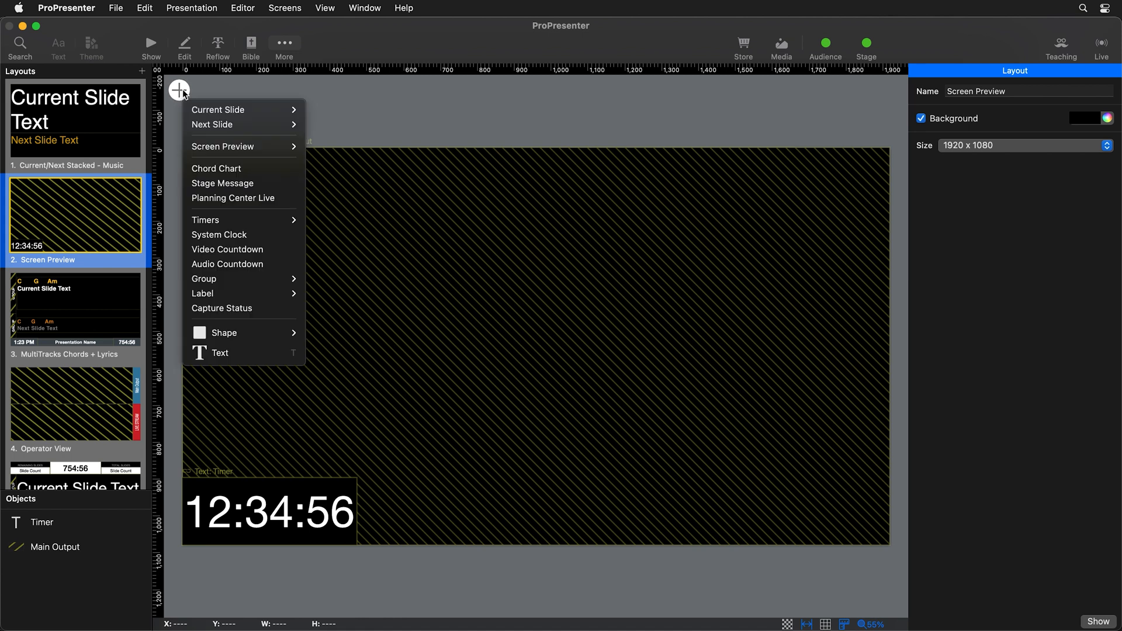
pyautogui.moveTo(243, 183)
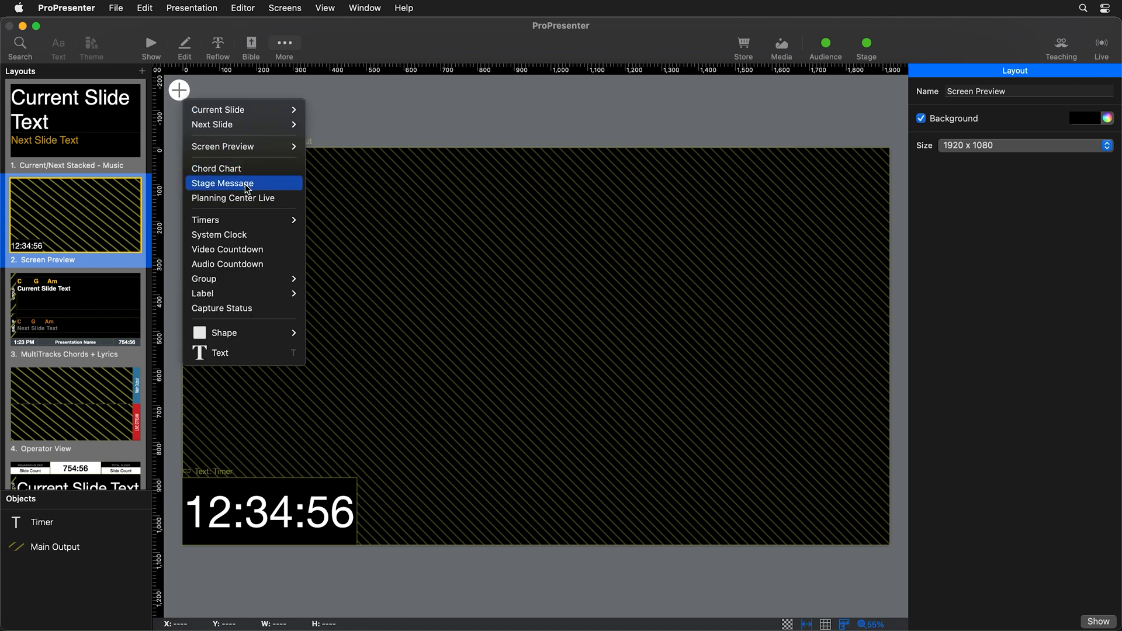
pyautogui.click(221, 183)
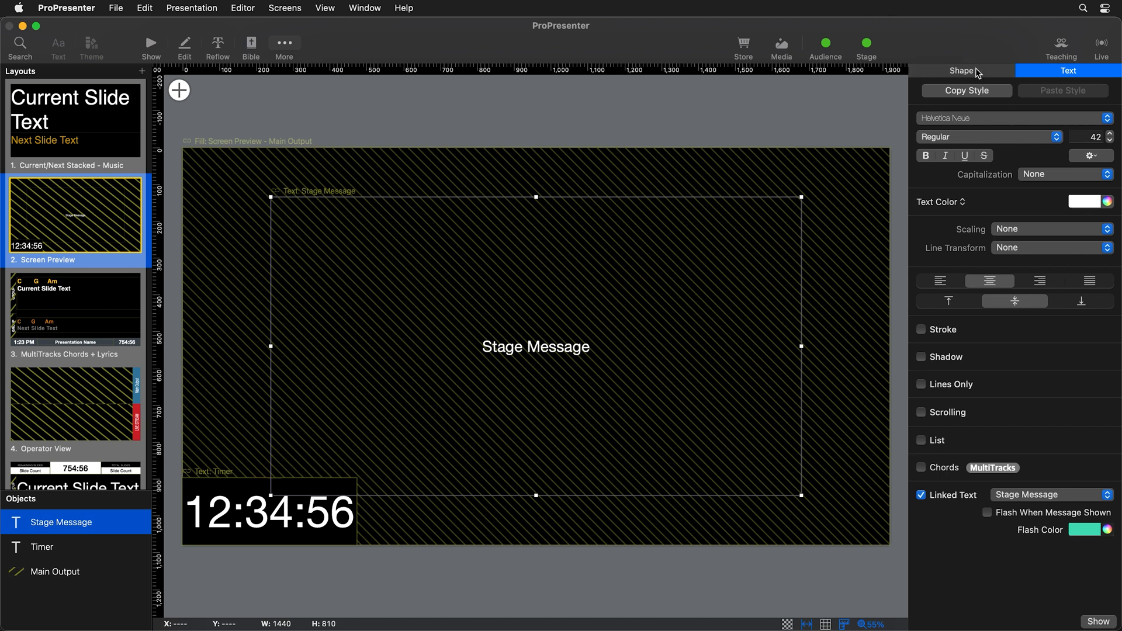
# Give the Stage Message box a red fill, visible only when the message has text
pyautogui.click(961, 71)
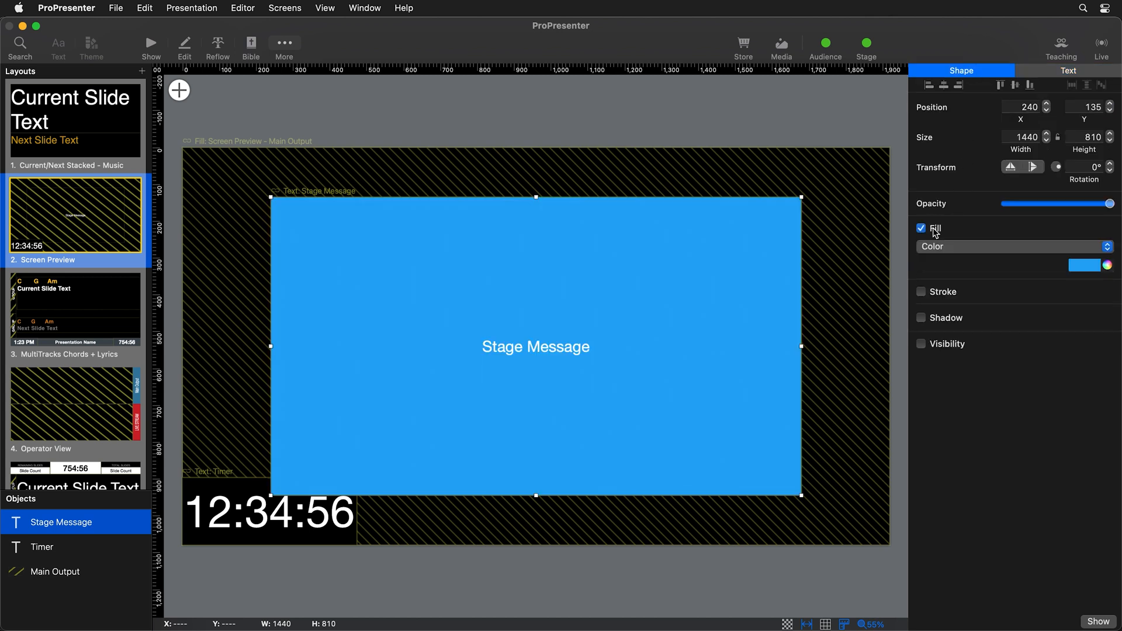
pyautogui.click(1085, 265)
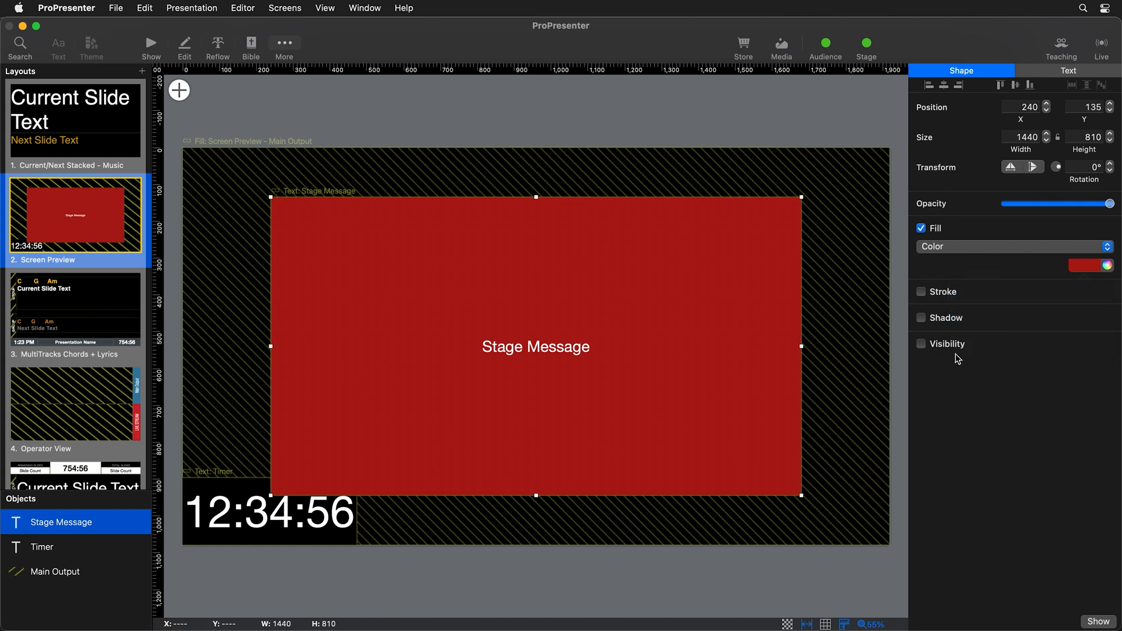
pyautogui.click(921, 343)
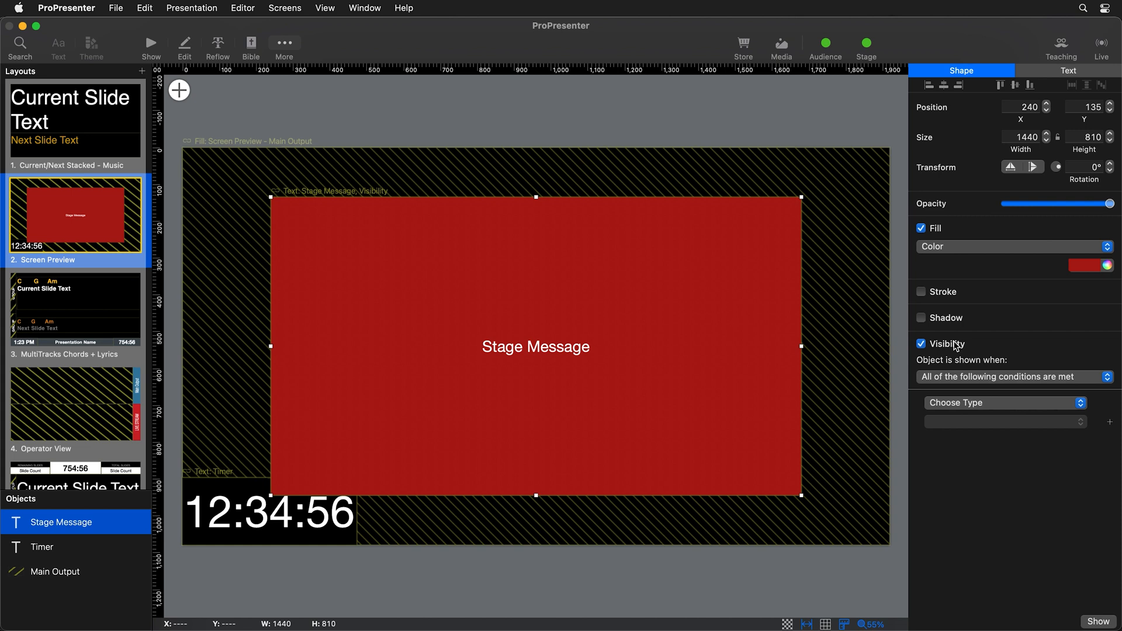
pyautogui.click(1005, 403)
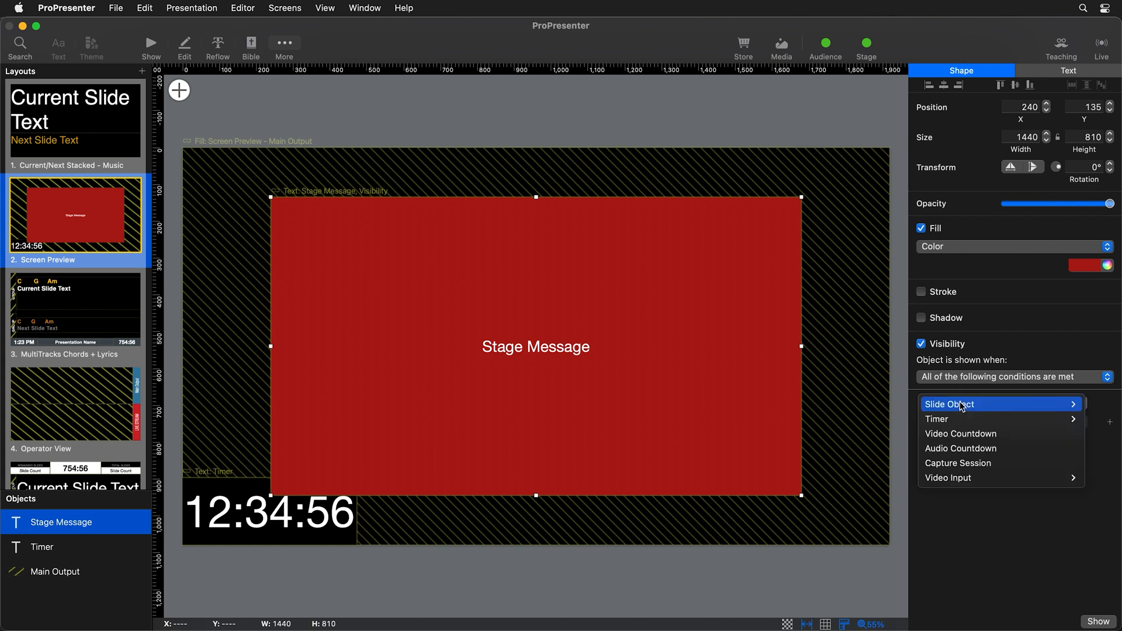
pyautogui.moveTo(969, 404)
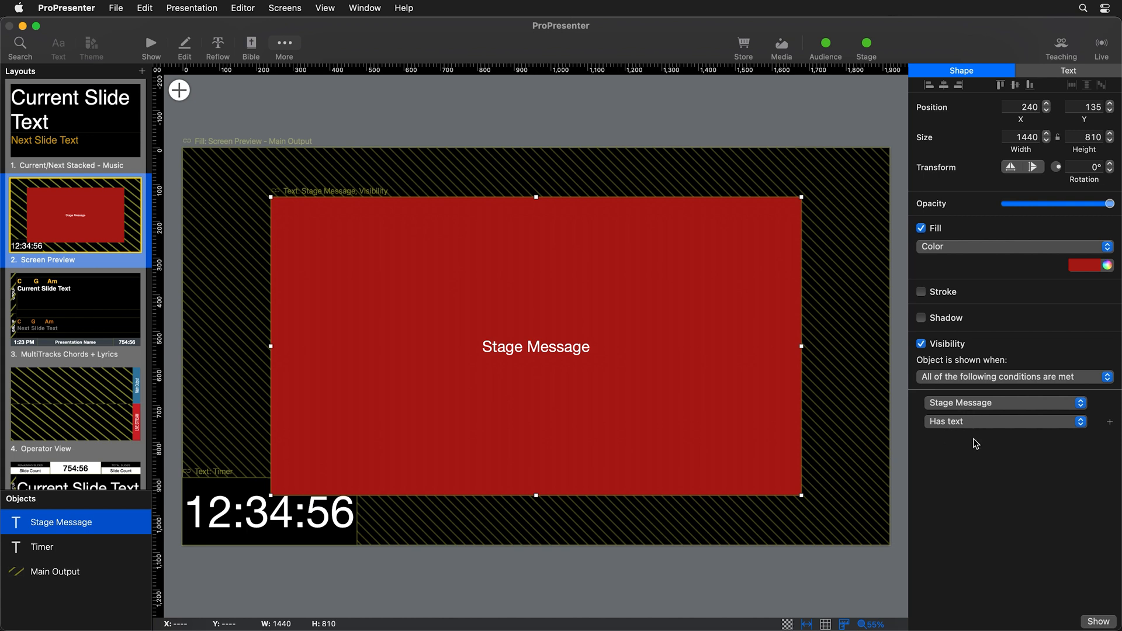
pyautogui.moveTo(656, 330)
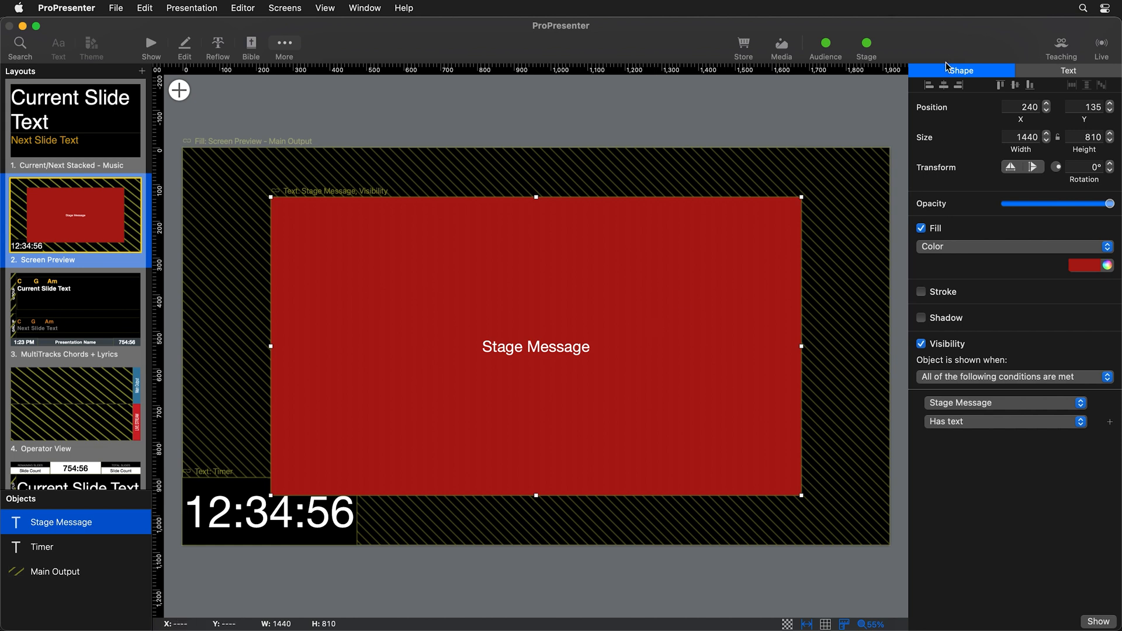
# Set the Stage Message text to 90 points and return to show mode
pyautogui.click(1068, 70)
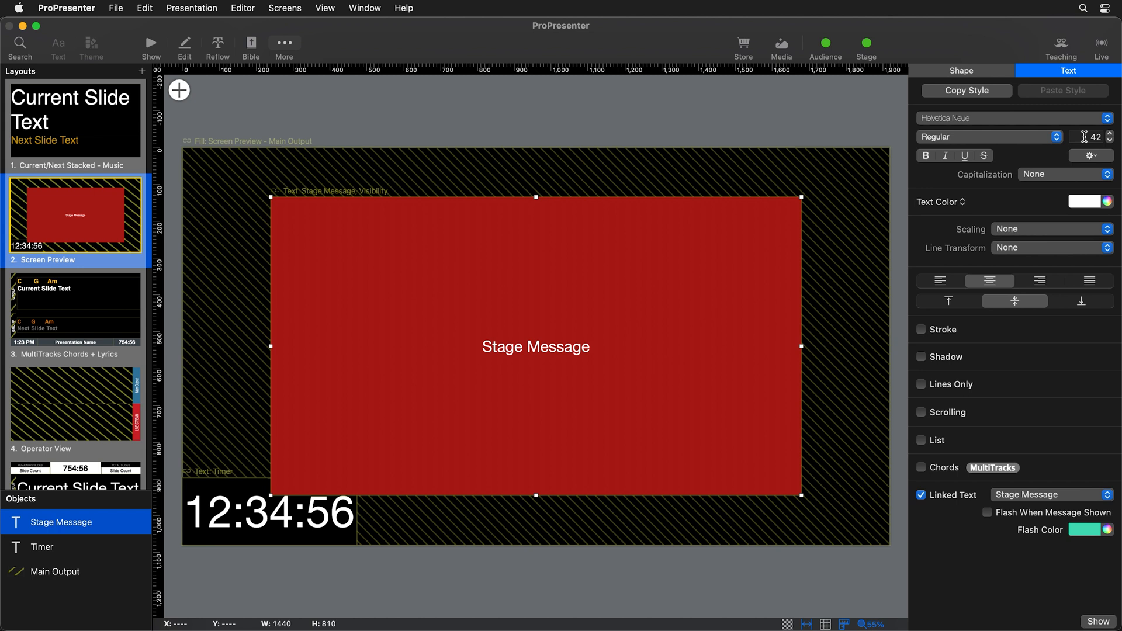
pyautogui.write('90')
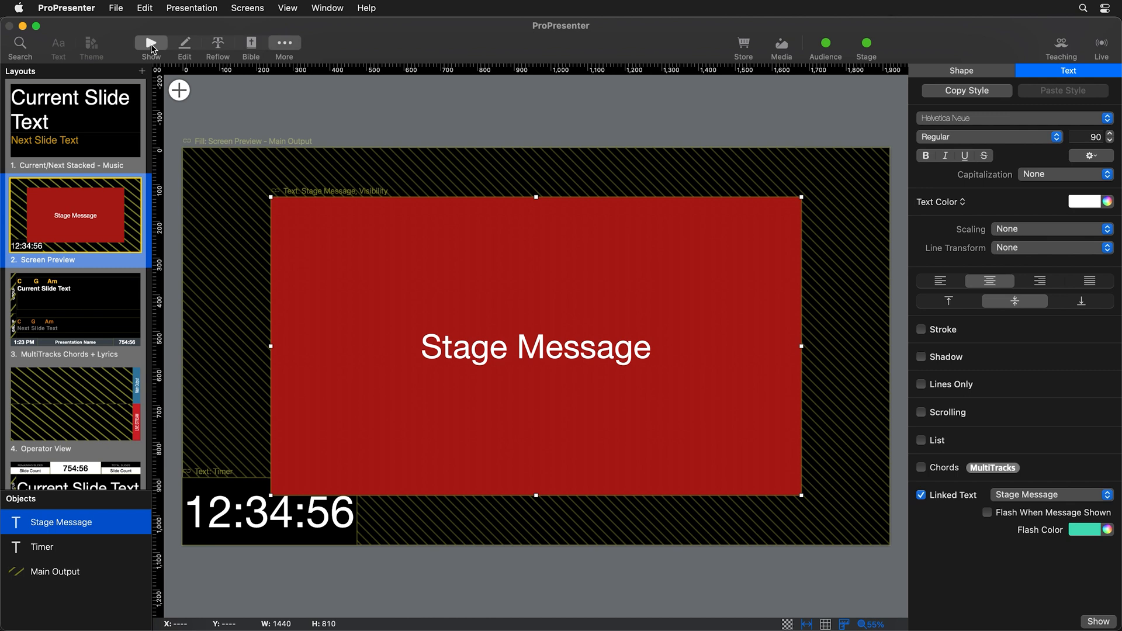
pyautogui.click(151, 42)
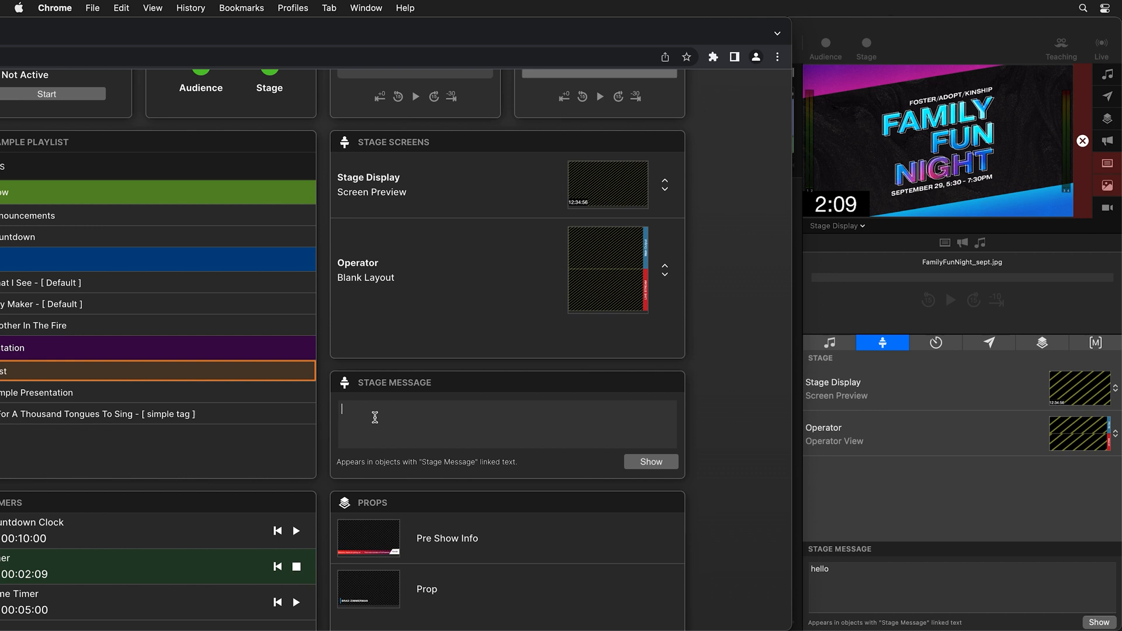
# Show 'hello' as the stage message, then hide it again
pyautogui.write('hello')
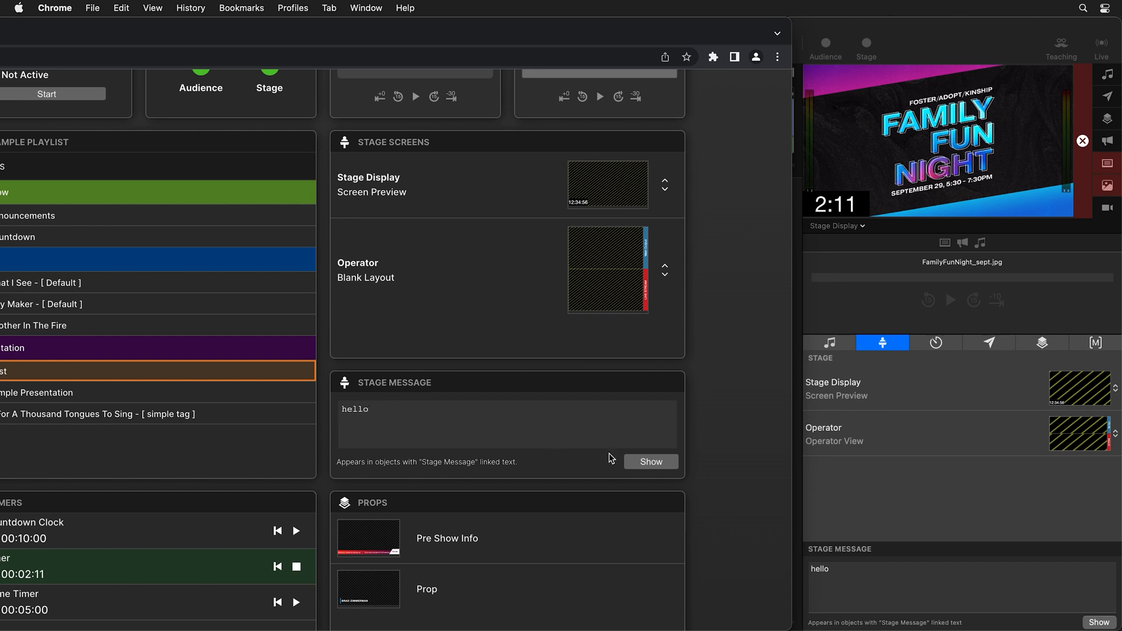
pyautogui.click(651, 462)
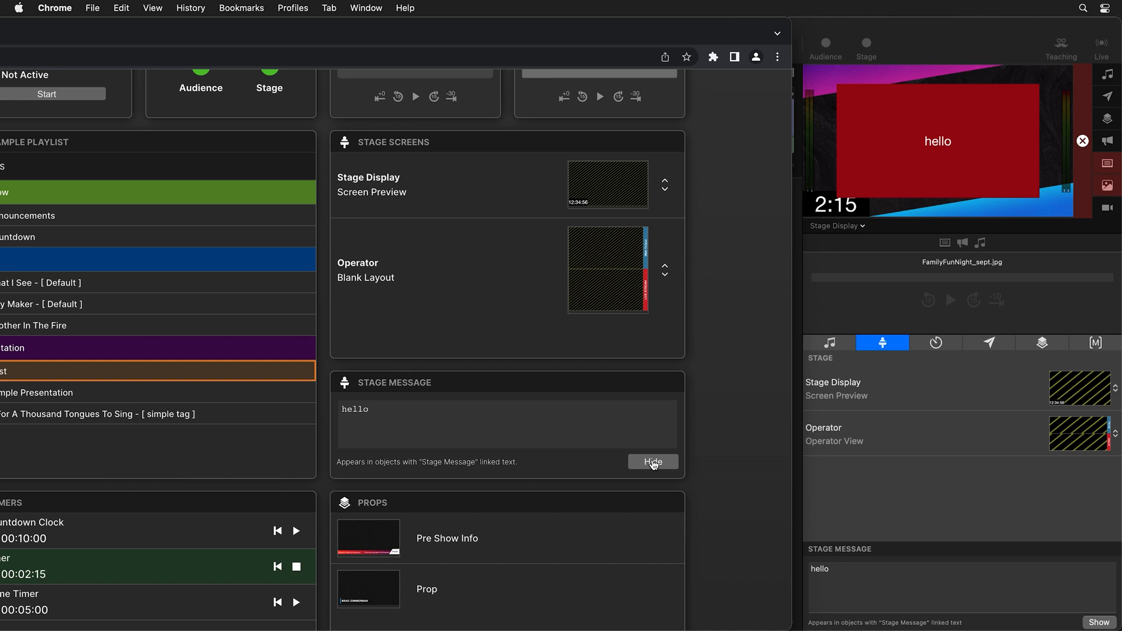
pyautogui.click(653, 462)
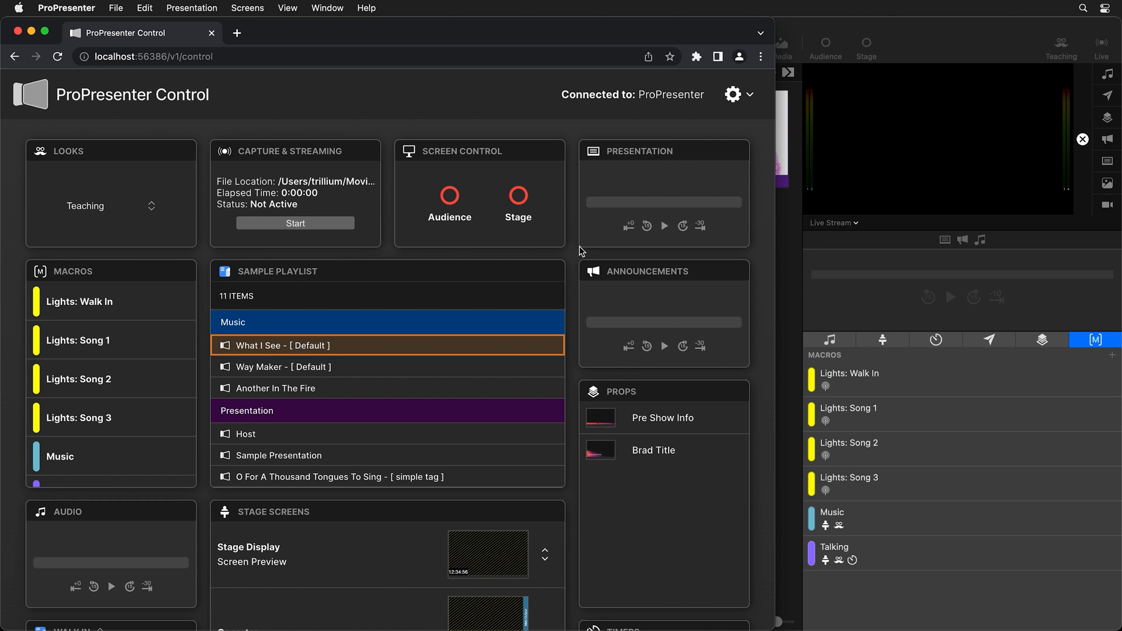
pyautogui.moveTo(934, 305)
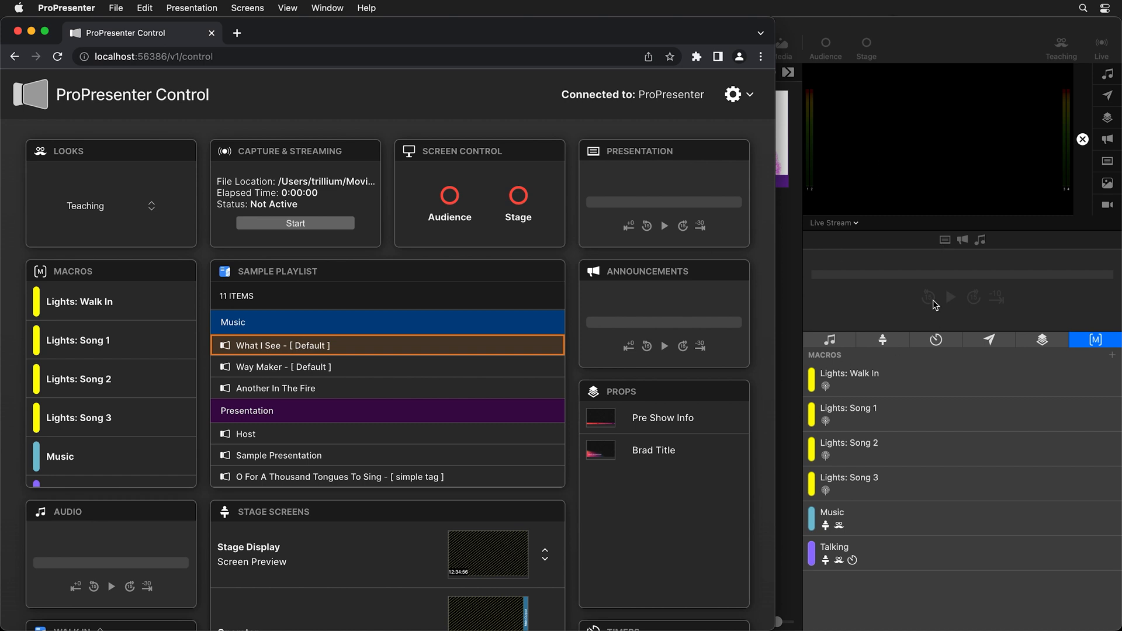
pyautogui.moveTo(882, 266)
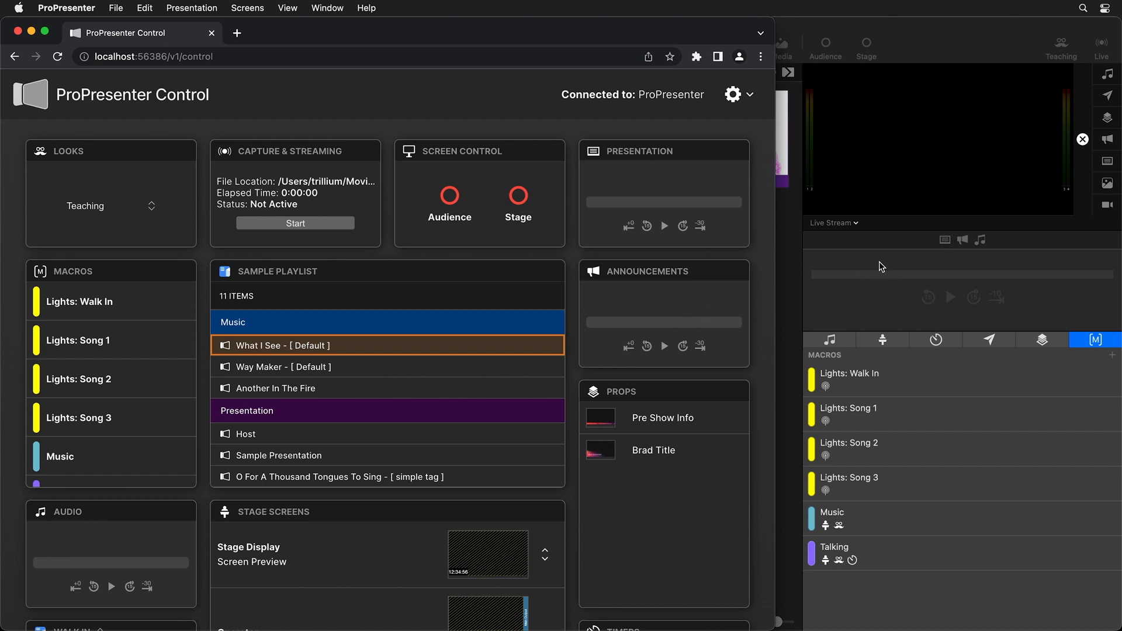
pyautogui.moveTo(685, 286)
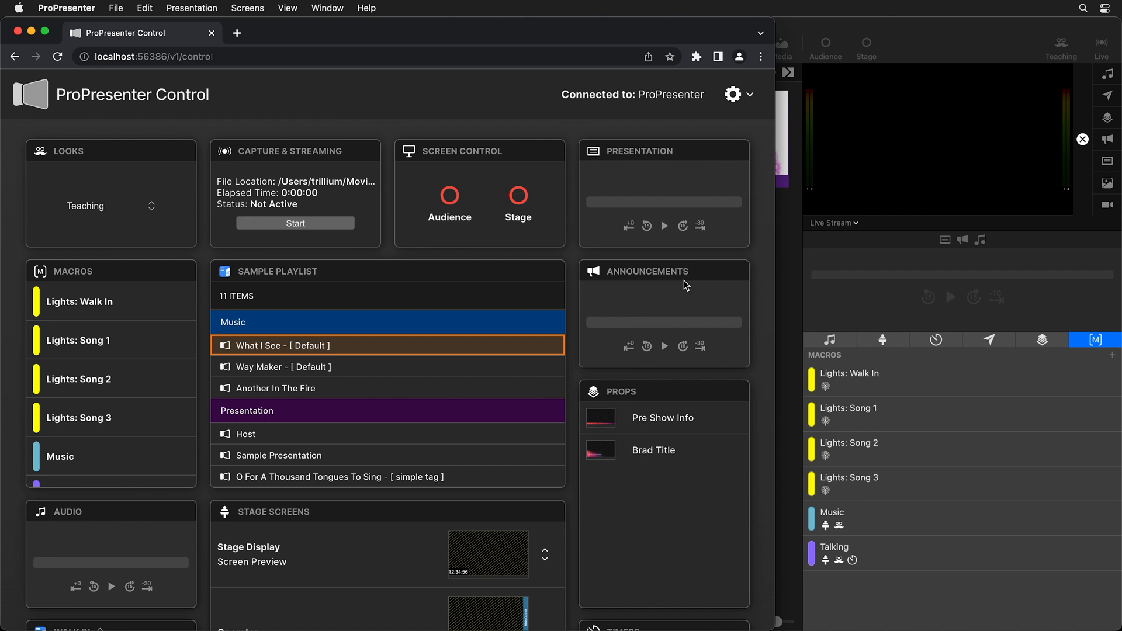
pyautogui.moveTo(350, 201)
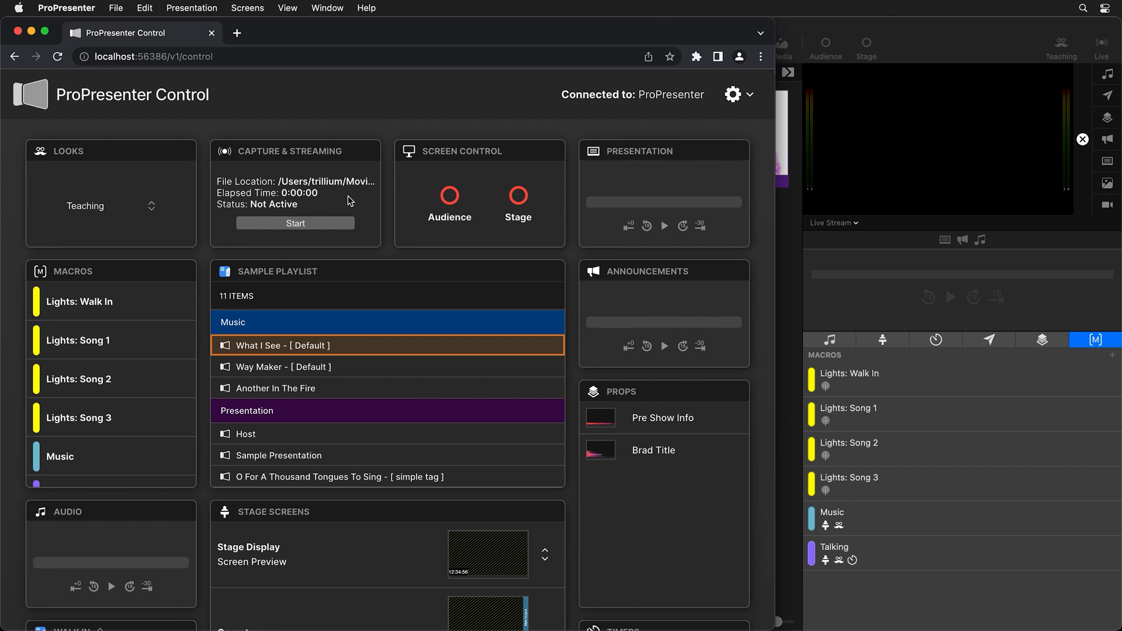
pyautogui.moveTo(297, 227)
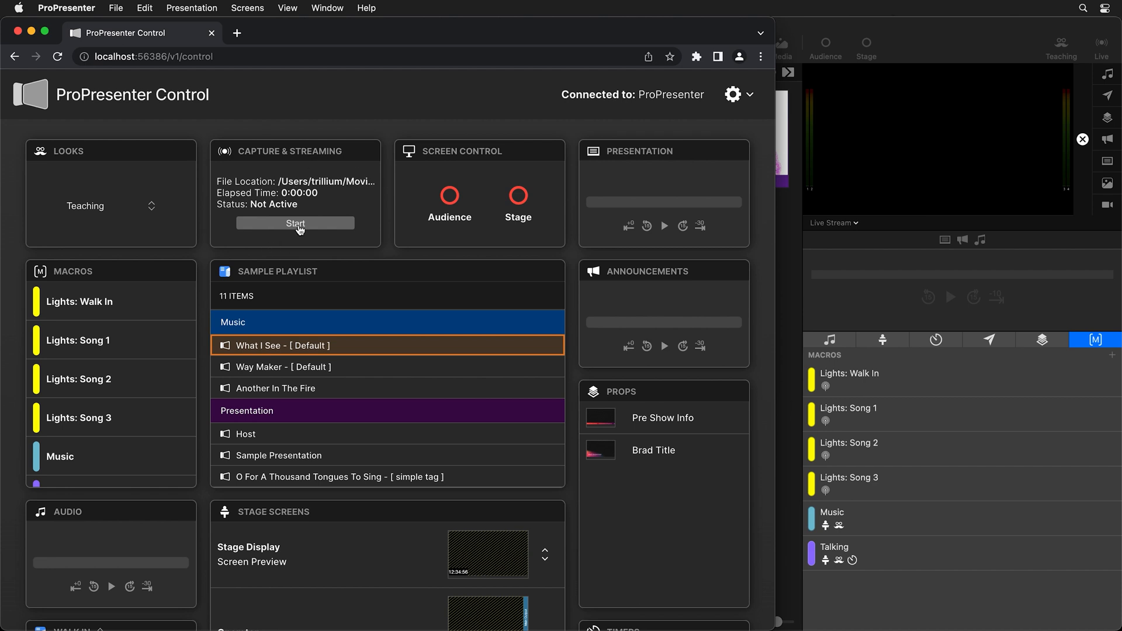
# Run a roughly 15-second capture from the Capture & Streaming card, then stop it
pyautogui.click(295, 224)
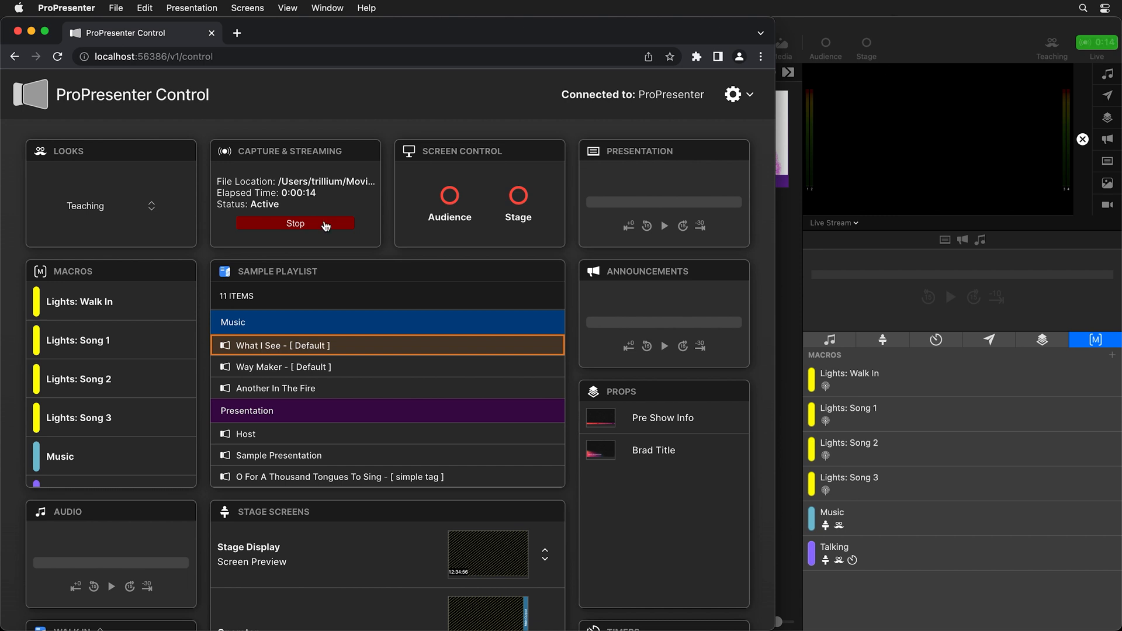
pyautogui.click(295, 223)
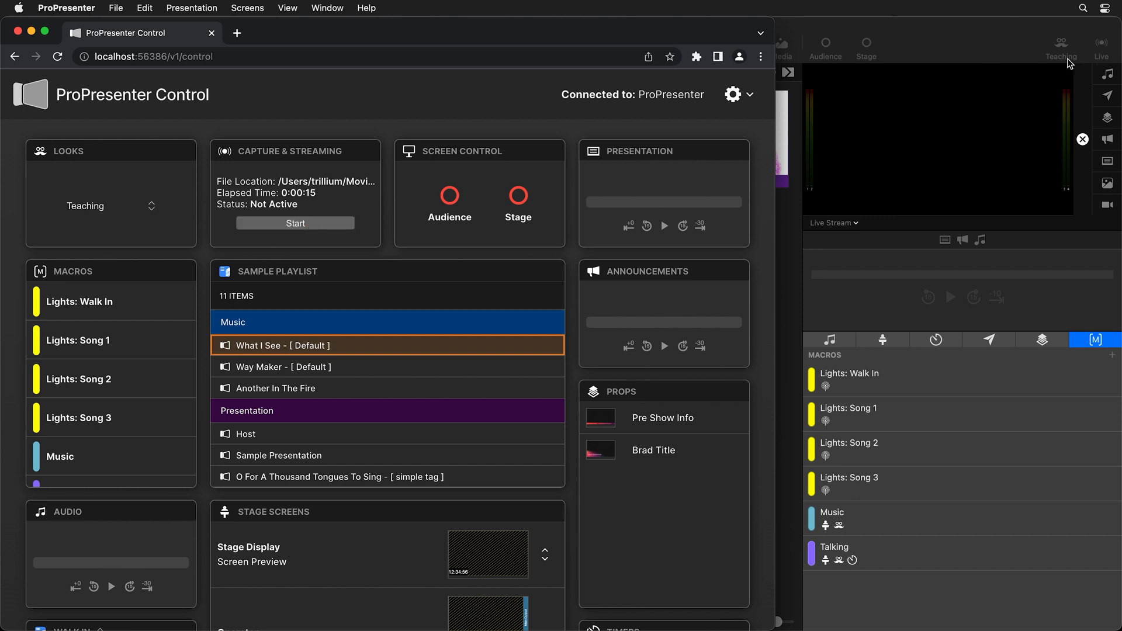
pyautogui.moveTo(1061, 60)
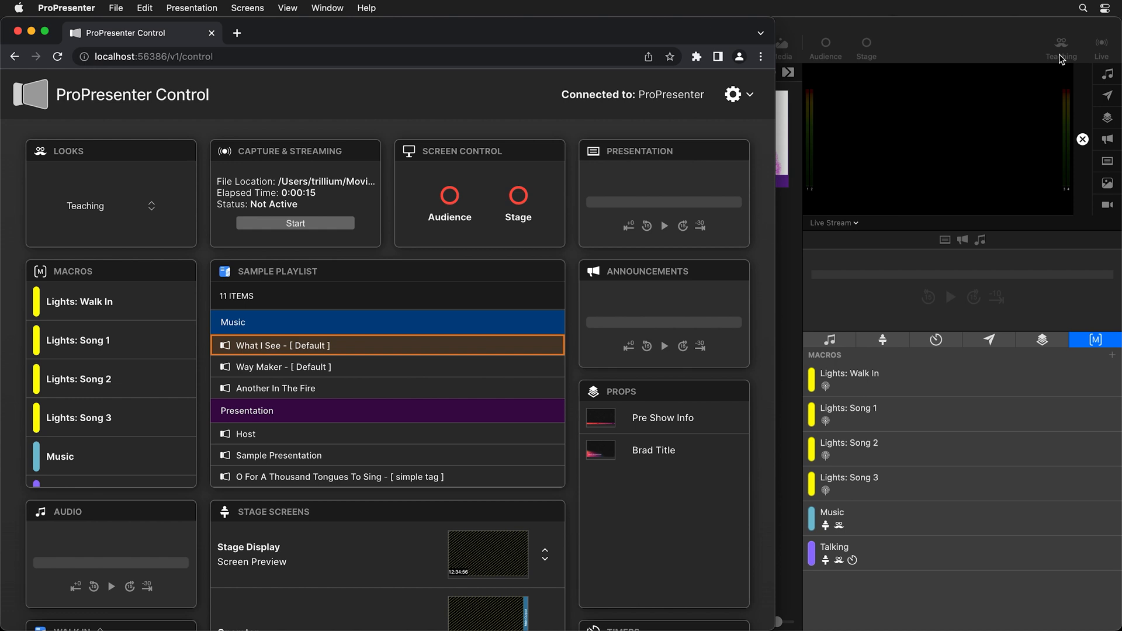
pyautogui.moveTo(635, 539)
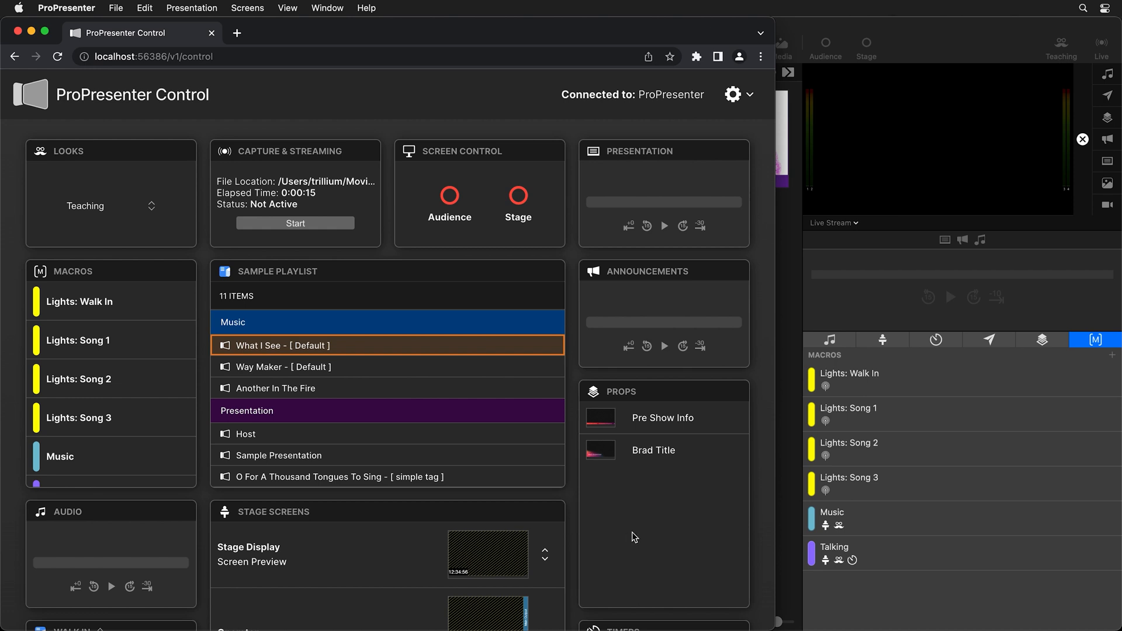
pyautogui.moveTo(627, 467)
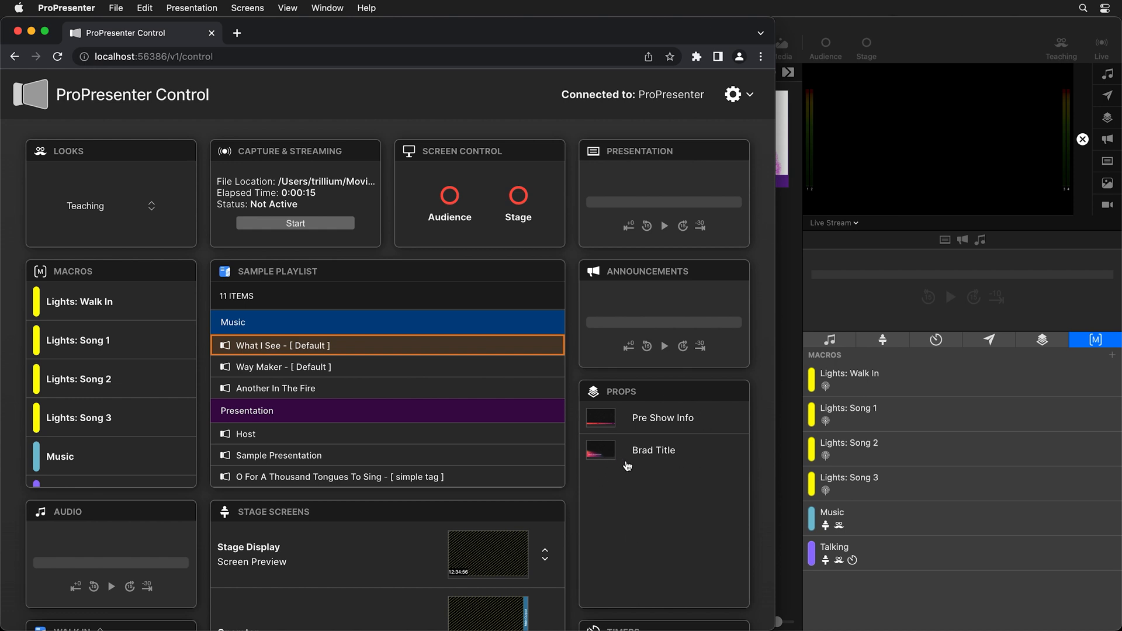
pyautogui.moveTo(655, 463)
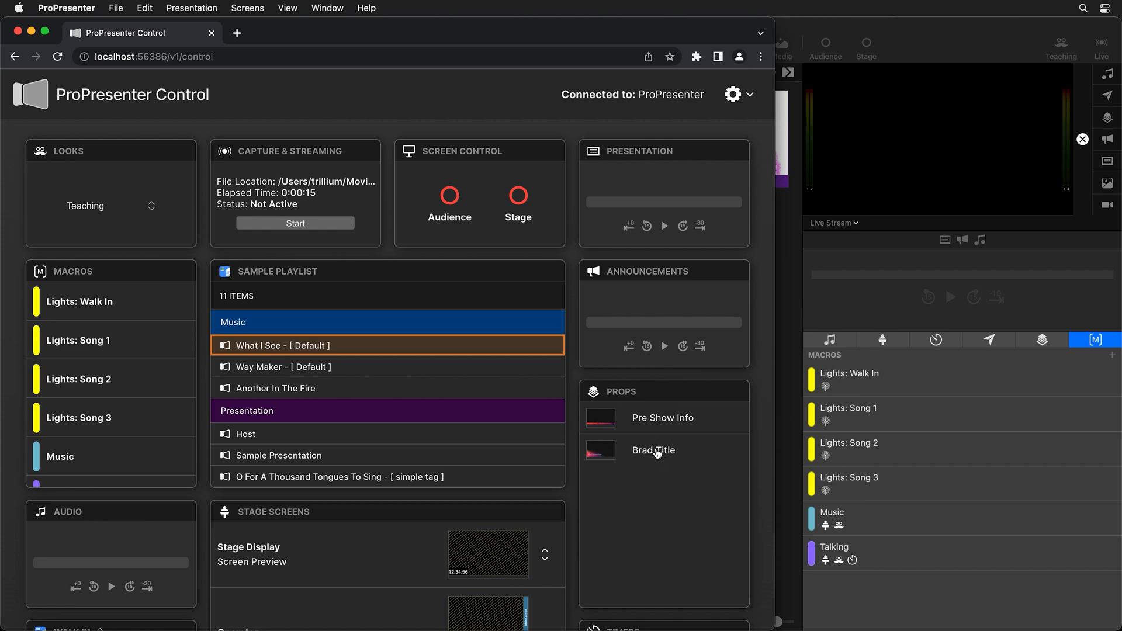
pyautogui.click(653, 450)
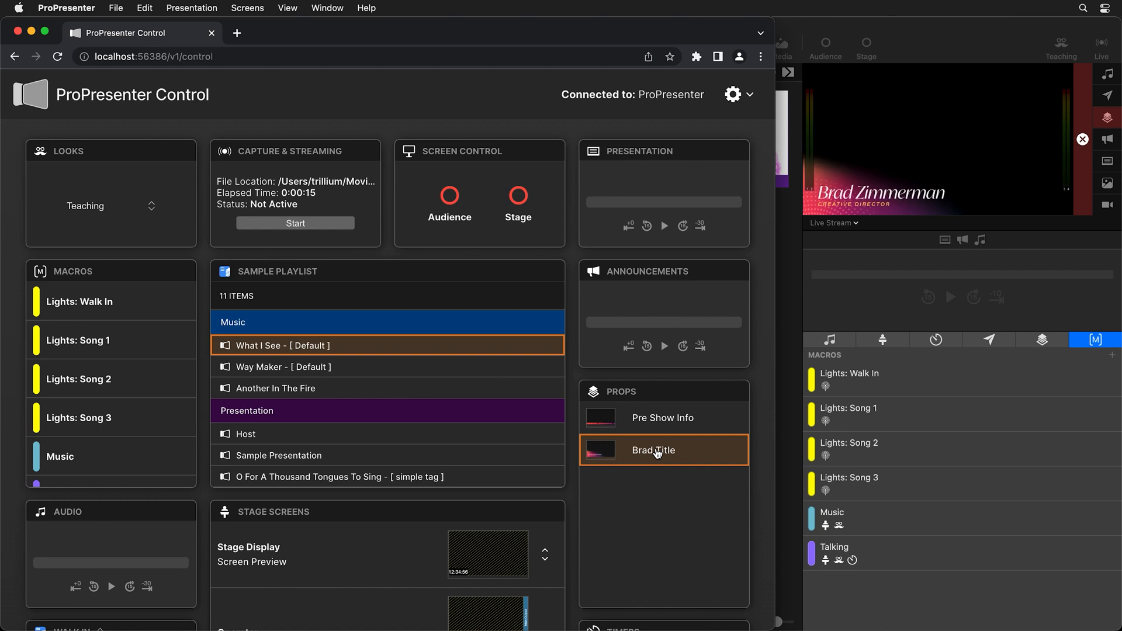
pyautogui.click(657, 451)
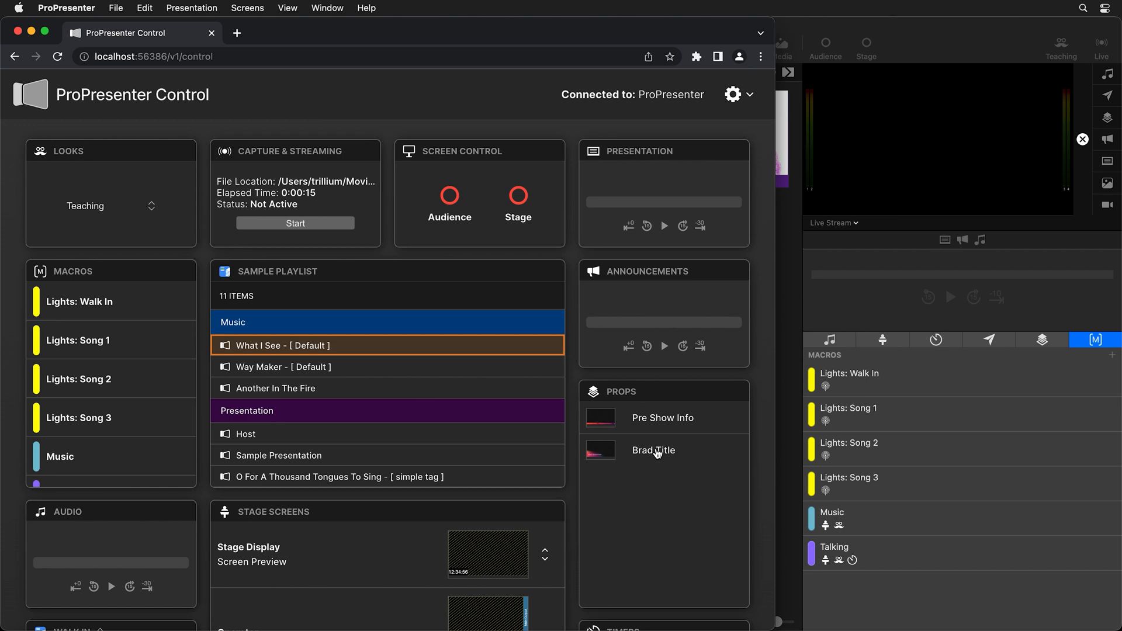
pyautogui.scroll(-3)
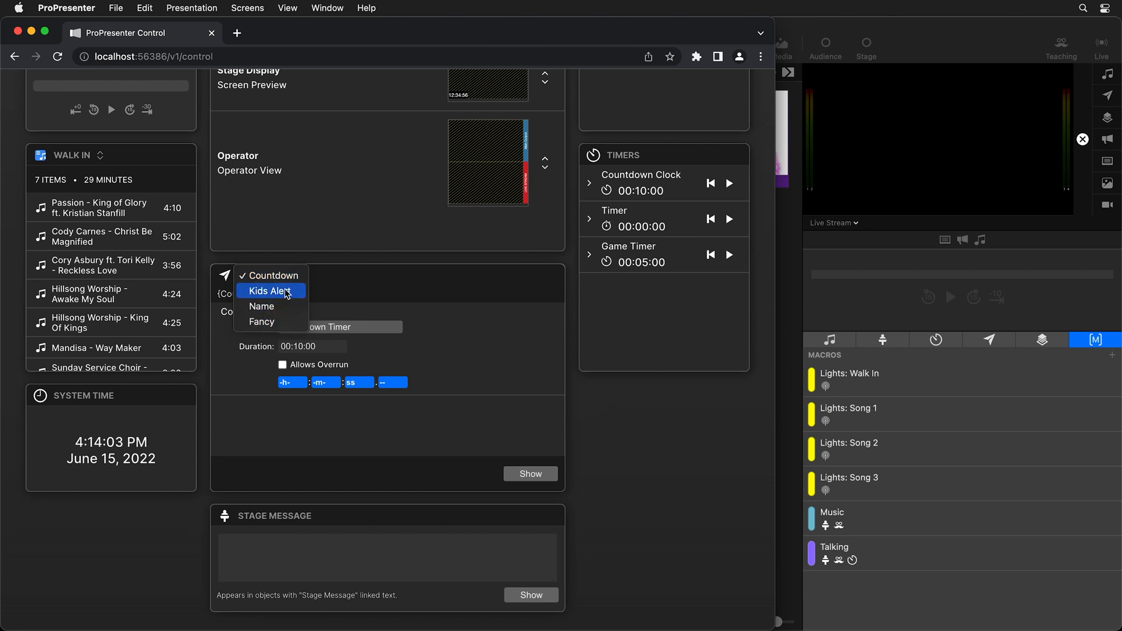
pyautogui.moveTo(279, 308)
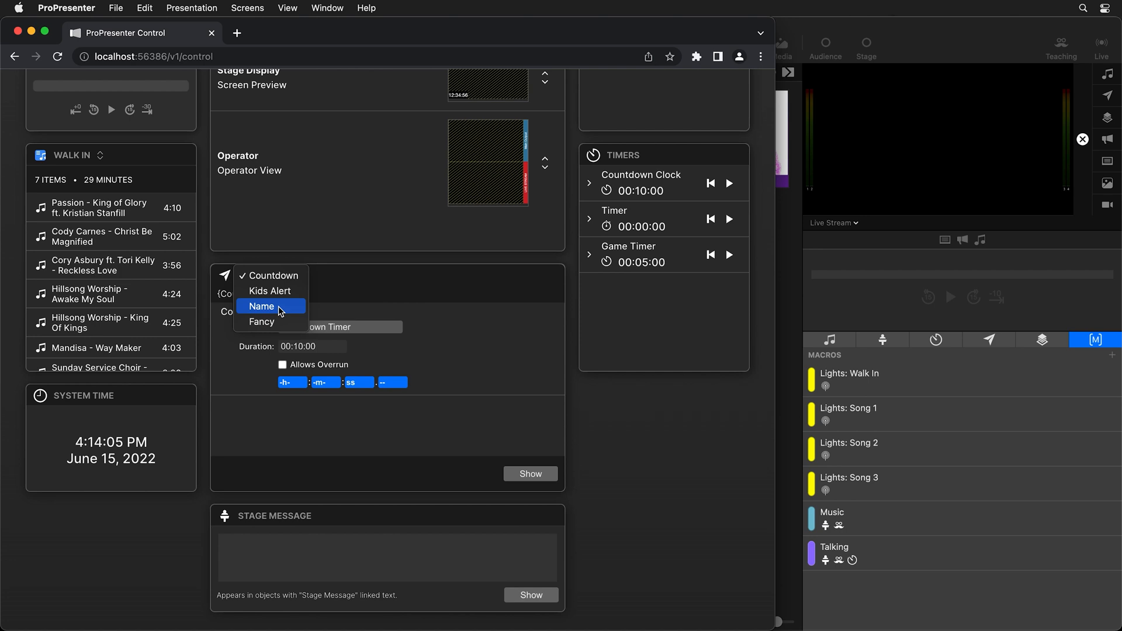
# Show the Name message for Brad Zimmerman, then change the value to Nancy Smith and show it
pyautogui.click(262, 306)
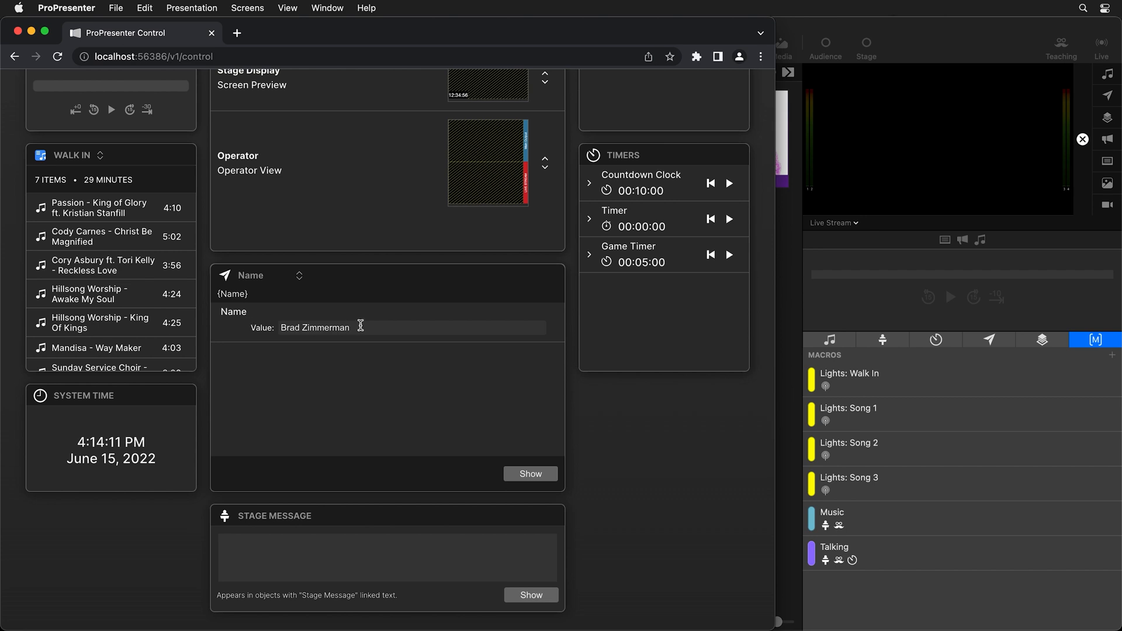
pyautogui.moveTo(365, 319)
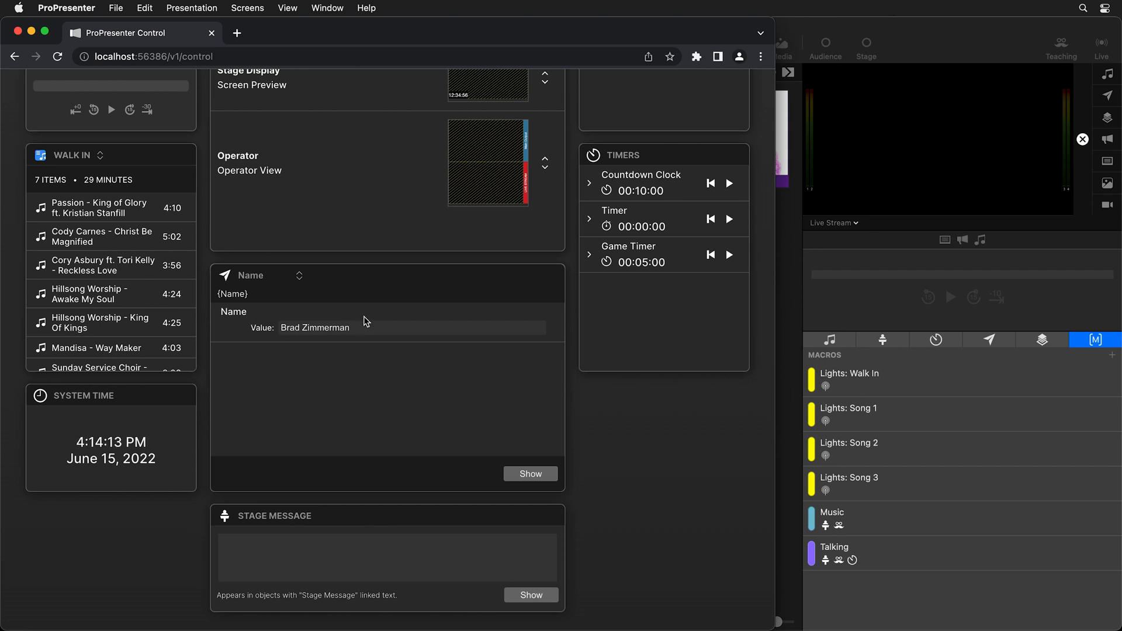
pyautogui.moveTo(946, 184)
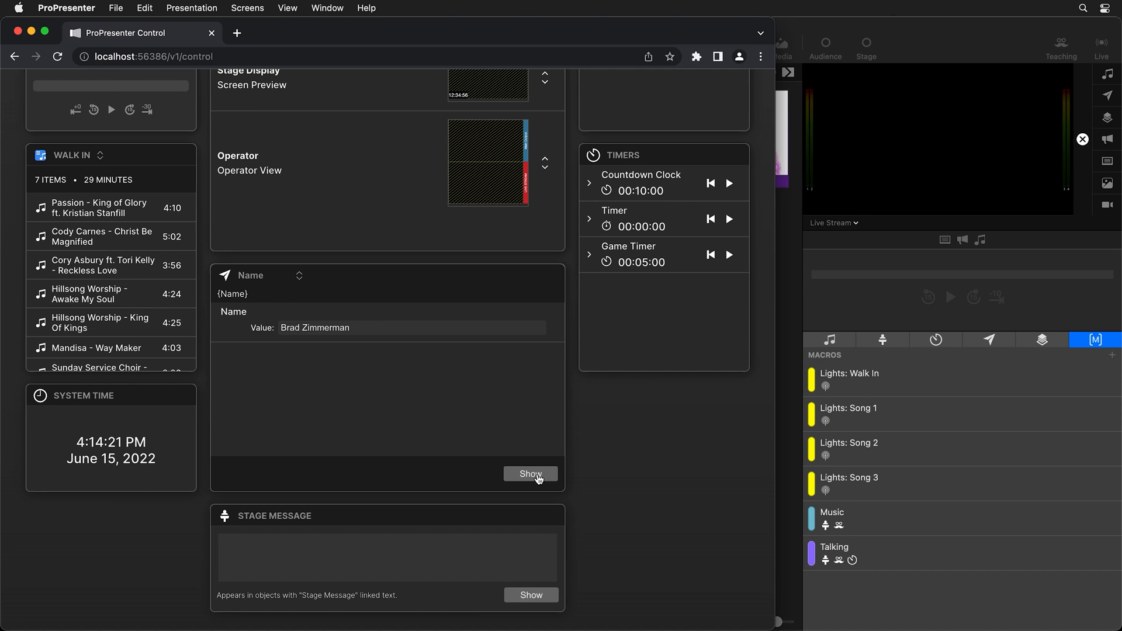
pyautogui.click(531, 474)
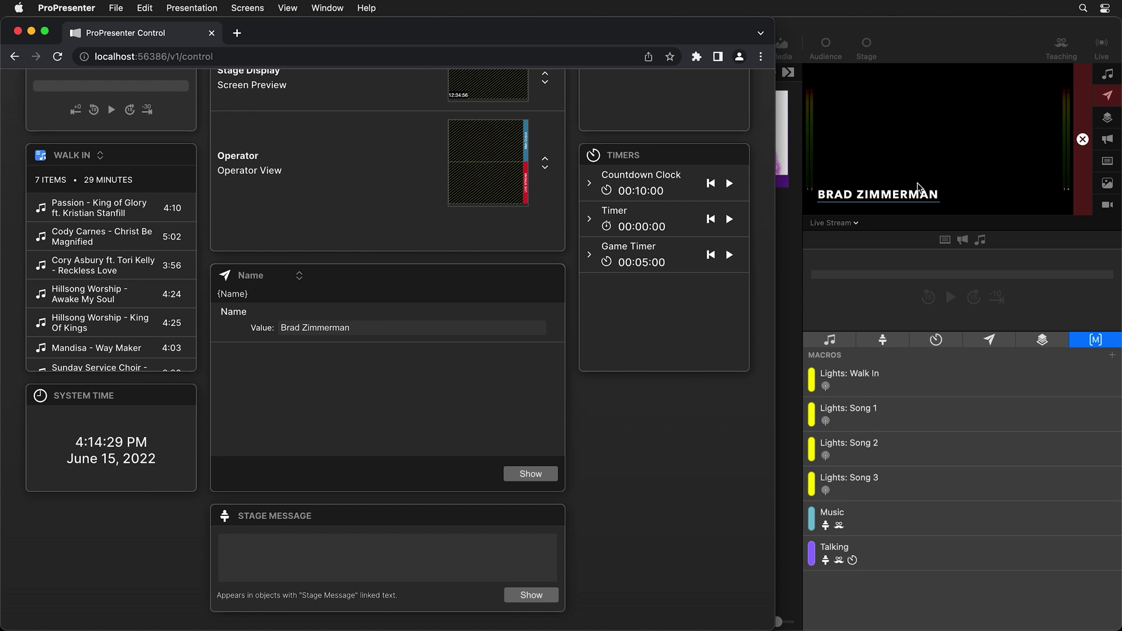
pyautogui.moveTo(931, 205)
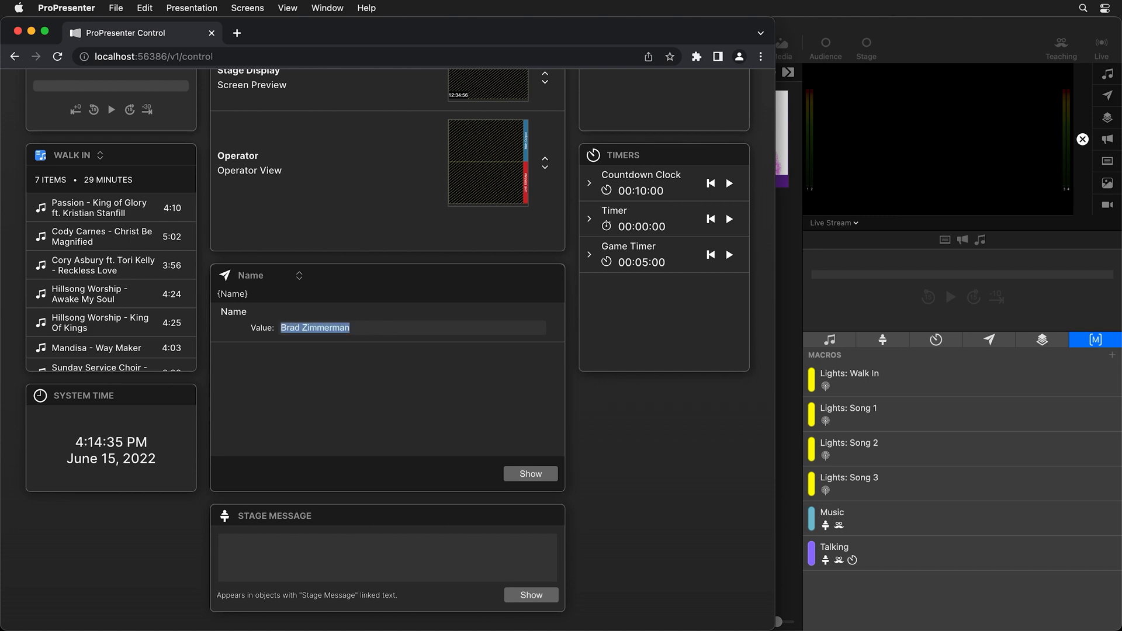
pyautogui.write('Nancy Smith')
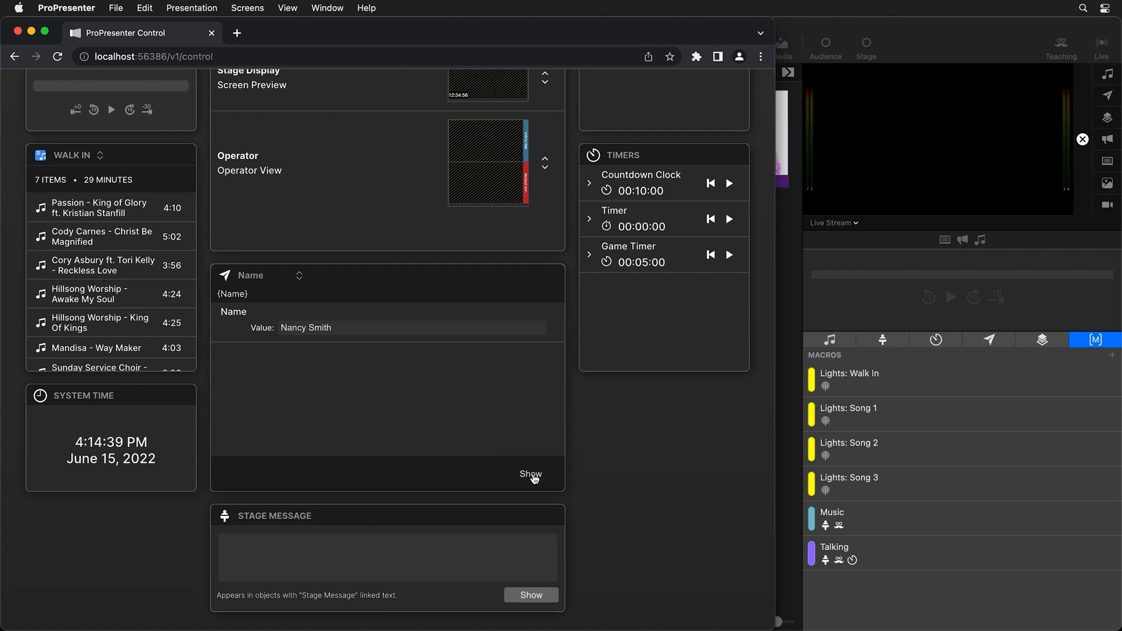
pyautogui.click(531, 474)
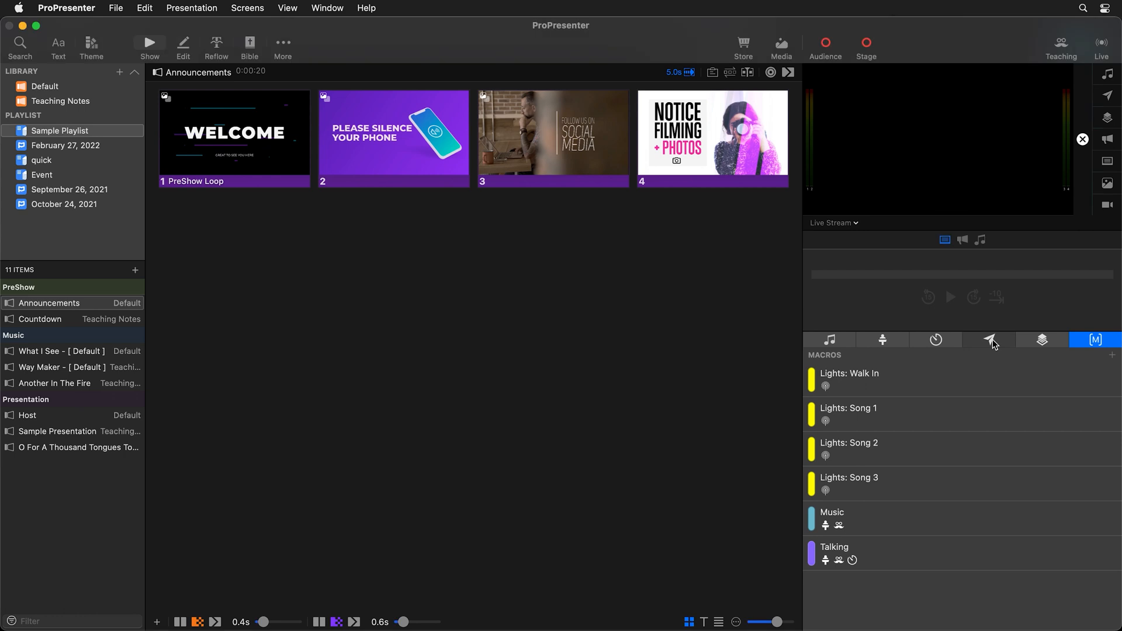
# Select the Name message, check its templates, and set Dismiss to After Time 5 seconds
pyautogui.click(988, 339)
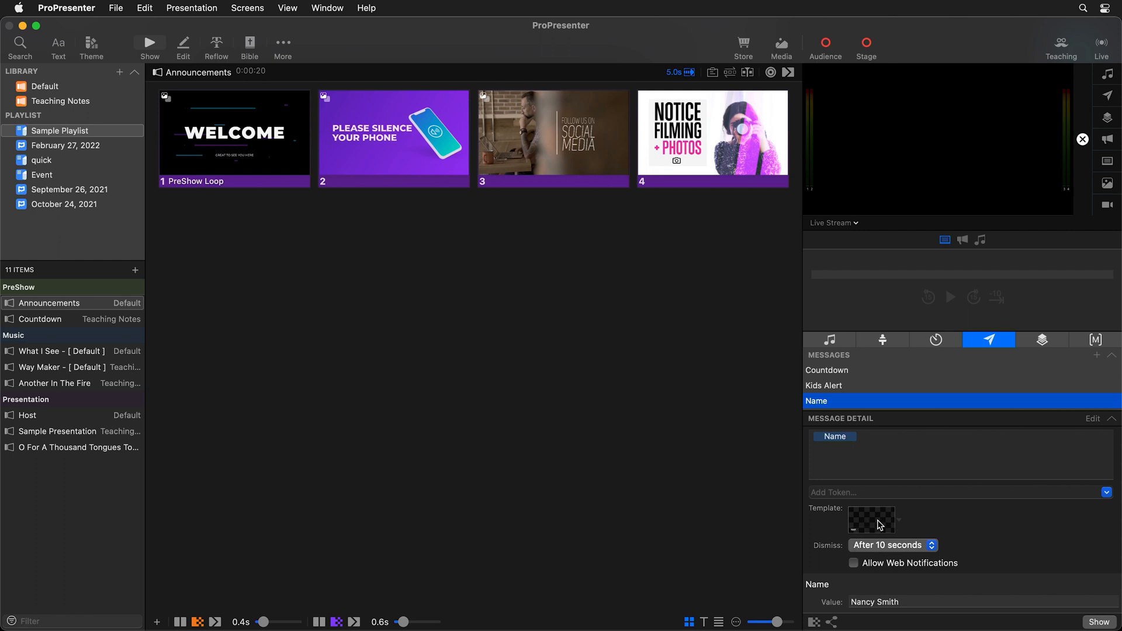
pyautogui.click(872, 520)
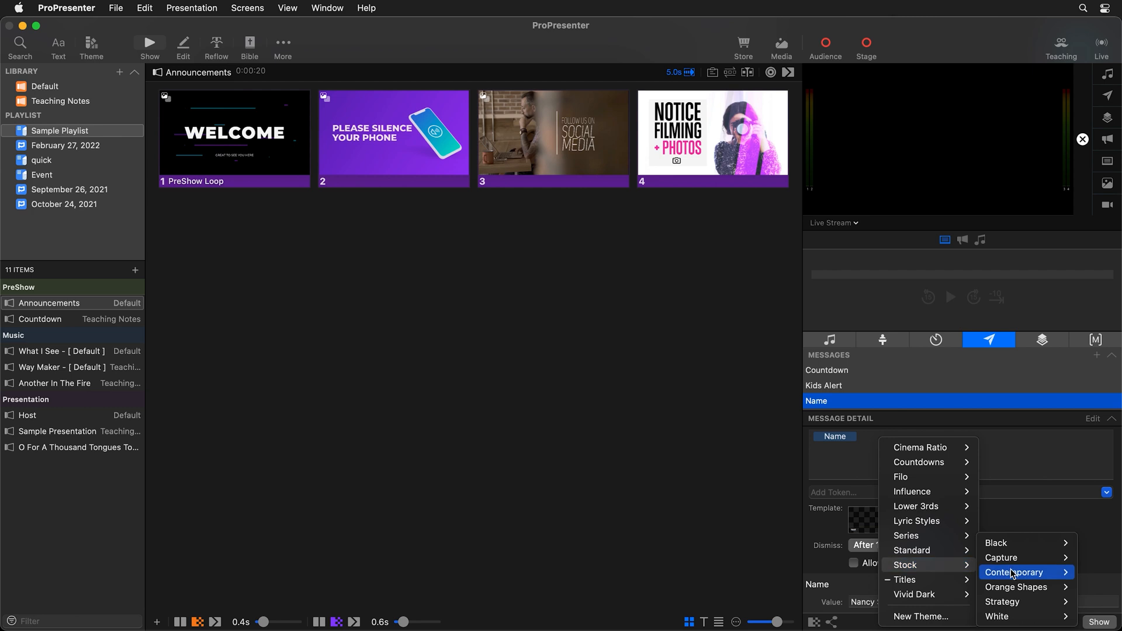
pyautogui.moveTo(1020, 572)
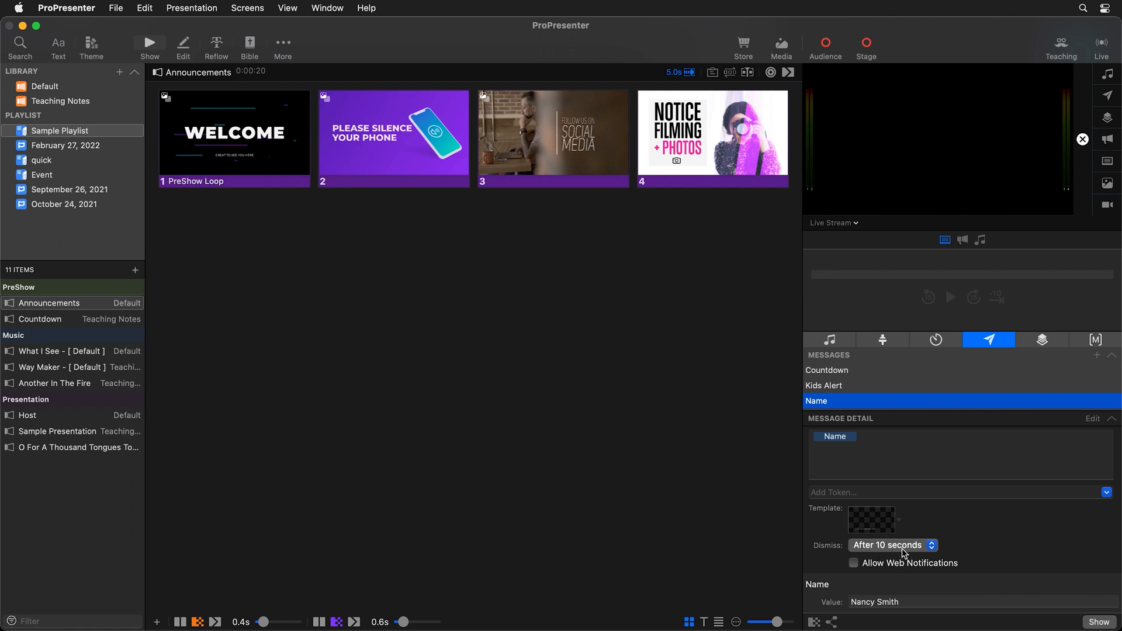
pyautogui.click(892, 545)
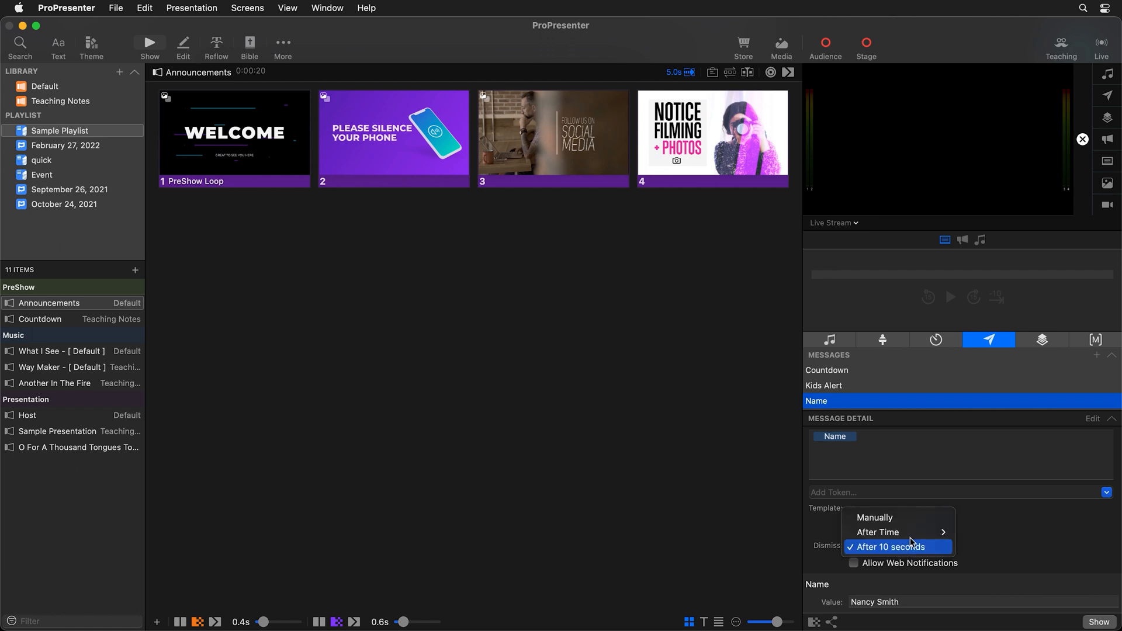
pyautogui.click(886, 546)
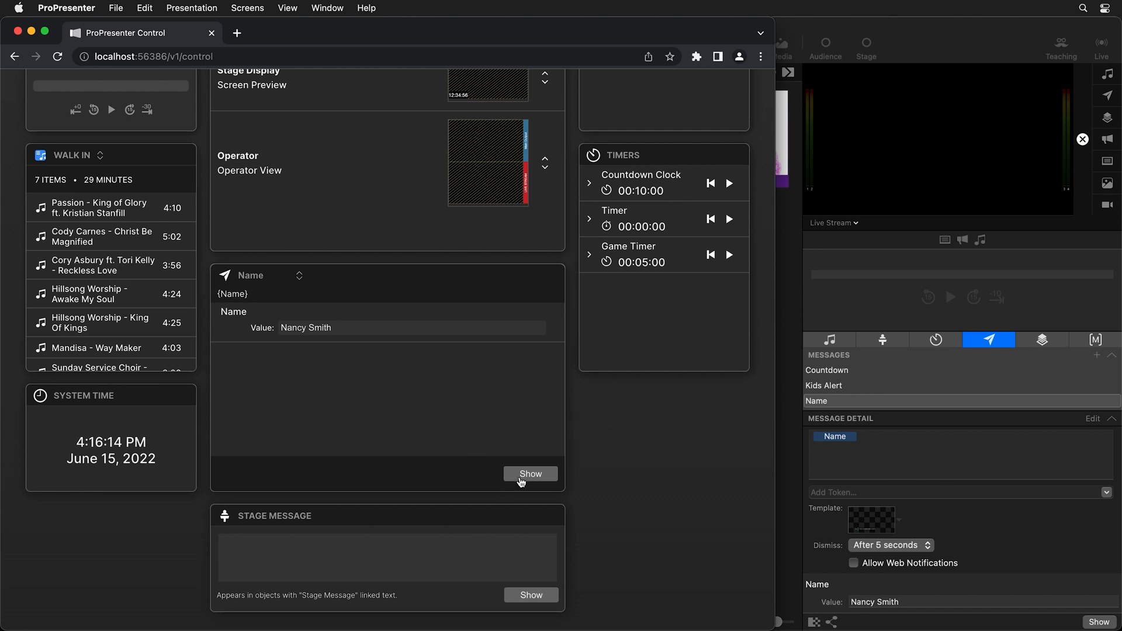
pyautogui.click(531, 474)
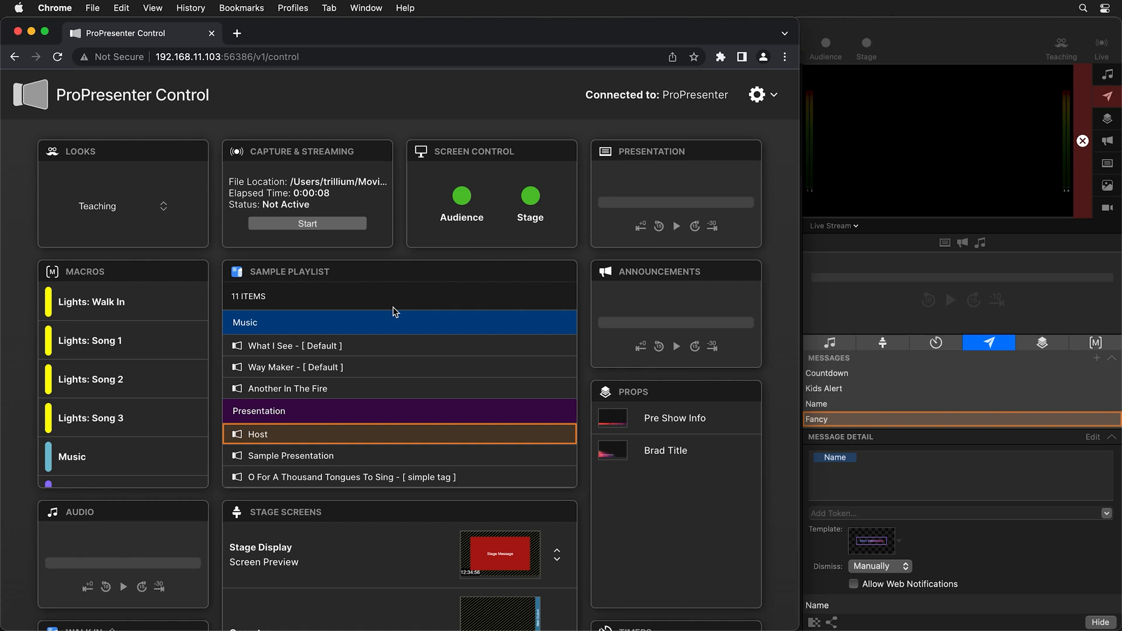
# Play 'Passion - King of Glory' from the Walk In playlist, then pause it at 0:07
pyautogui.scroll(-3)
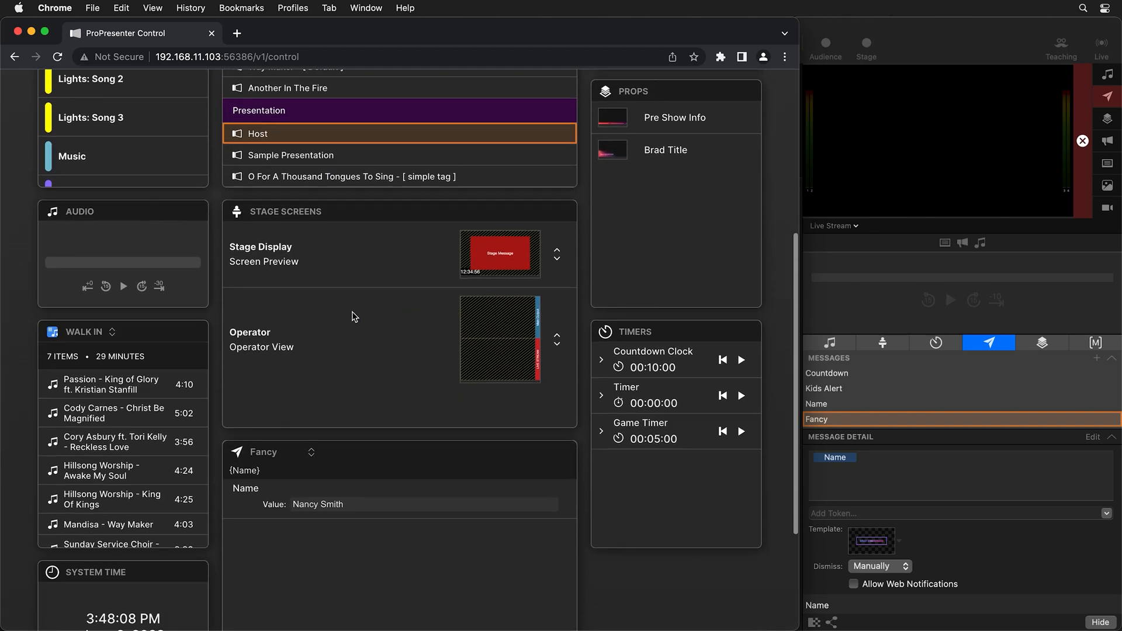
pyautogui.click(109, 332)
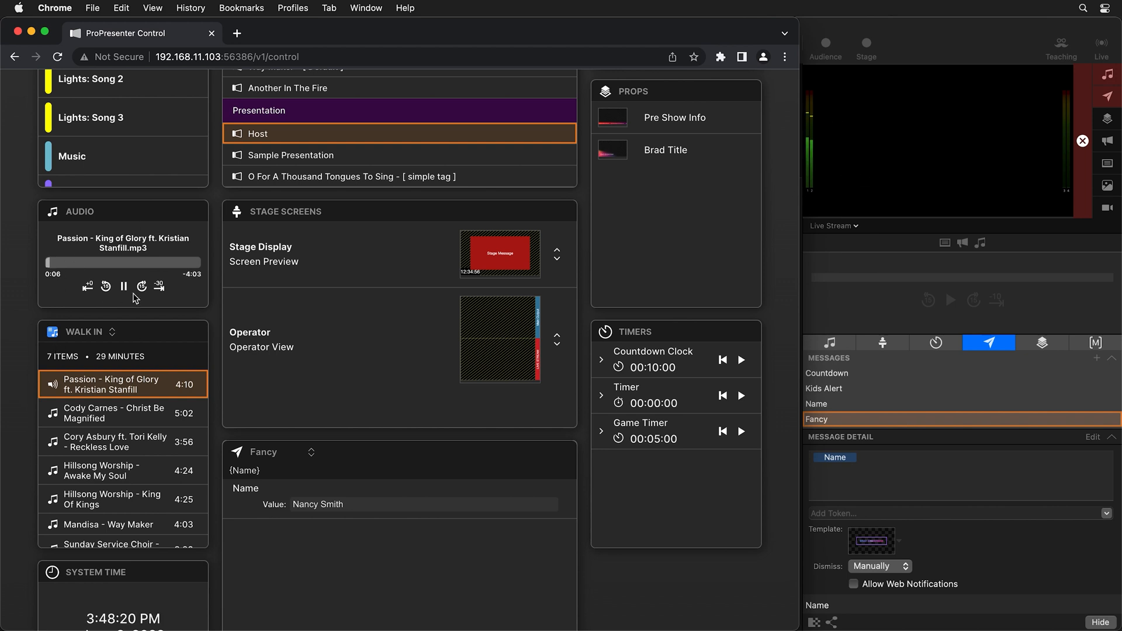
pyautogui.click(124, 287)
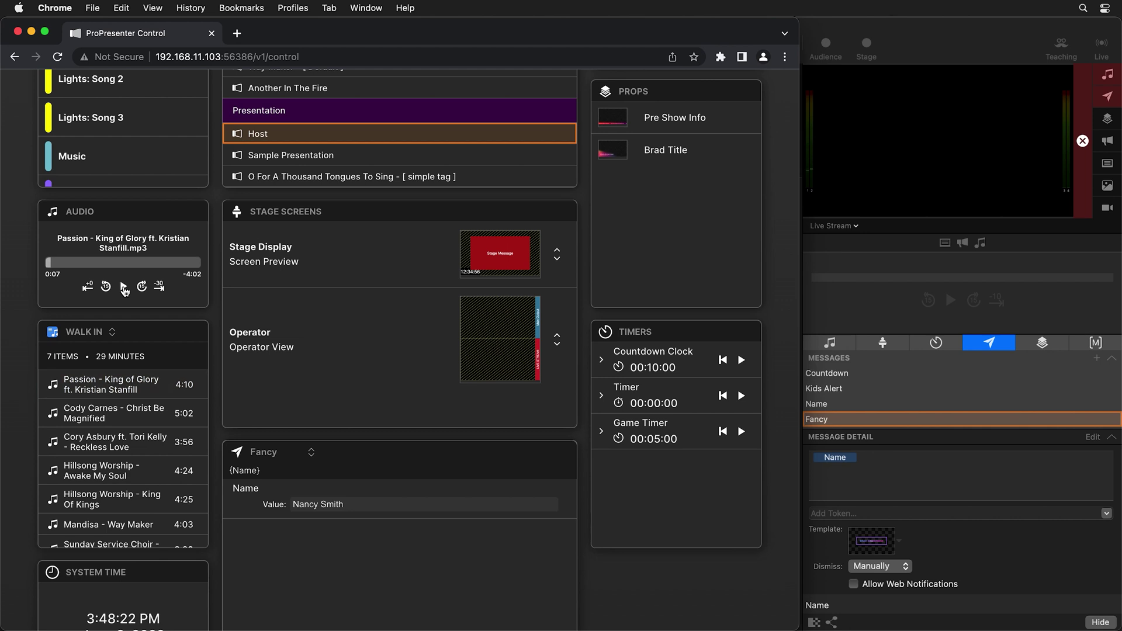